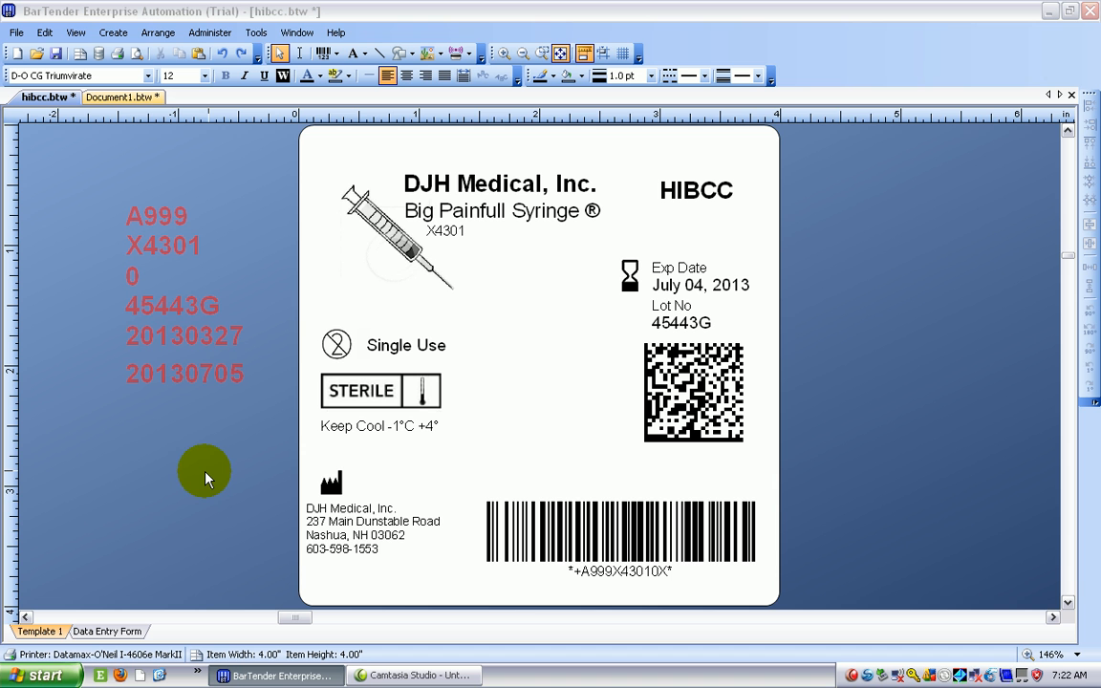
mouse_move(406, 425)
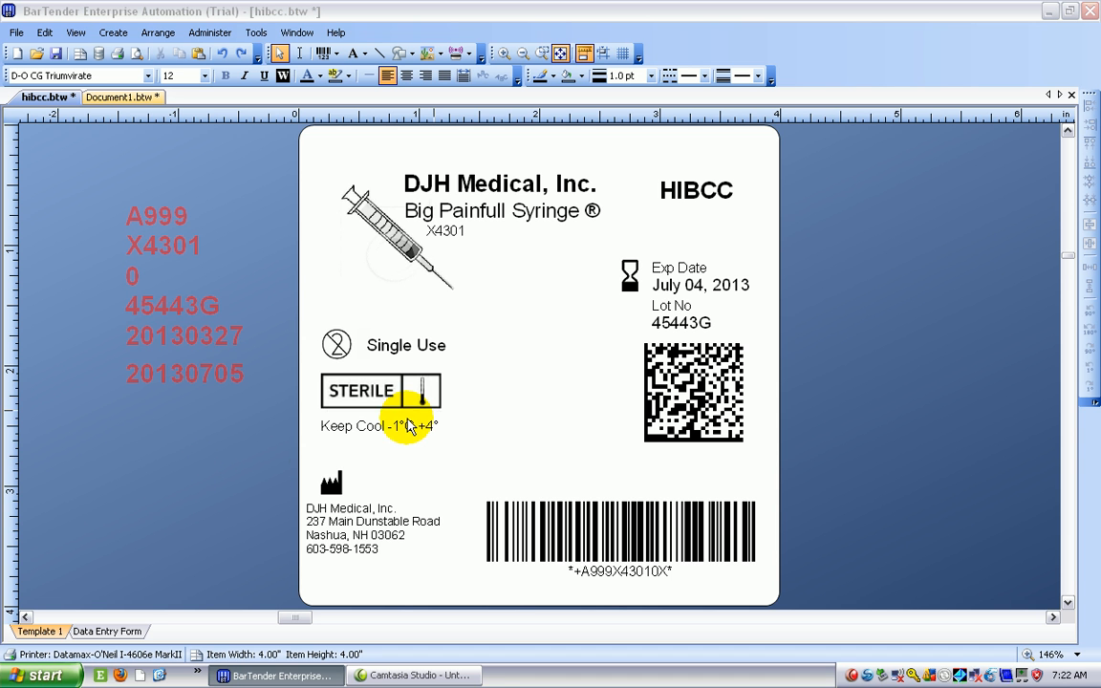
mouse_move(530, 394)
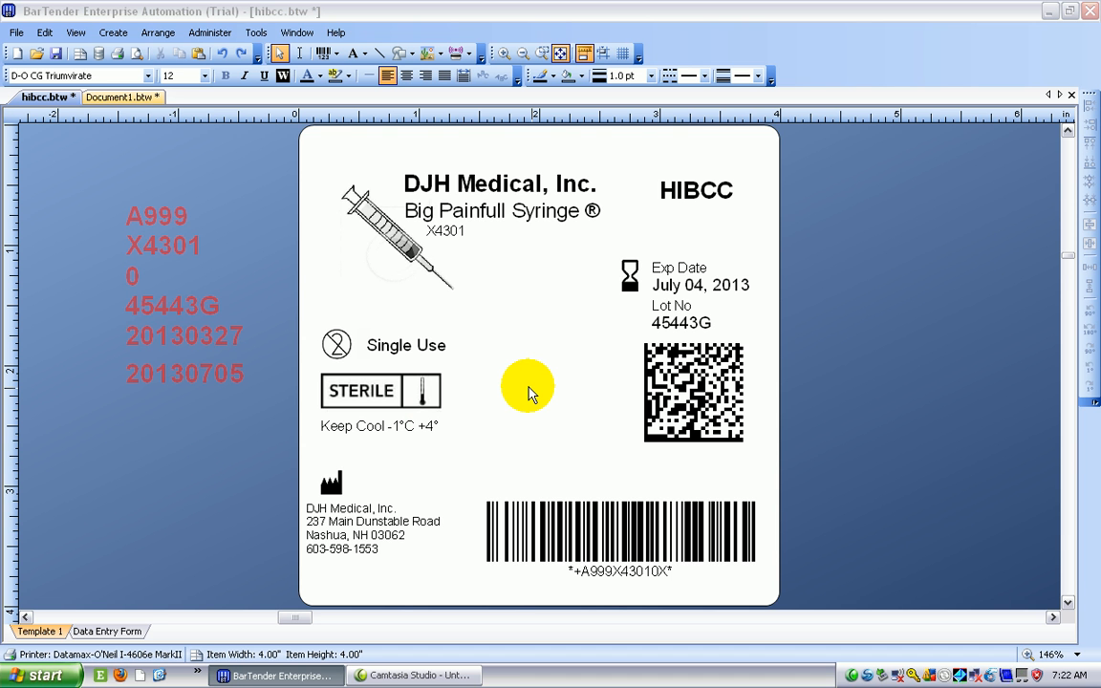
mouse_move(659, 368)
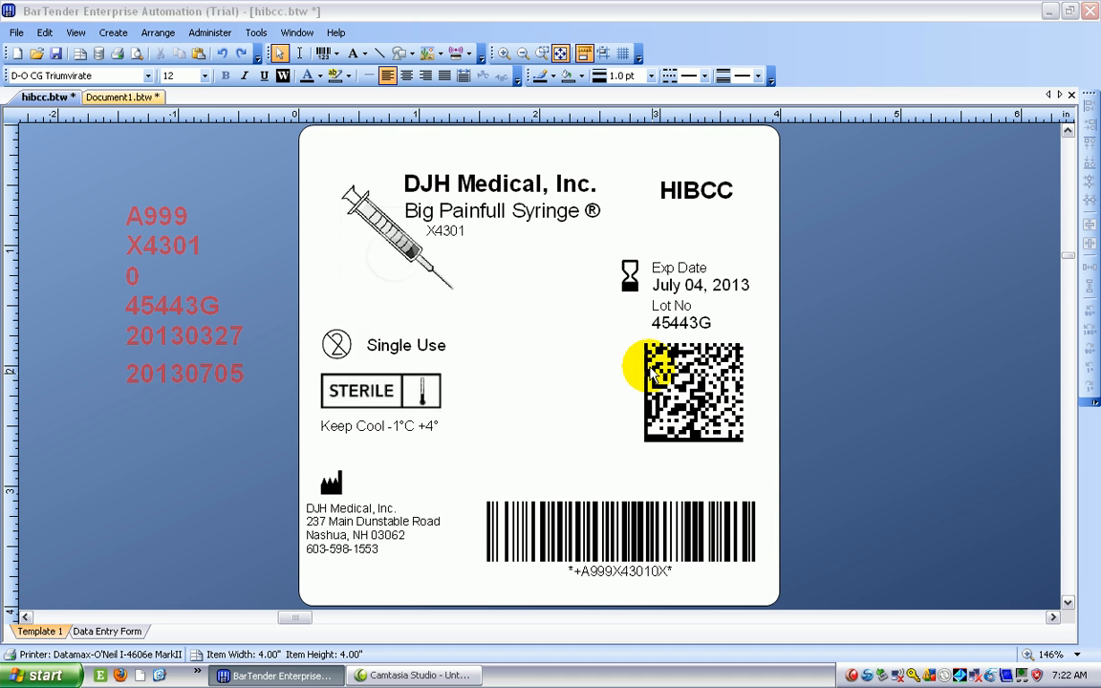
mouse_move(266, 185)
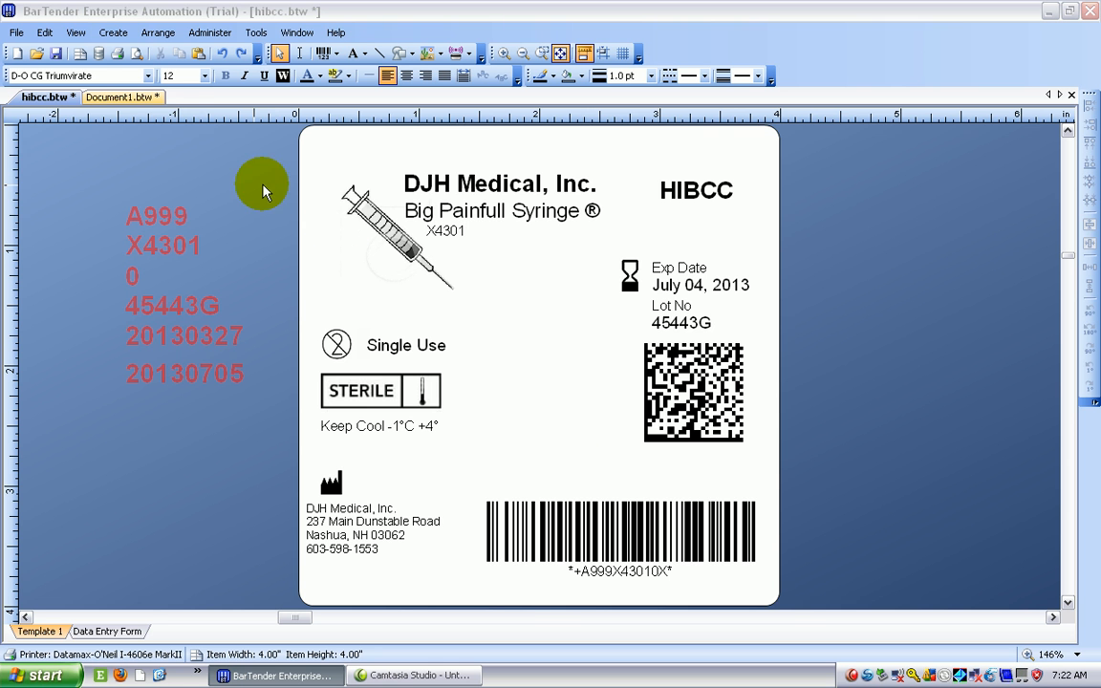
Switch to Document1.btw to view the ISO/IEC 15434 HIBC LIC Data Matrix example
click(116, 97)
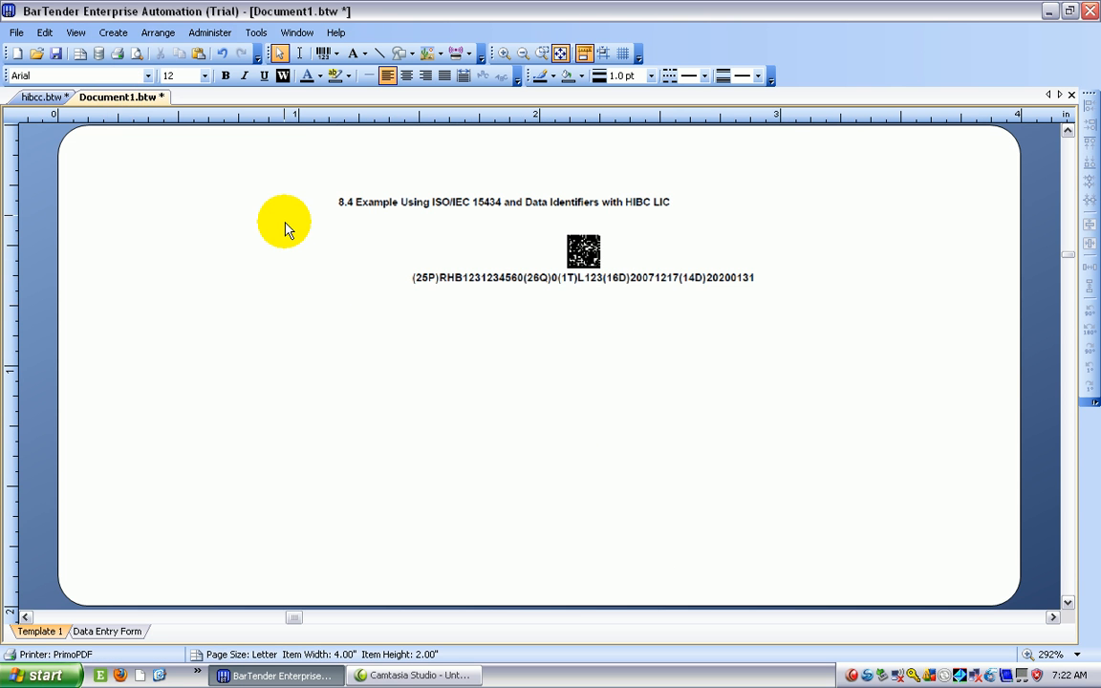
mouse_move(418, 283)
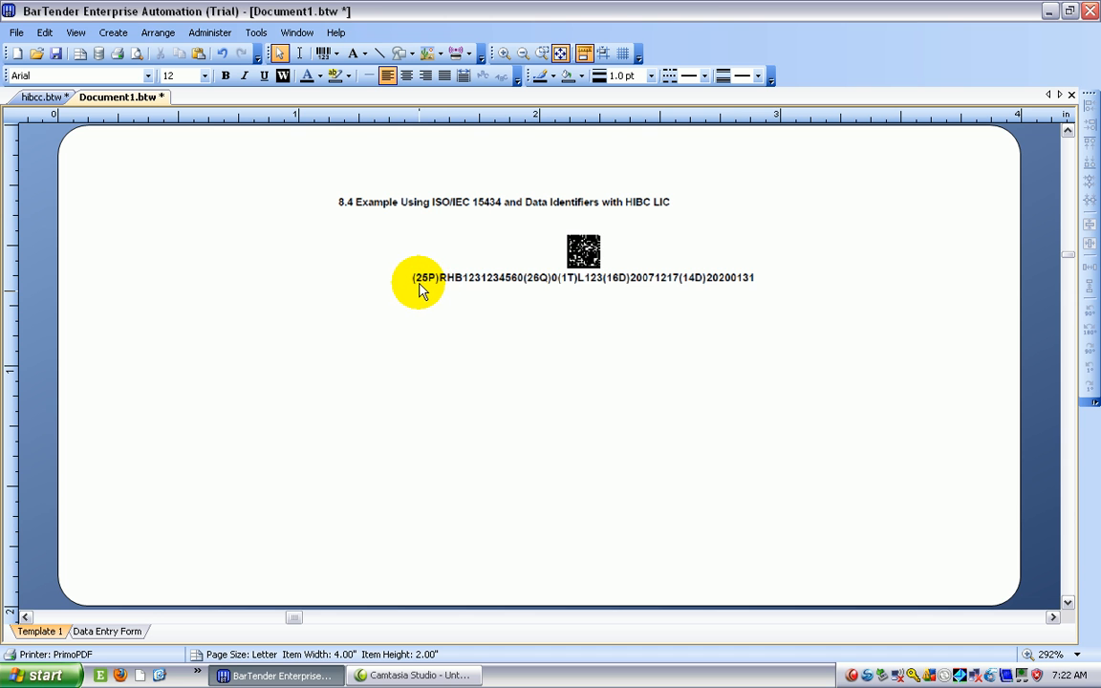
mouse_move(476, 291)
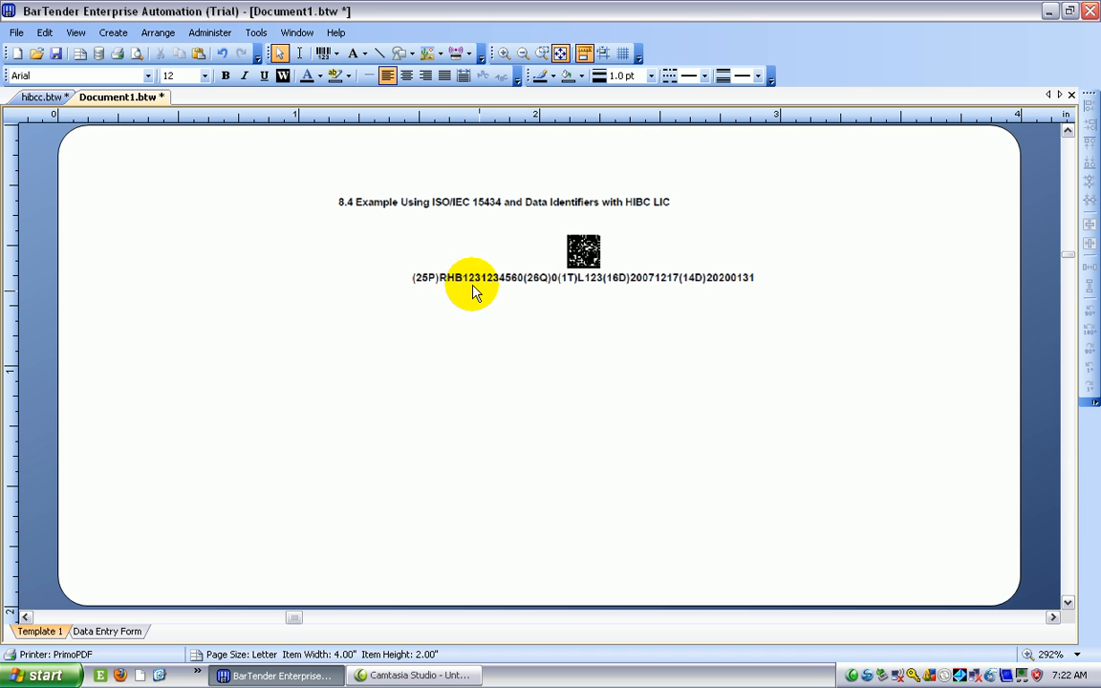
mouse_move(564, 291)
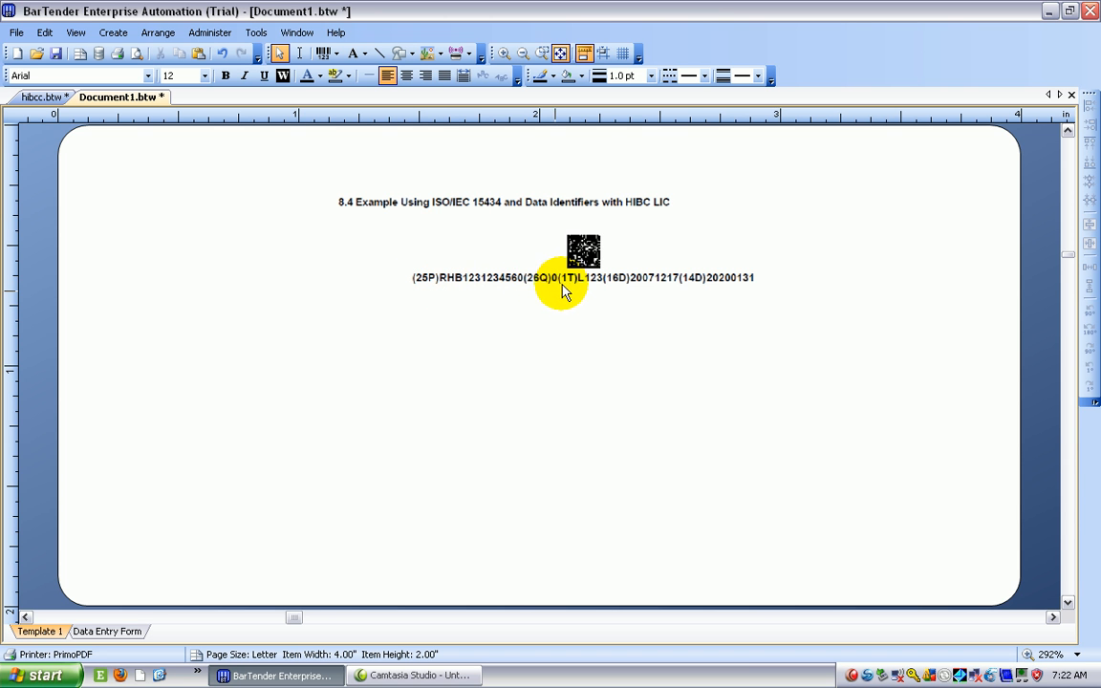
mouse_move(549, 315)
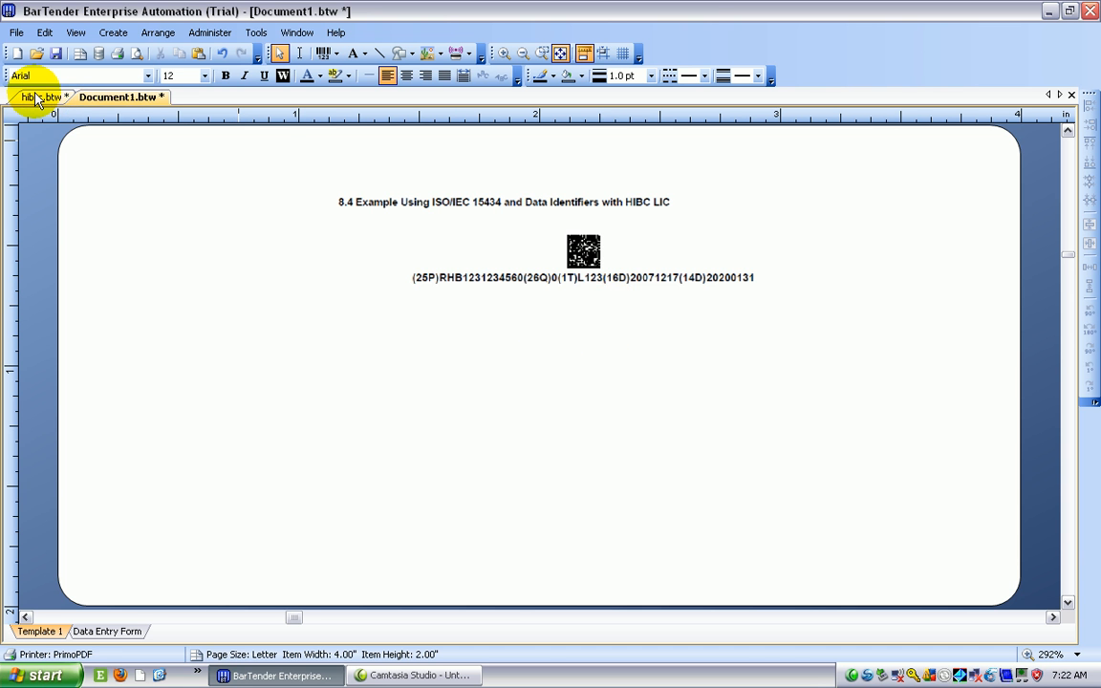
On hibcc.btw, turn on the Data Matrix's human-readable text, then undo it
click(38, 96)
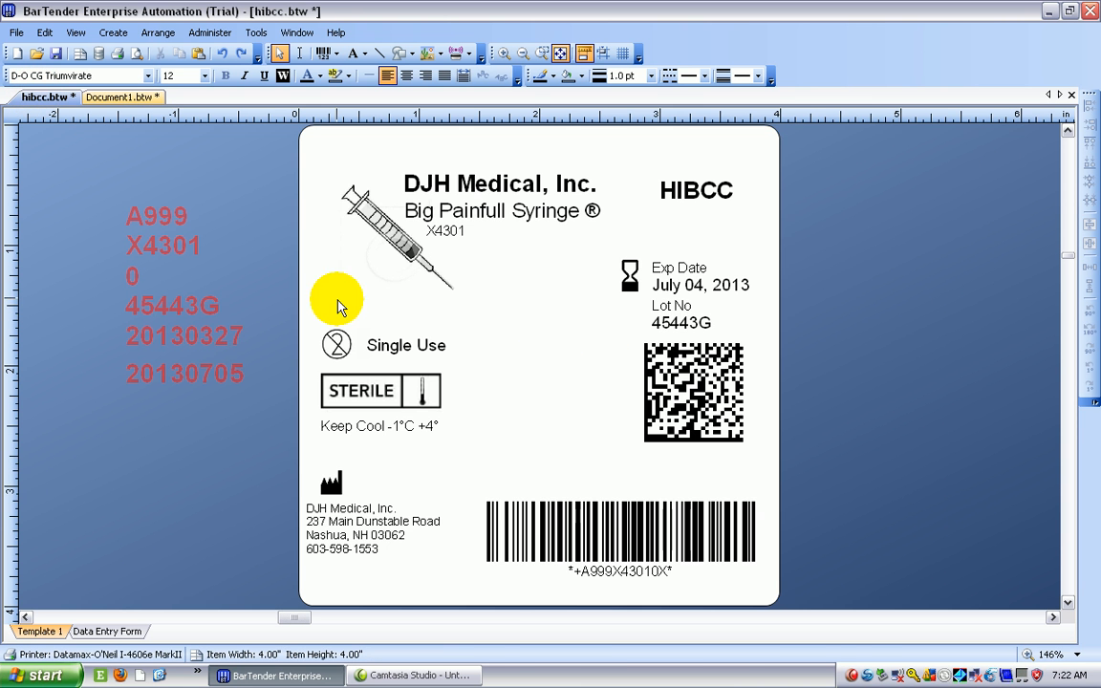
double_click(693, 392)
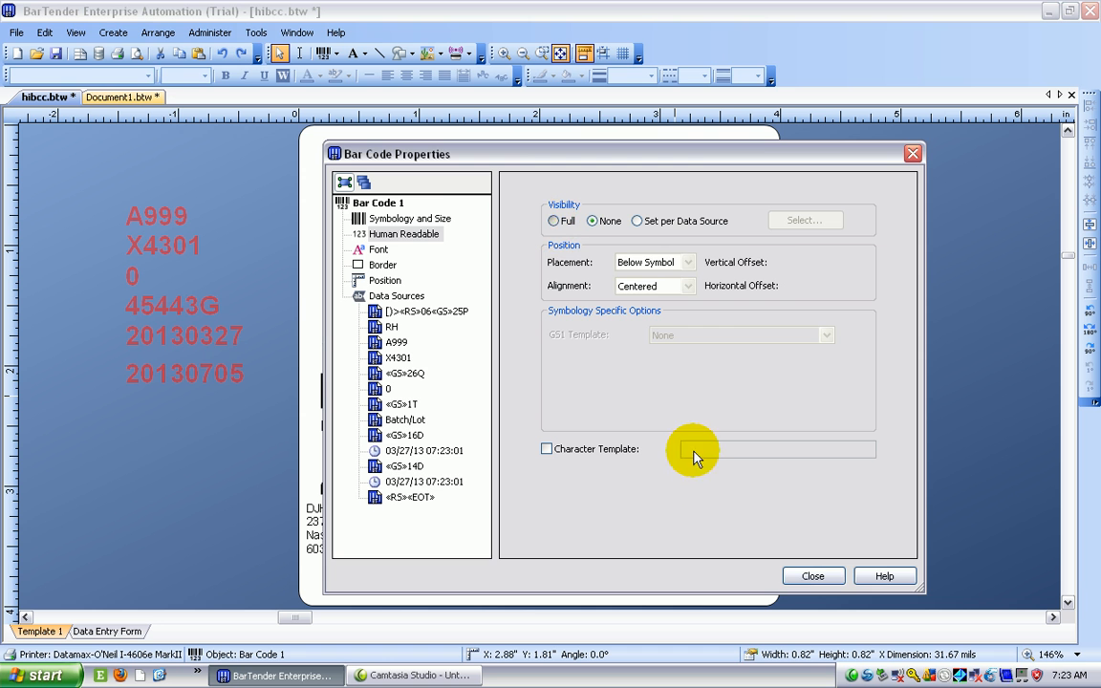
click(812, 576)
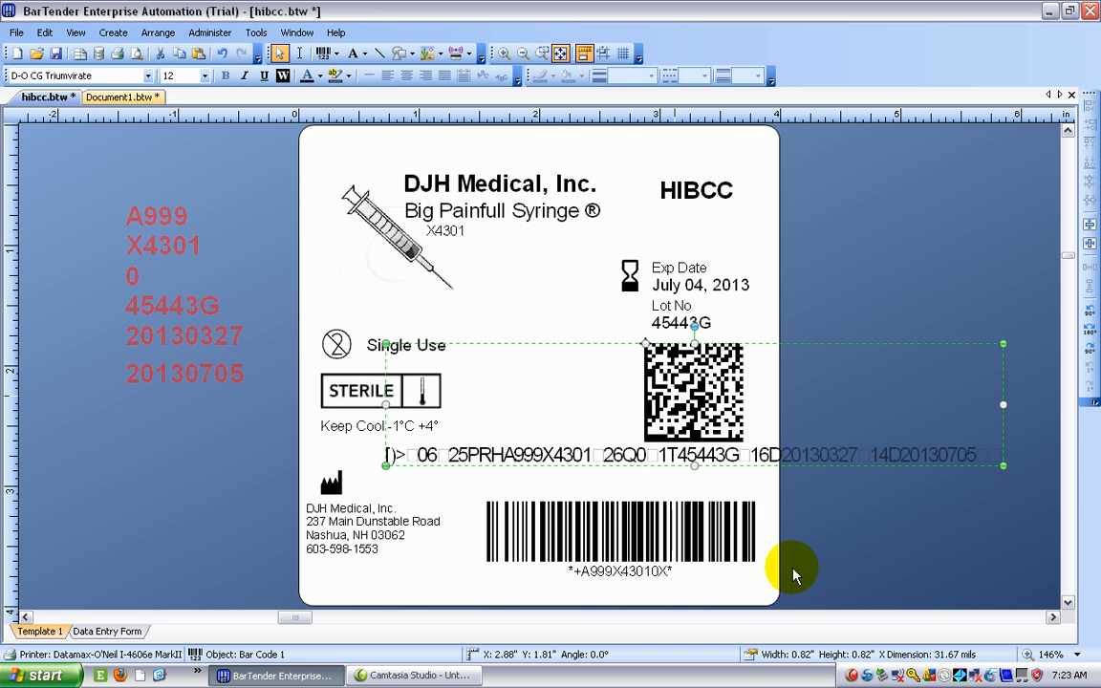
mouse_move(657, 466)
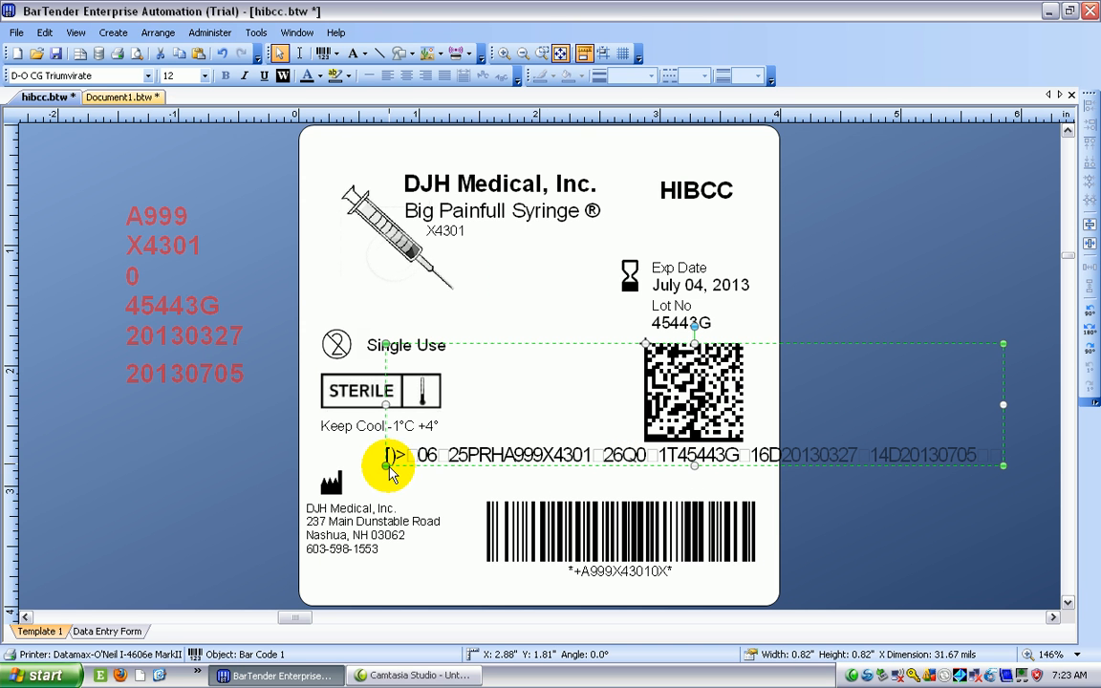
mouse_move(637, 489)
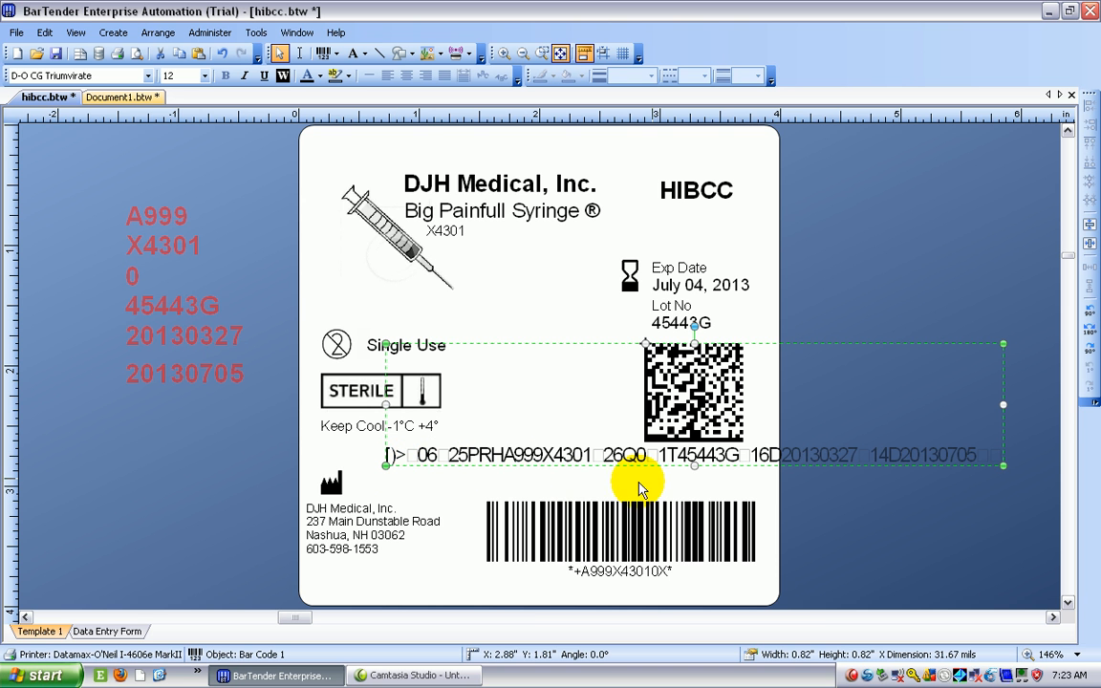
mouse_move(669, 478)
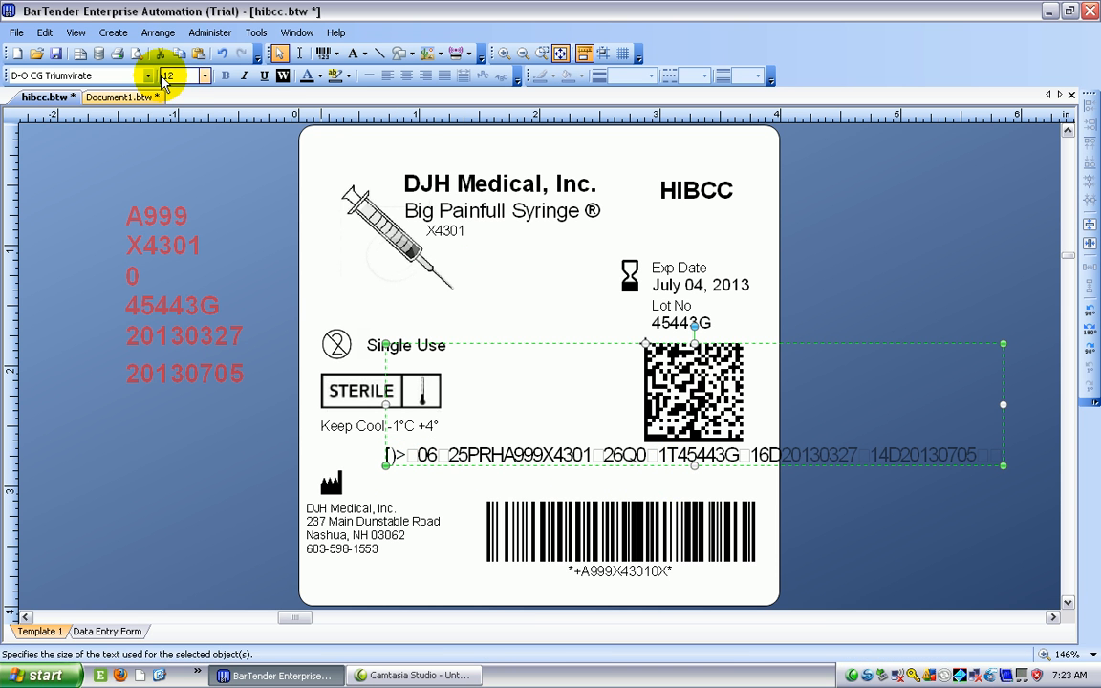
click(224, 54)
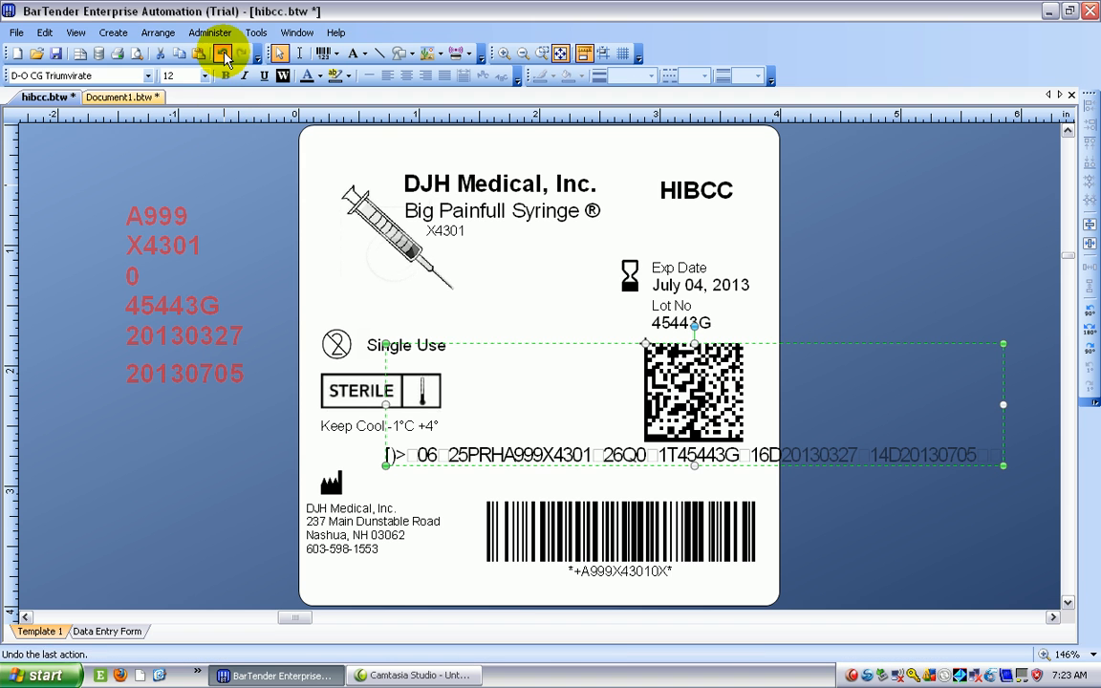
click(221, 54)
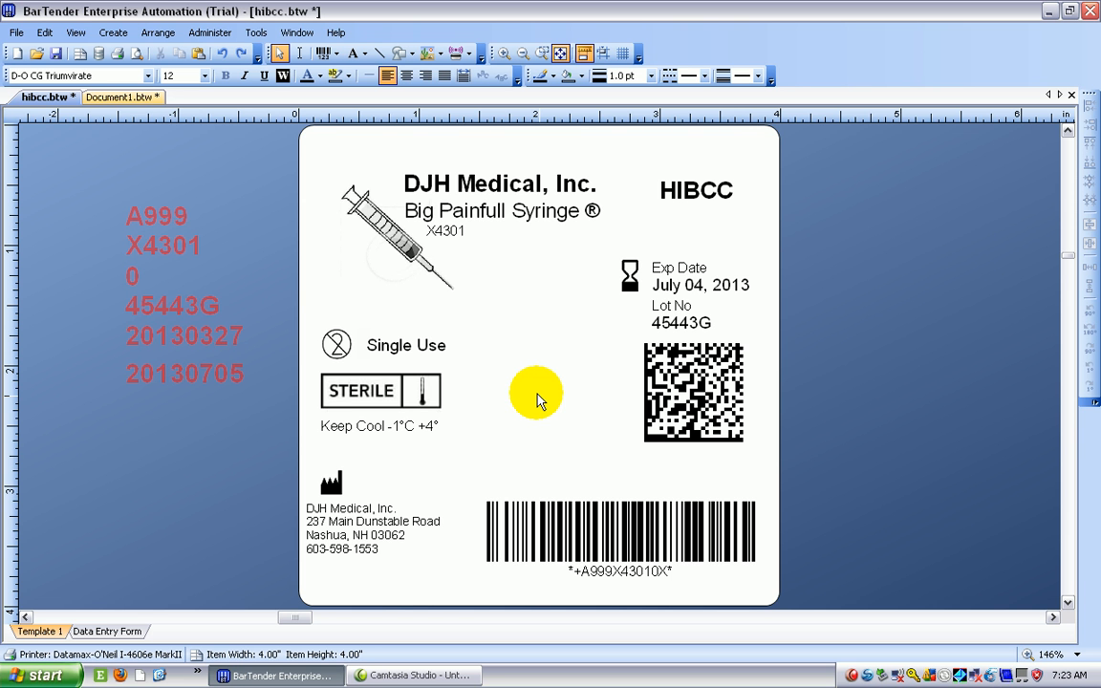
mouse_move(555, 406)
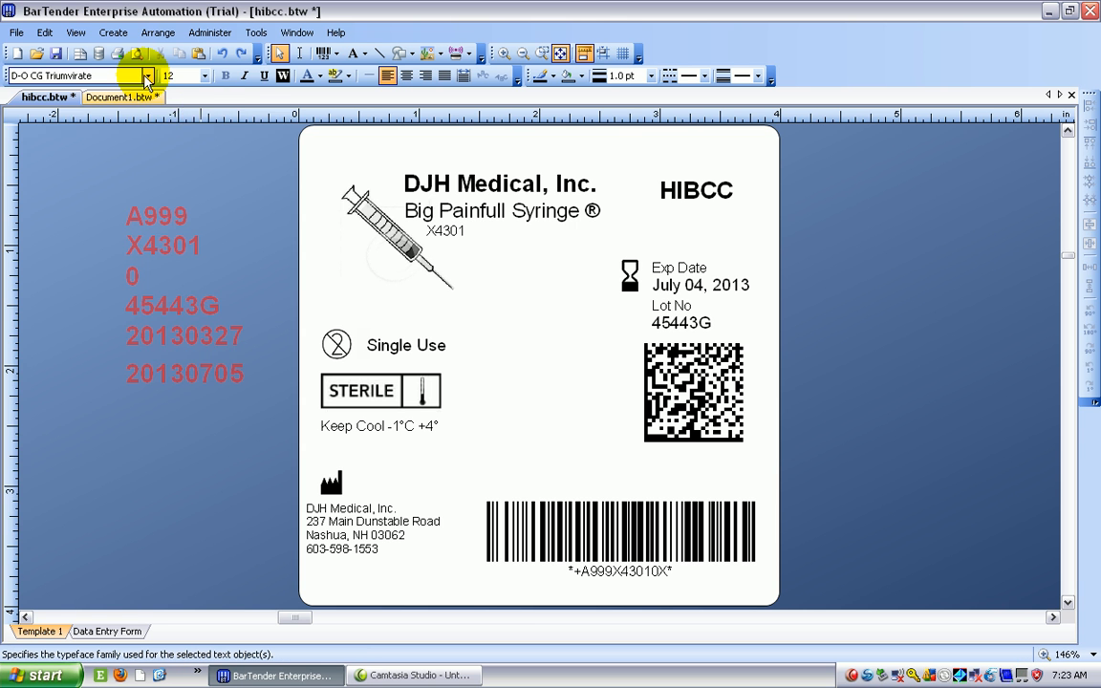
Place a 10 pt Arial single-line text below the Data Matrix and open its properties
click(147, 75)
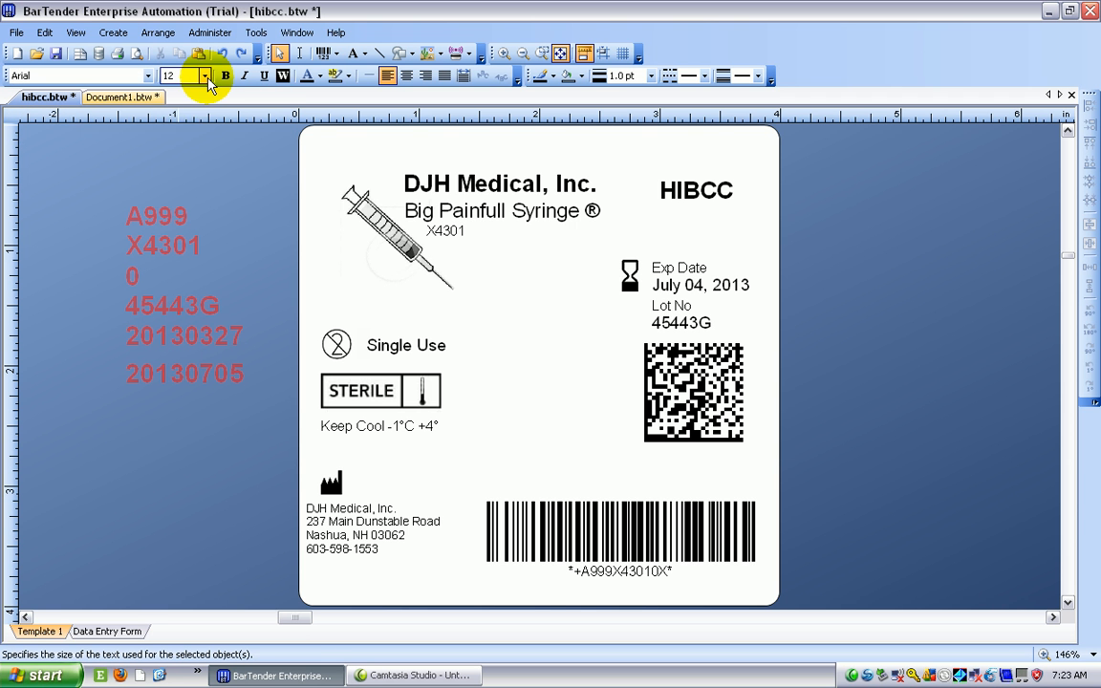
click(203, 76)
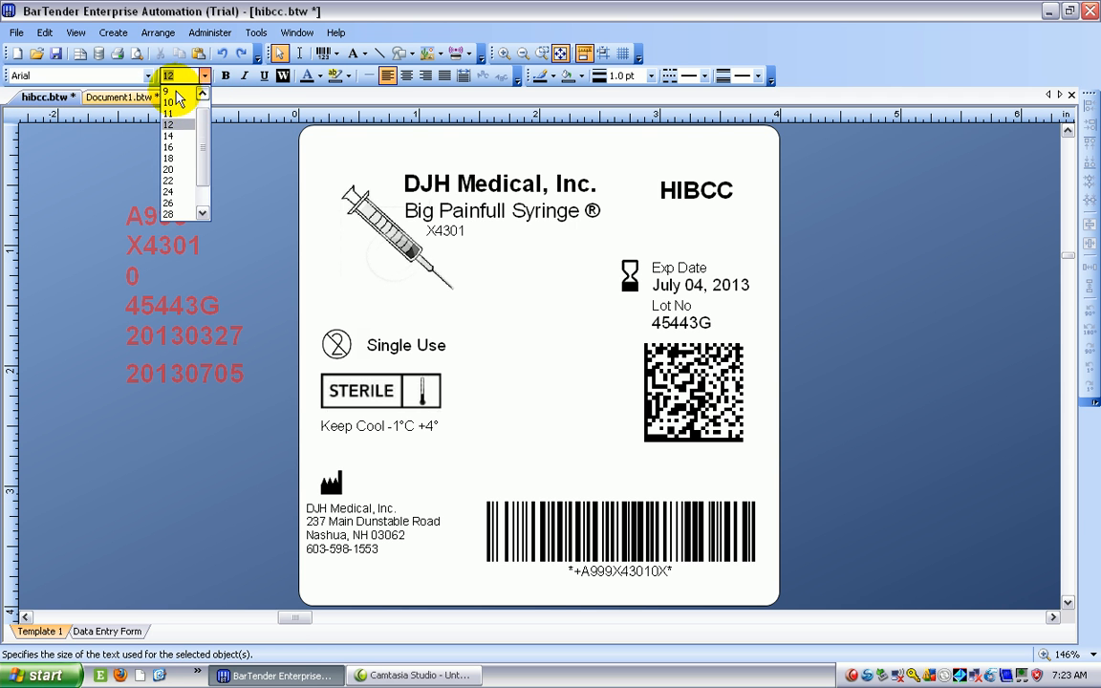
click(168, 104)
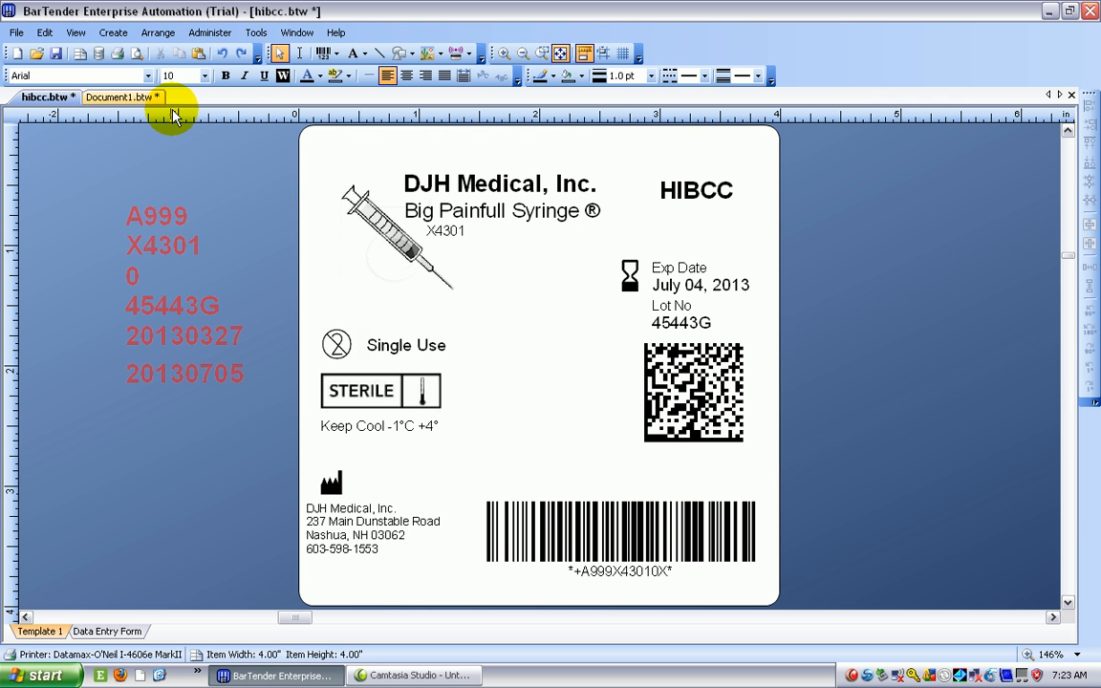
click(353, 52)
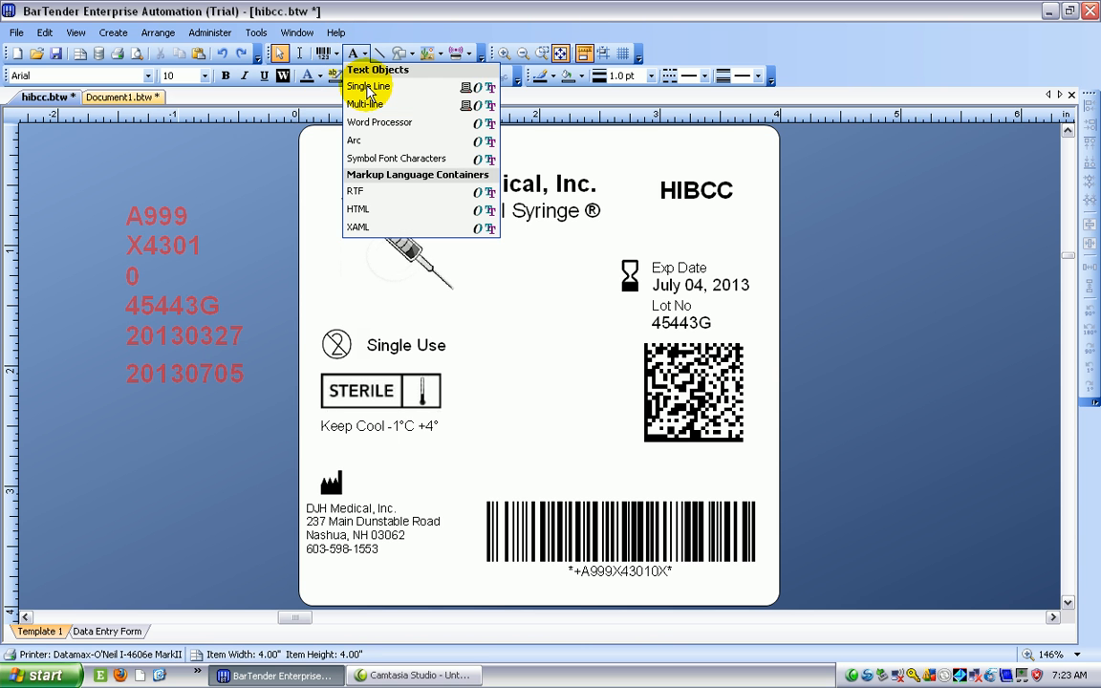
click(367, 86)
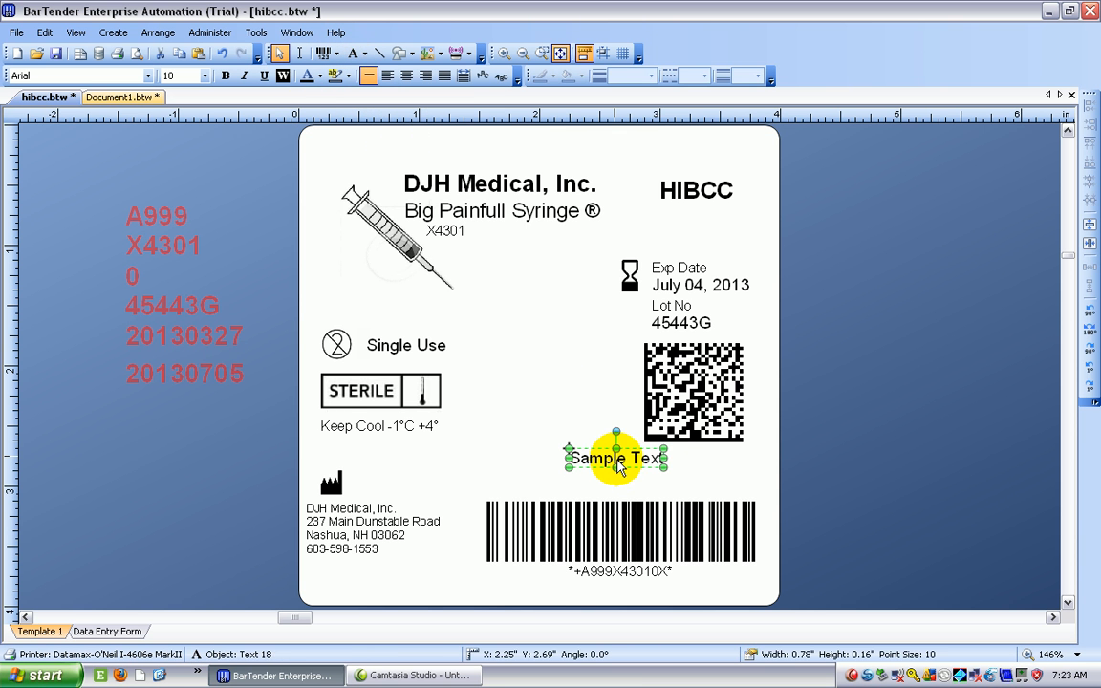
double_click(615, 458)
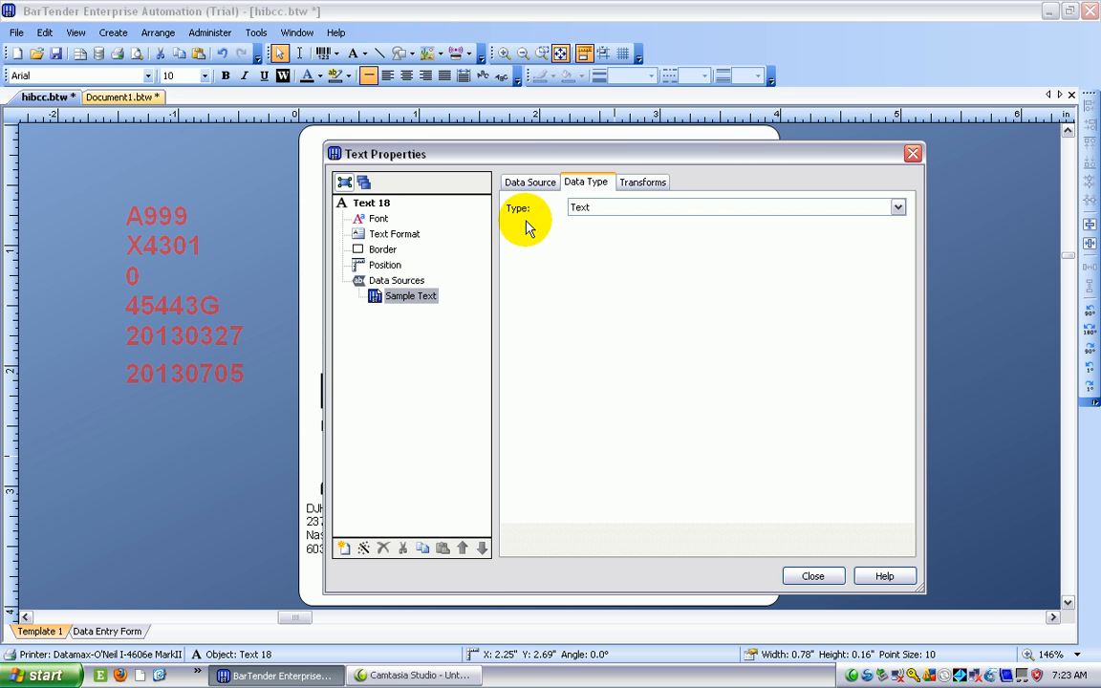
Replace the sample text with (25P) and add an embedded 'RH' data source
click(529, 182)
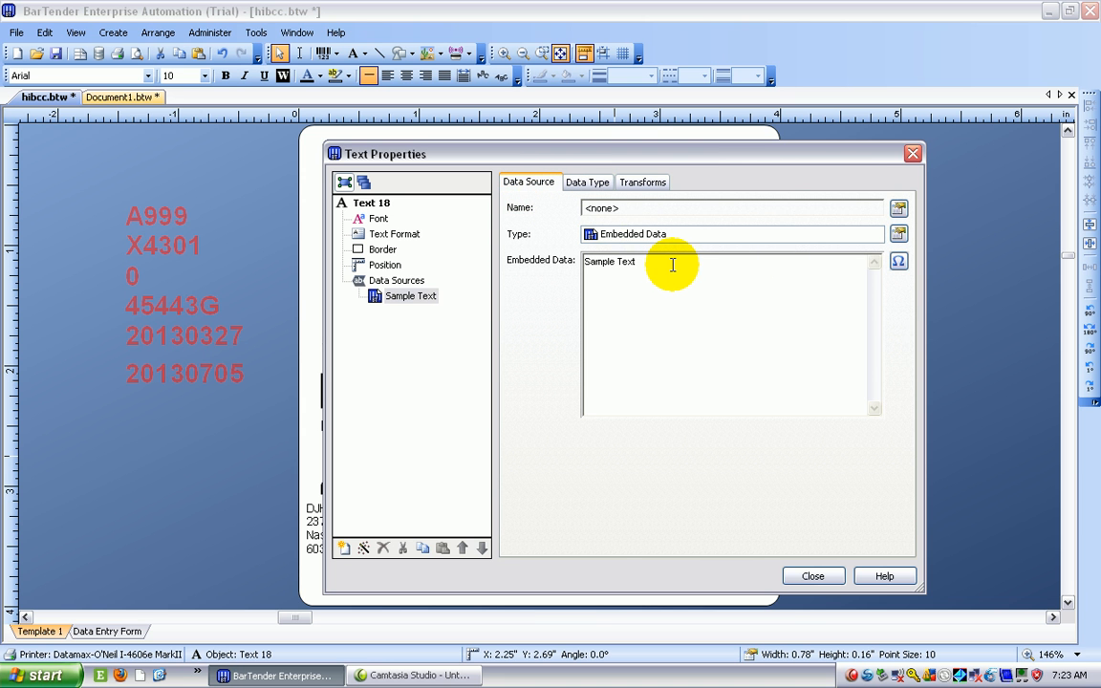
key(Backspace)
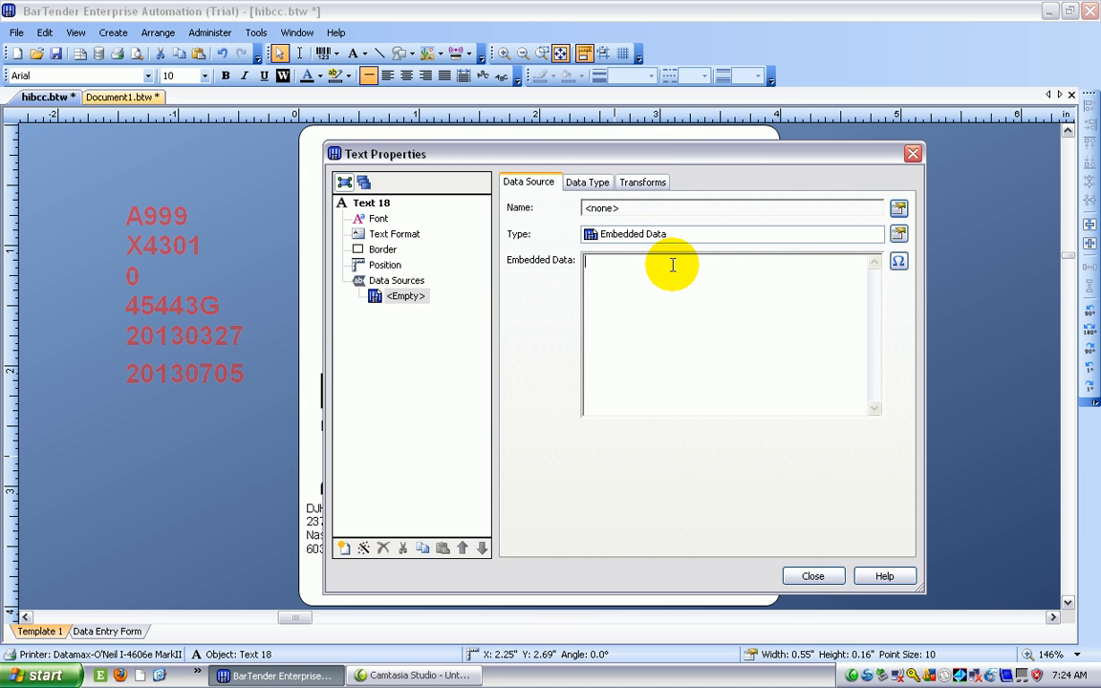
text((2)
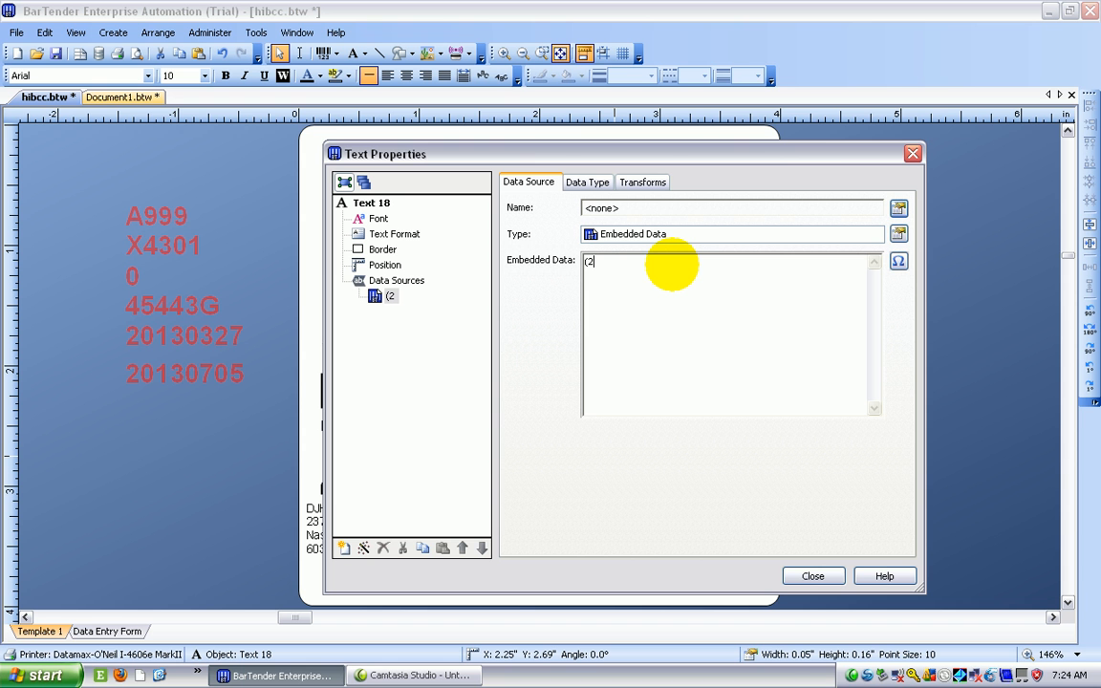
text(5P)
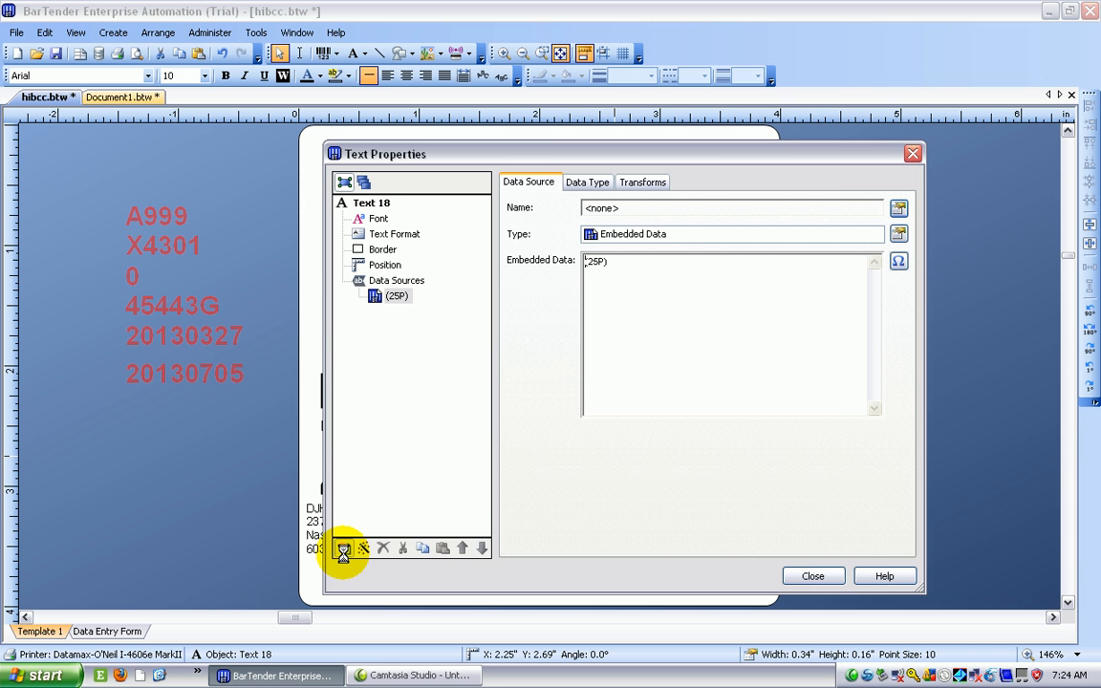
click(343, 547)
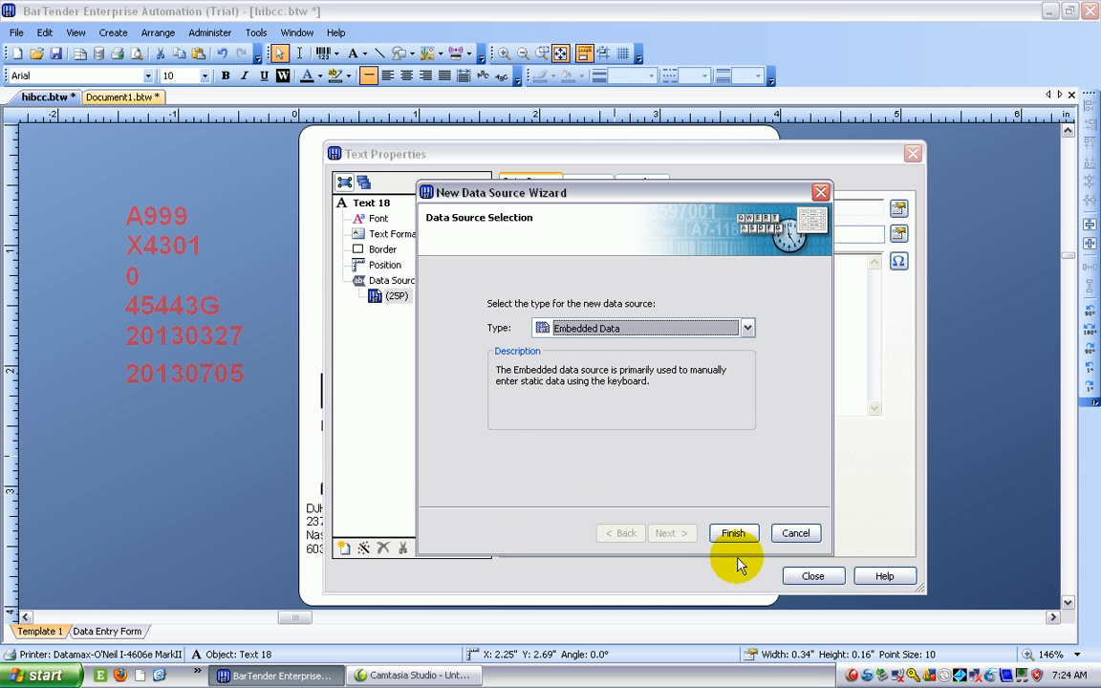
click(733, 532)
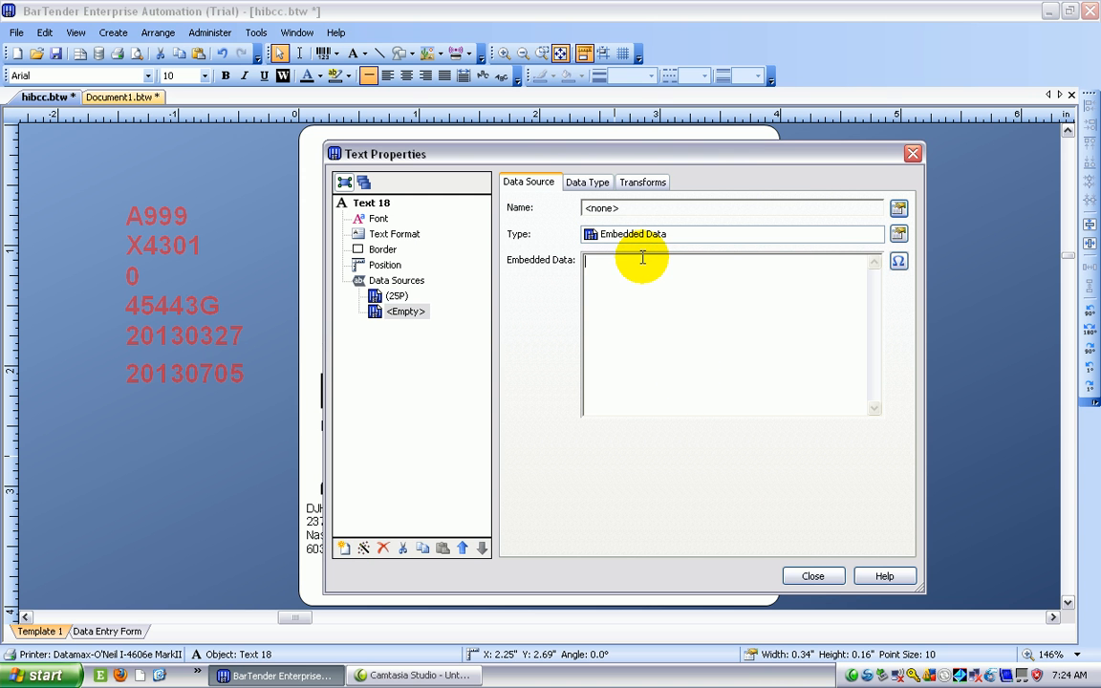
text(RH)
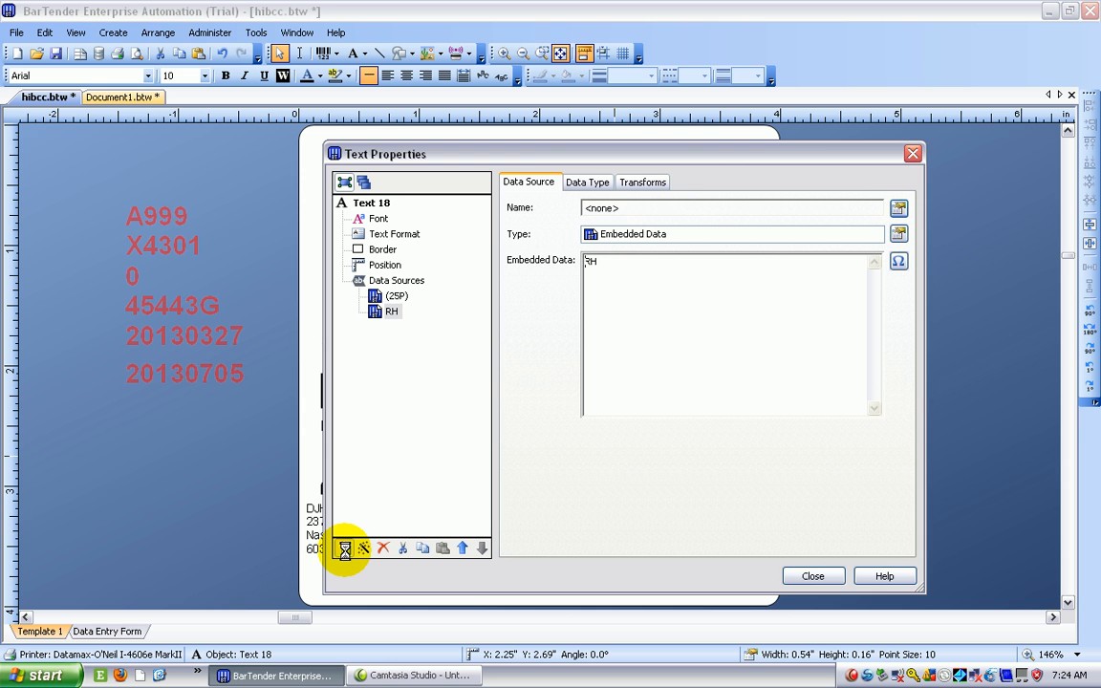
Add a third embedded data source and open its naming options
click(344, 548)
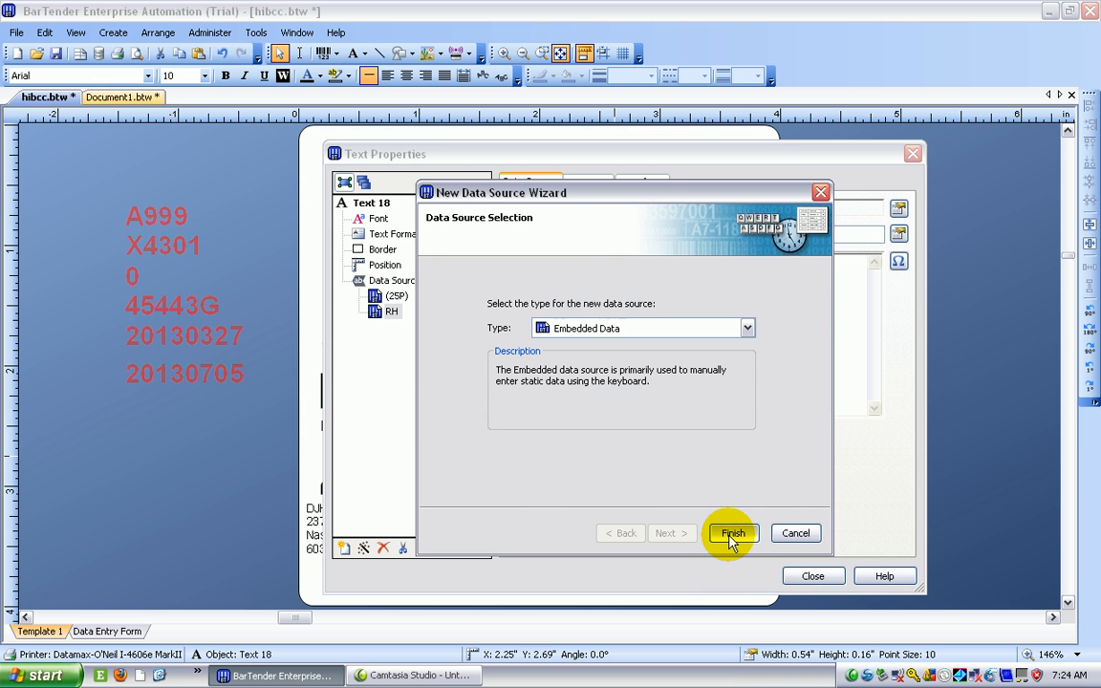
click(732, 533)
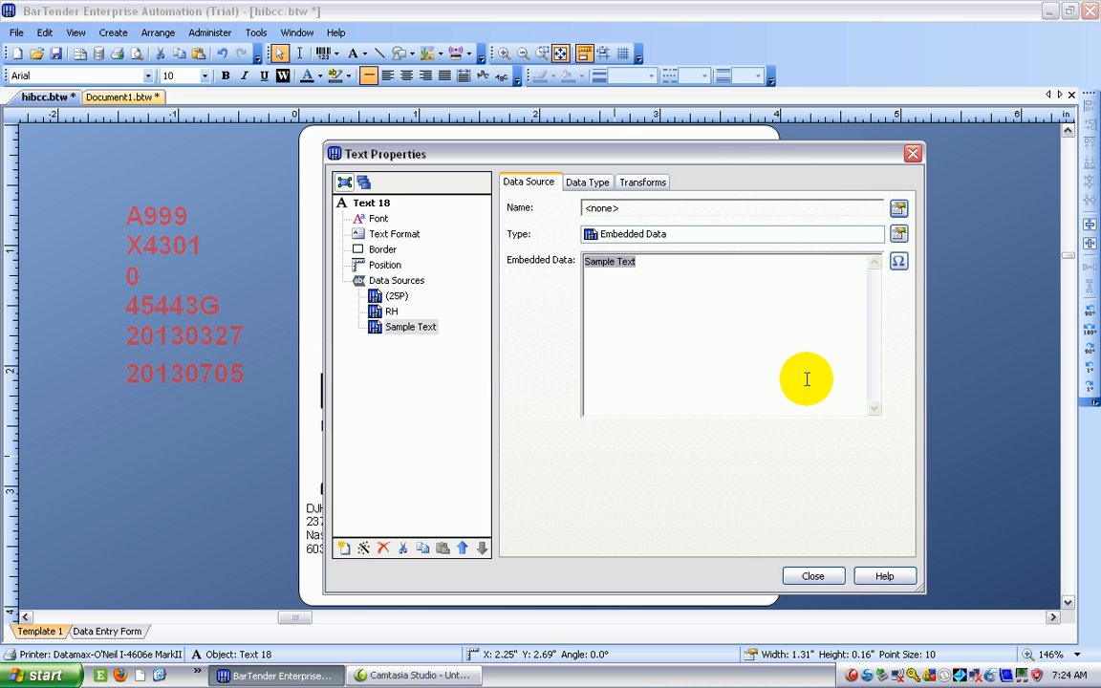
click(898, 207)
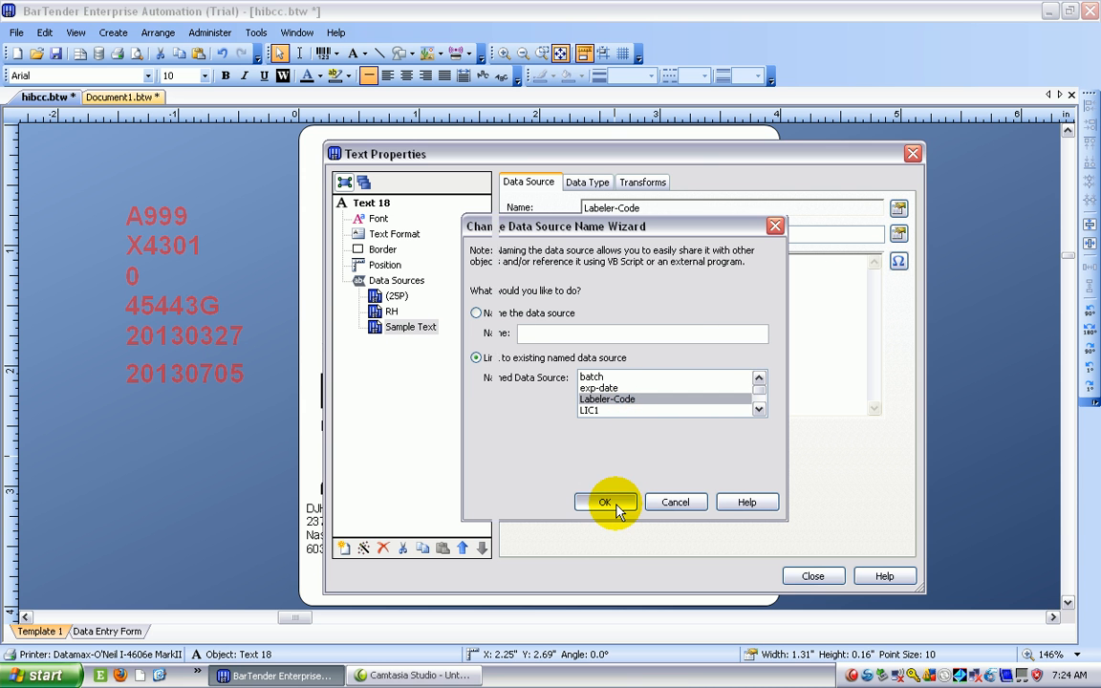
Confirm the Labeler-Code link, then add a source linked to PART (X4301)
click(603, 501)
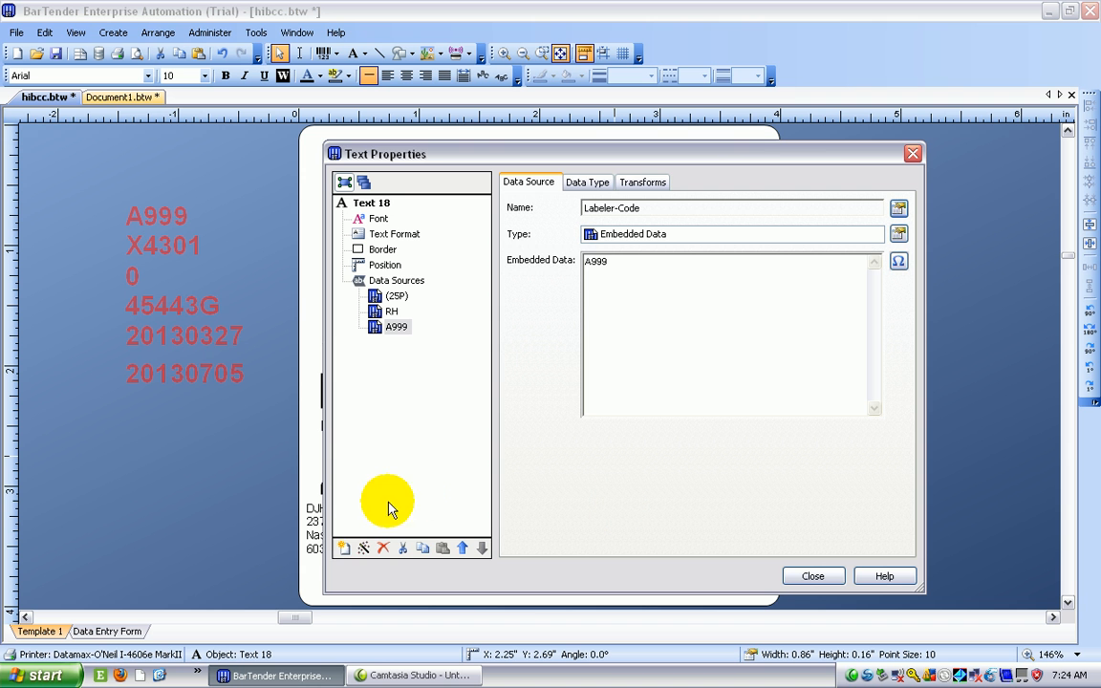
mouse_move(342, 547)
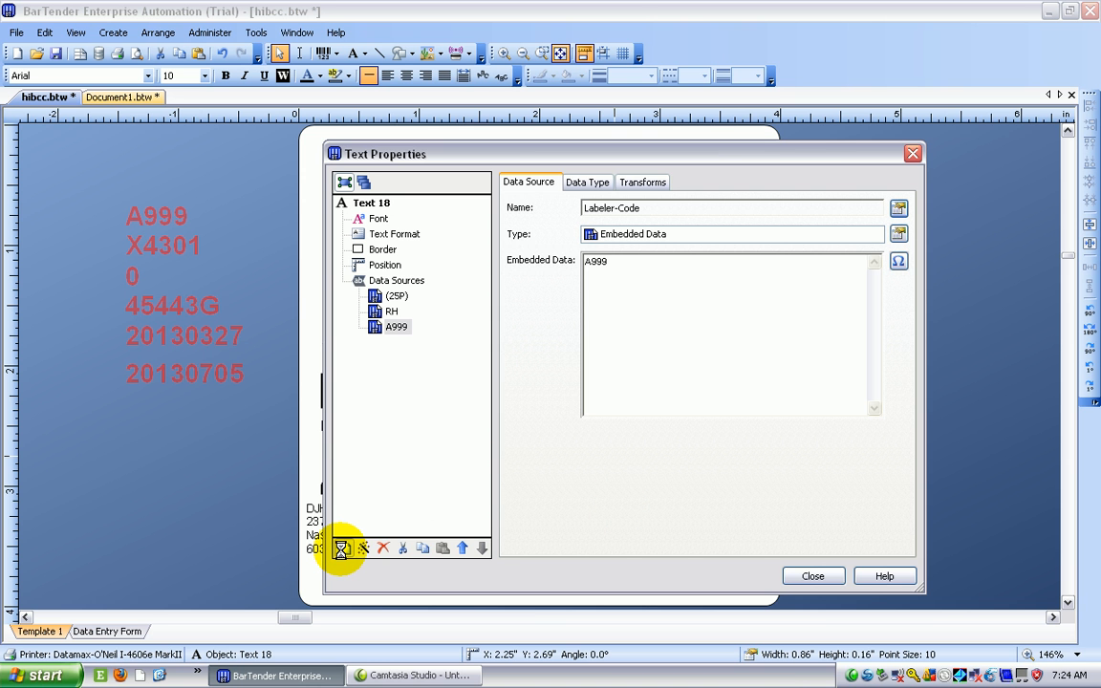
click(341, 548)
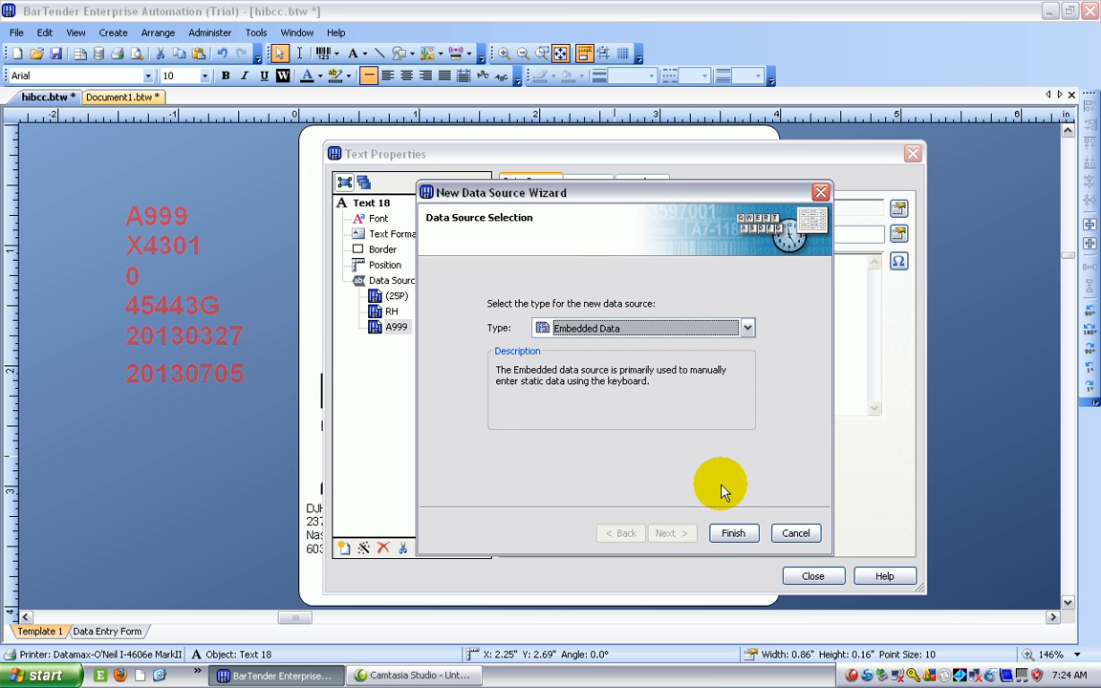
click(733, 532)
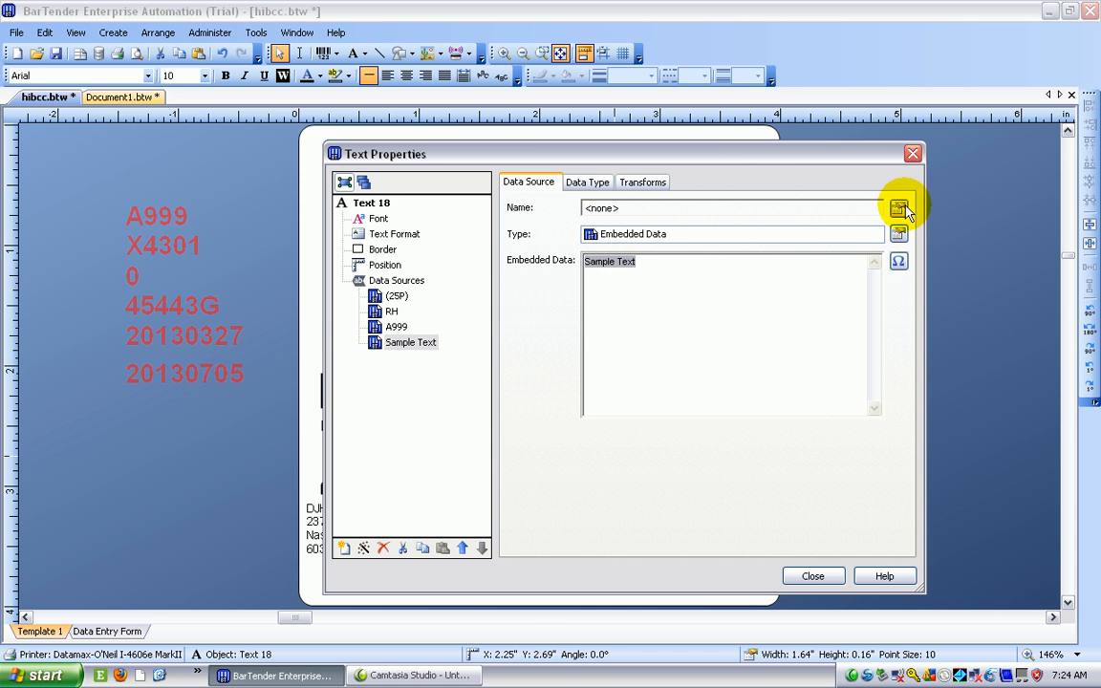
click(899, 208)
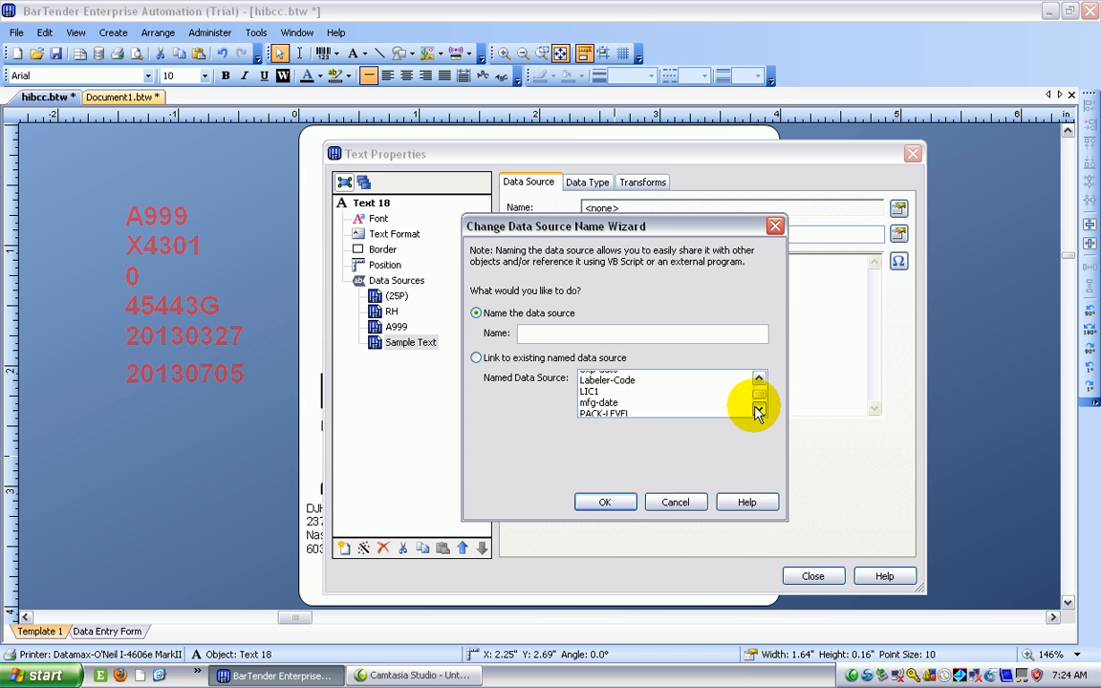
click(759, 409)
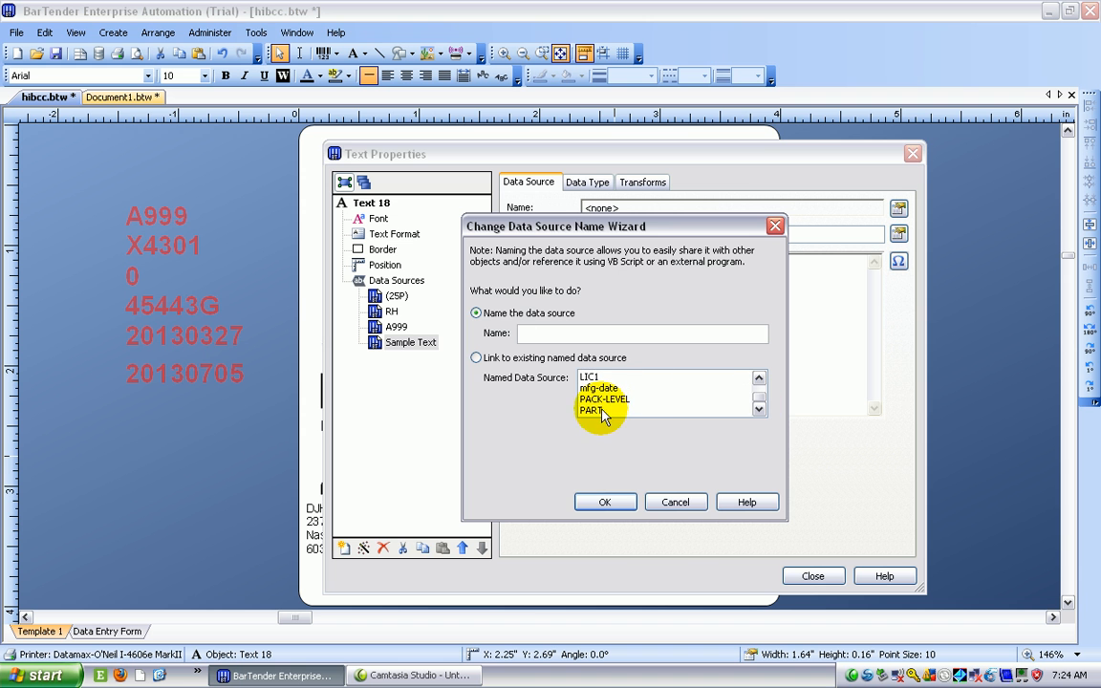
click(604, 501)
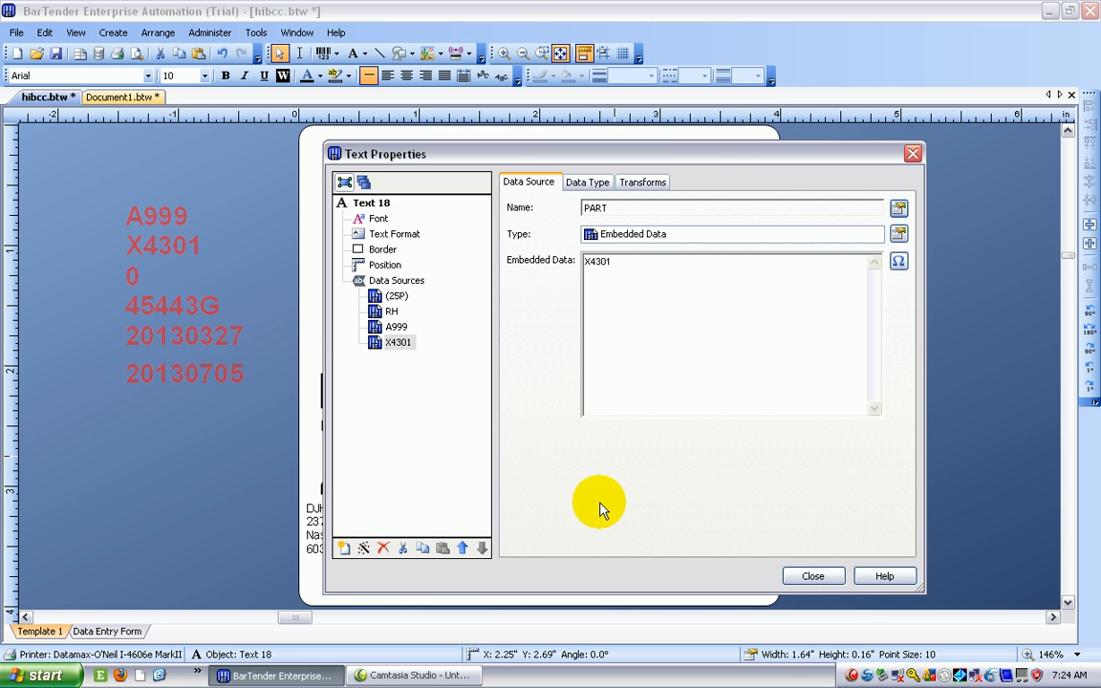
mouse_move(405, 449)
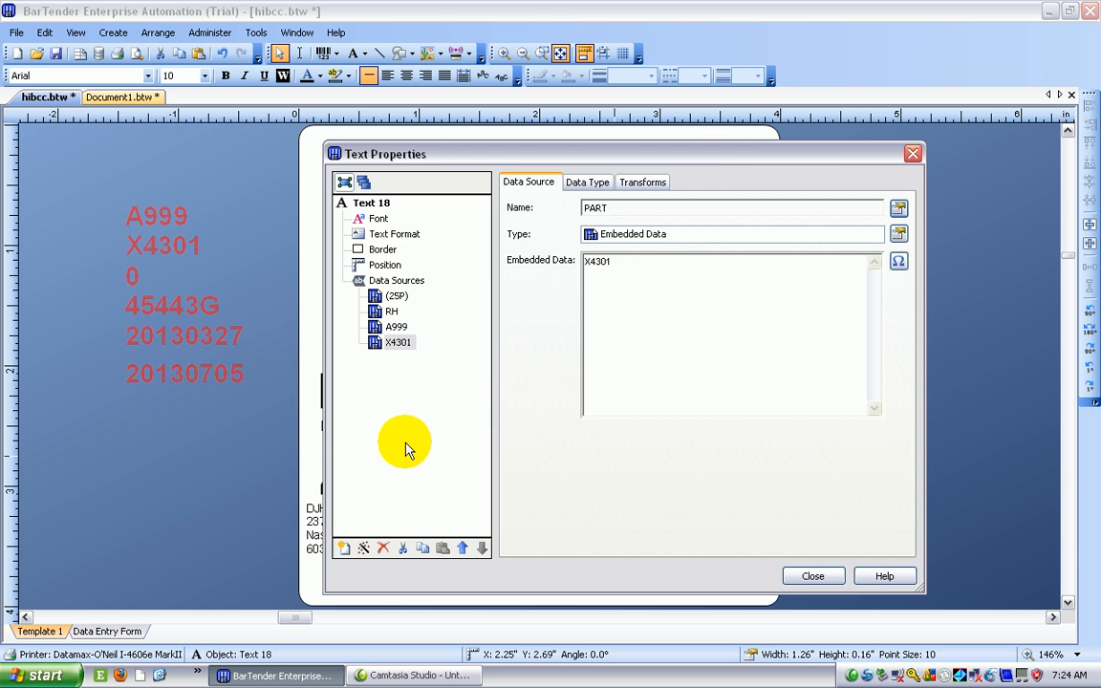
mouse_move(341, 545)
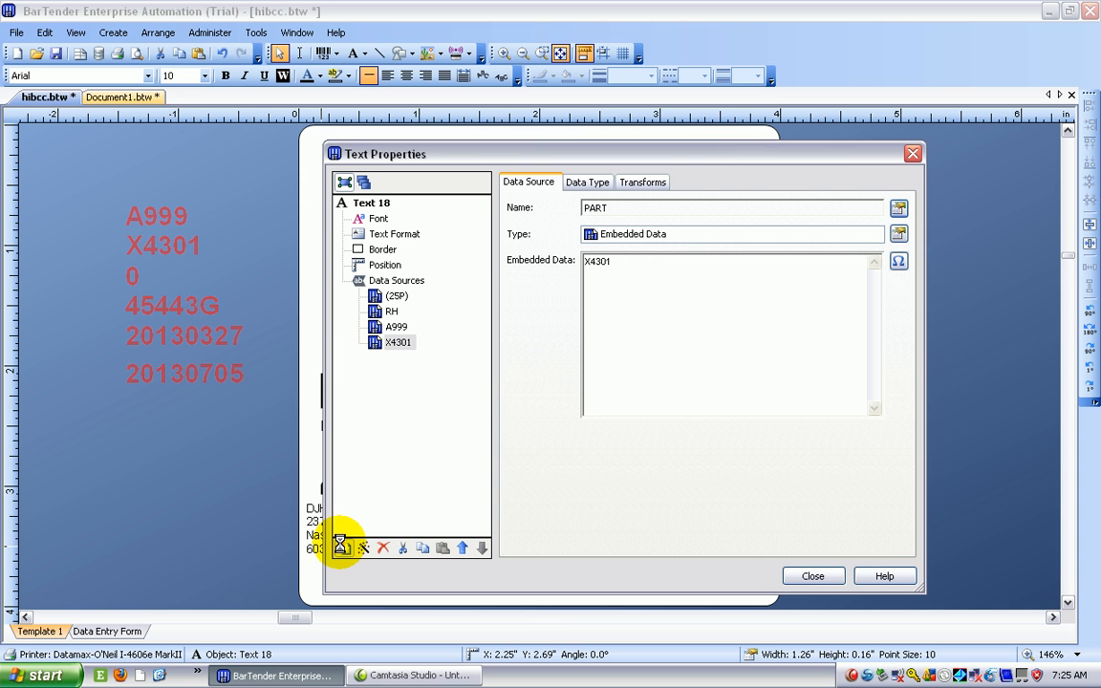
Add an embedded '(26Q)' data source, cancelling one extra source attempt
click(341, 547)
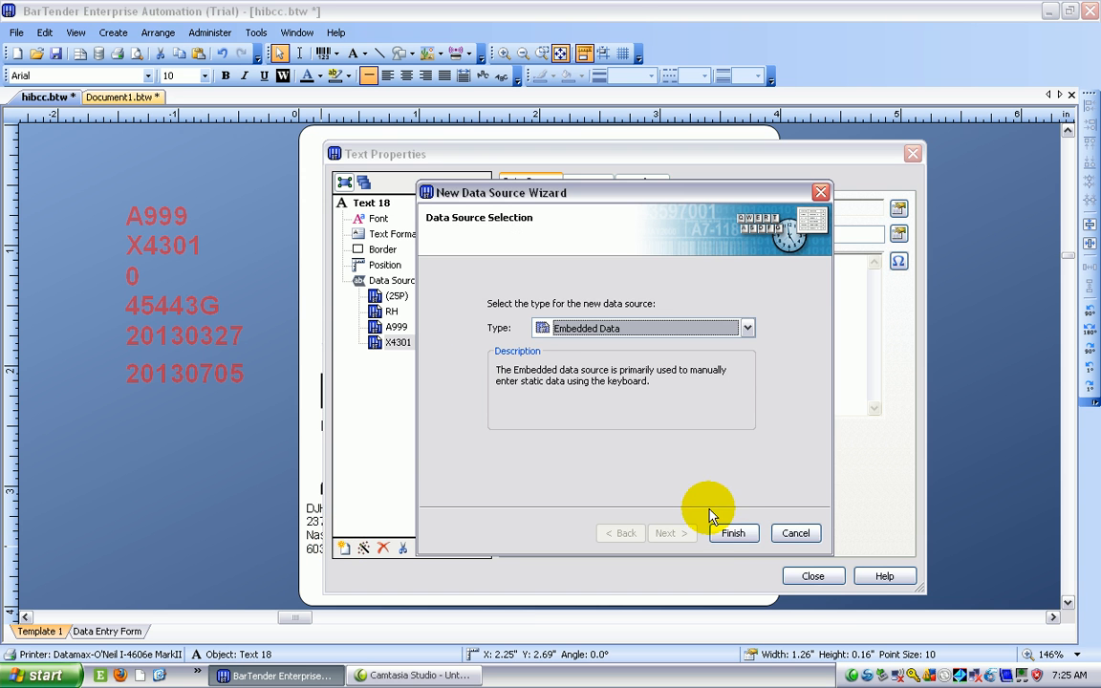
click(733, 532)
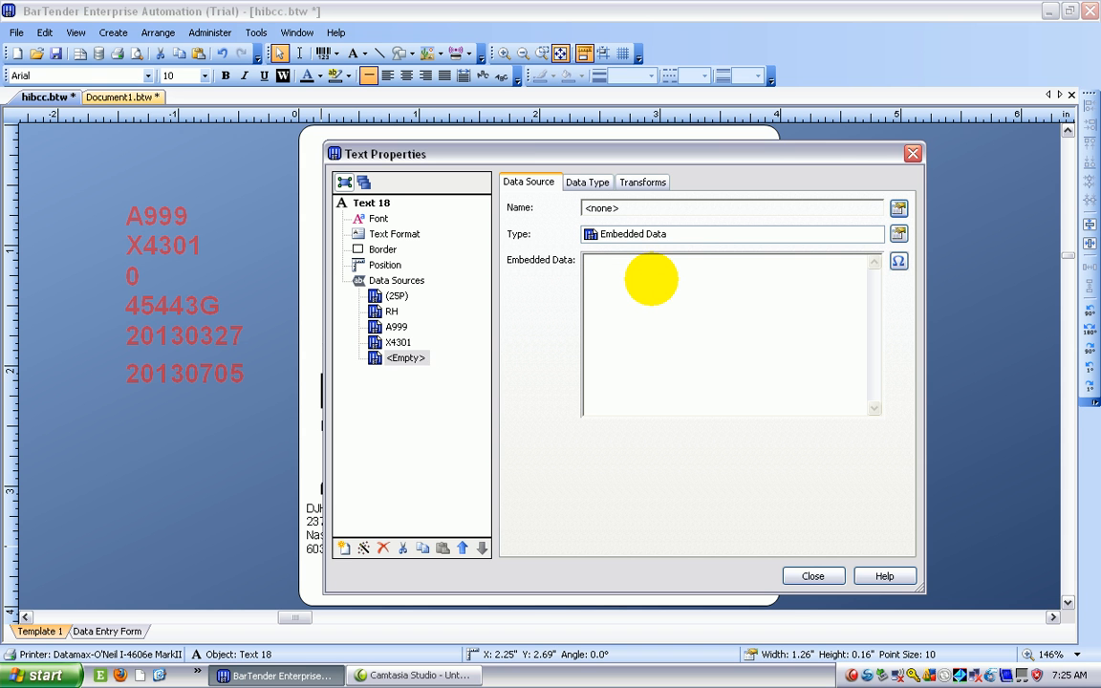
text(26Q)
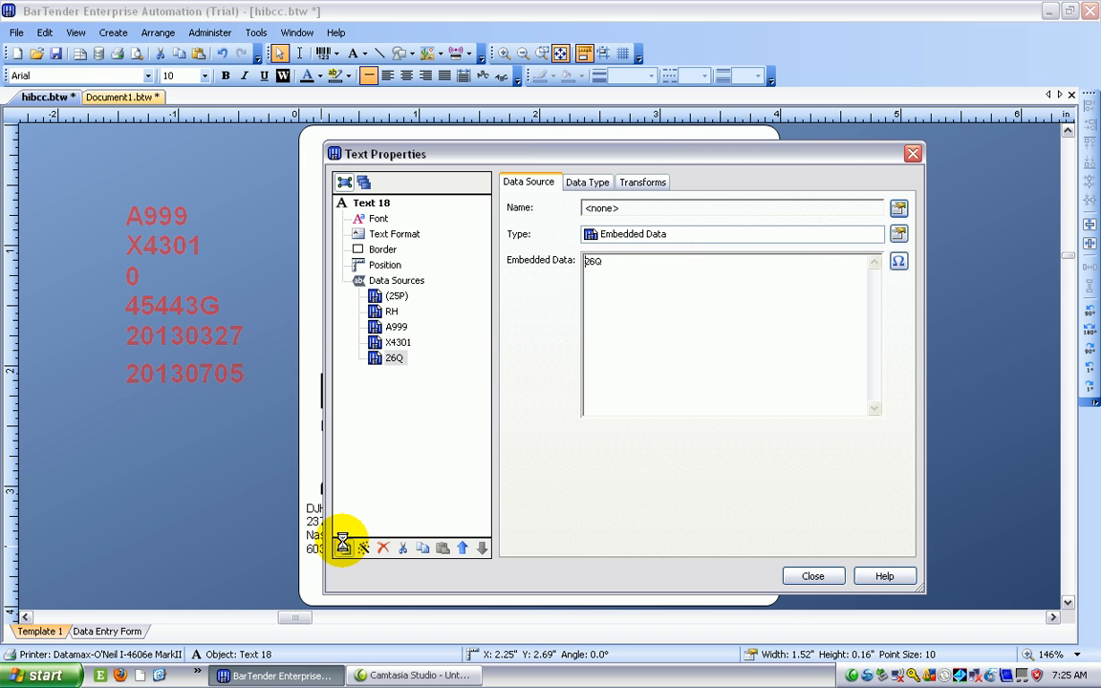
click(343, 548)
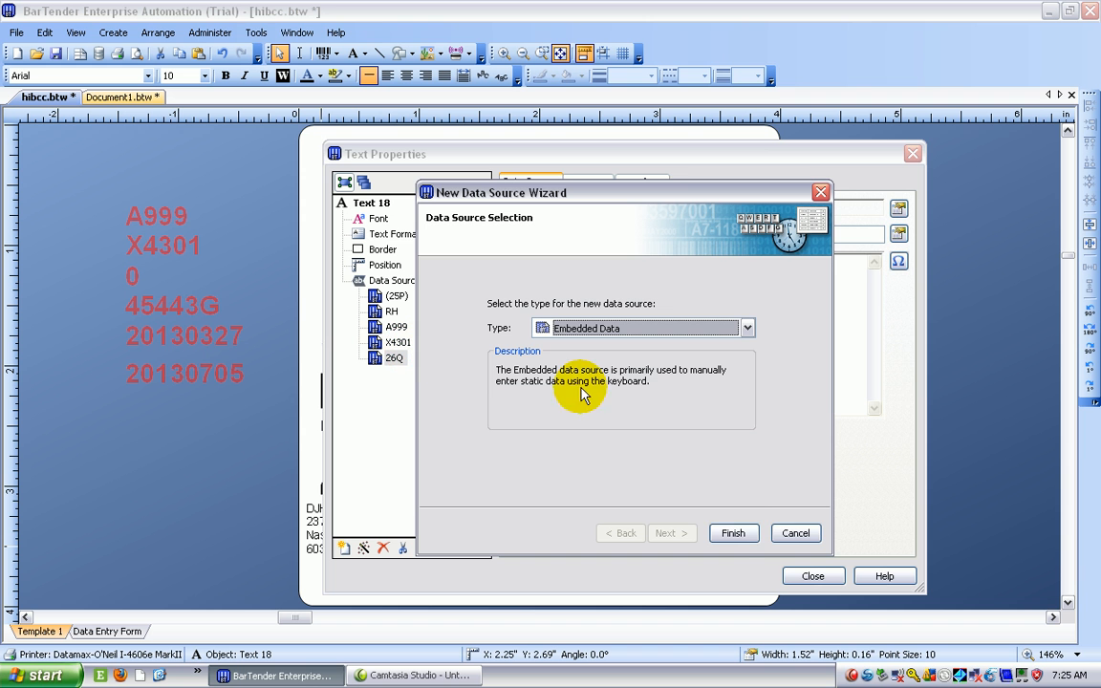
mouse_move(796, 532)
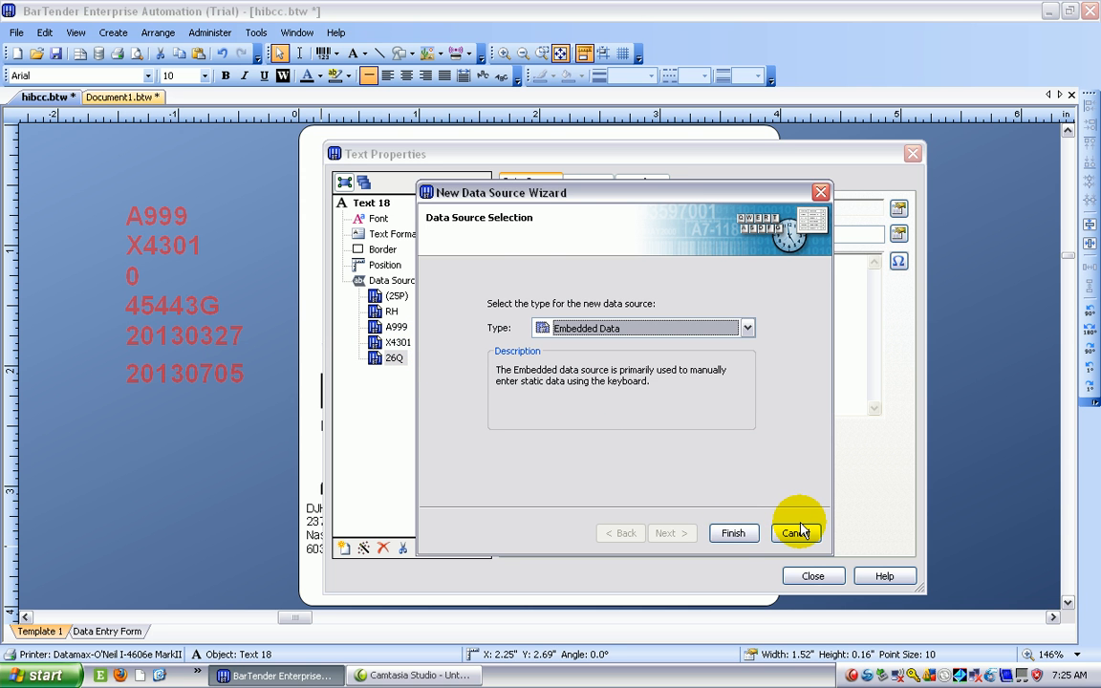
click(795, 532)
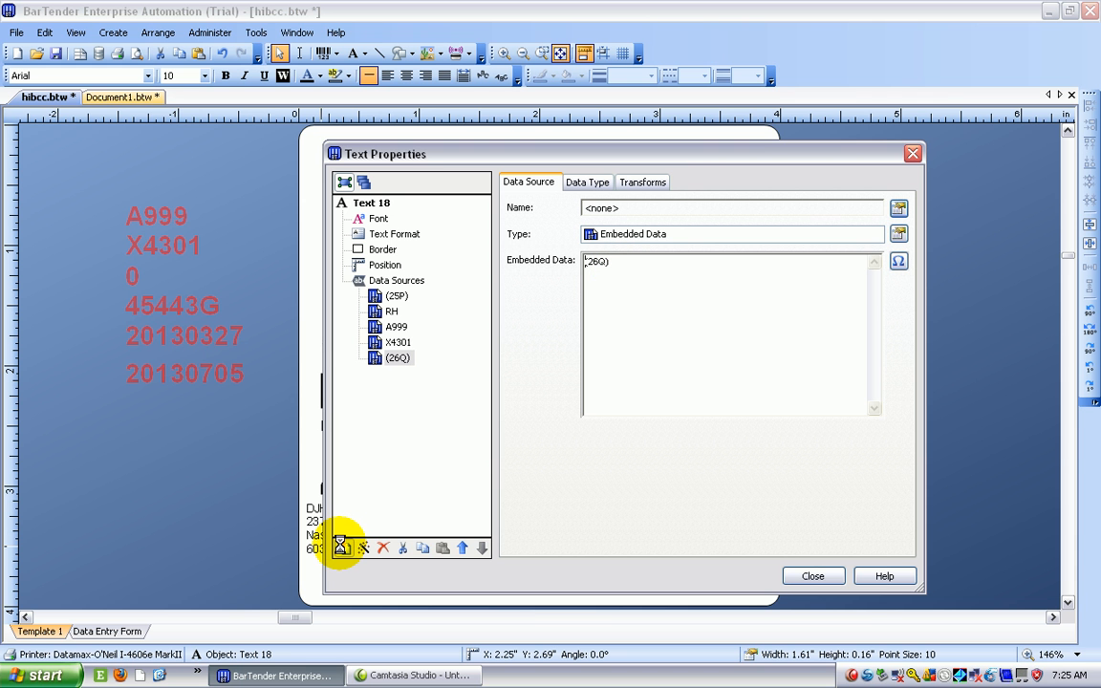
Add a data source linked to the named PACK-LEVEL source (0)
click(343, 547)
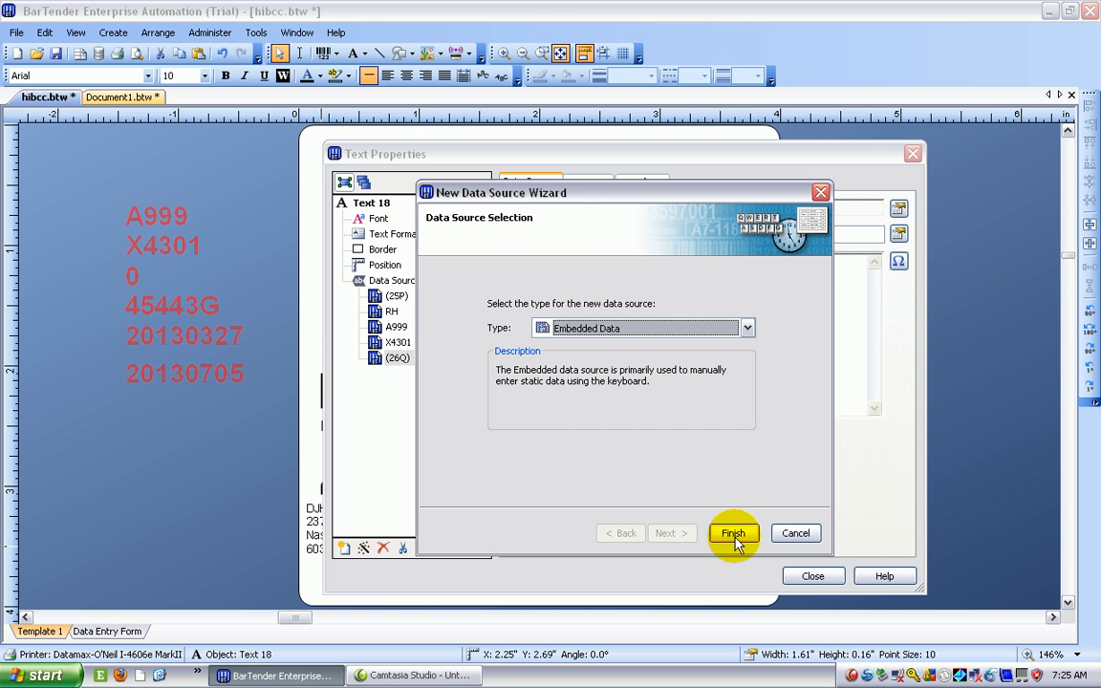
click(733, 533)
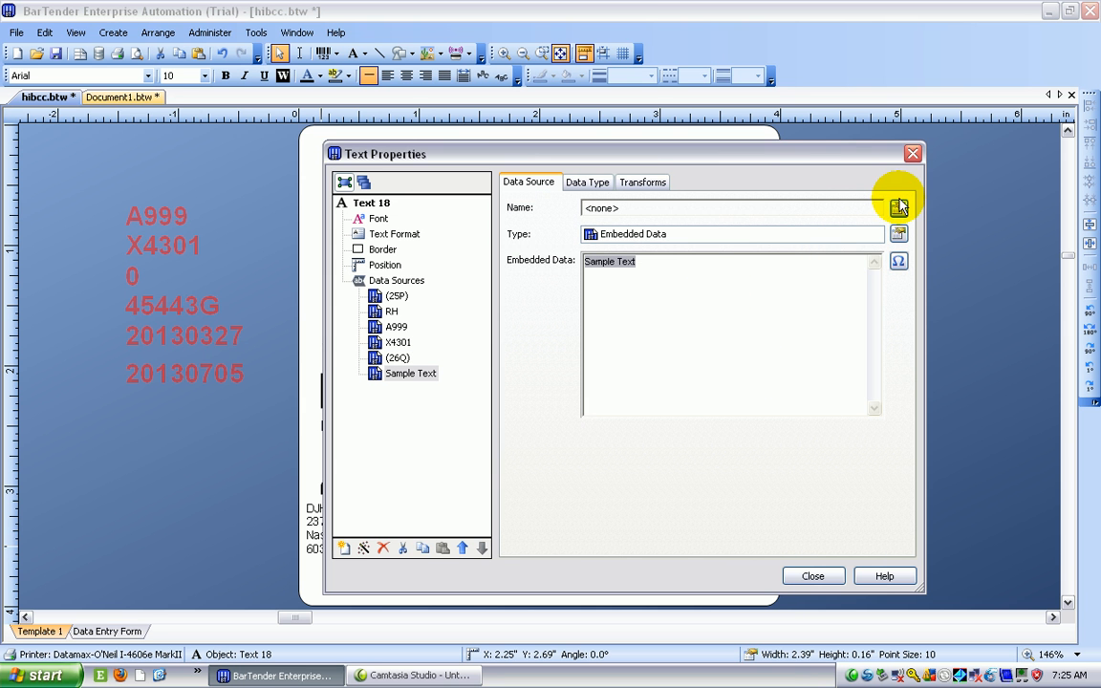
click(898, 208)
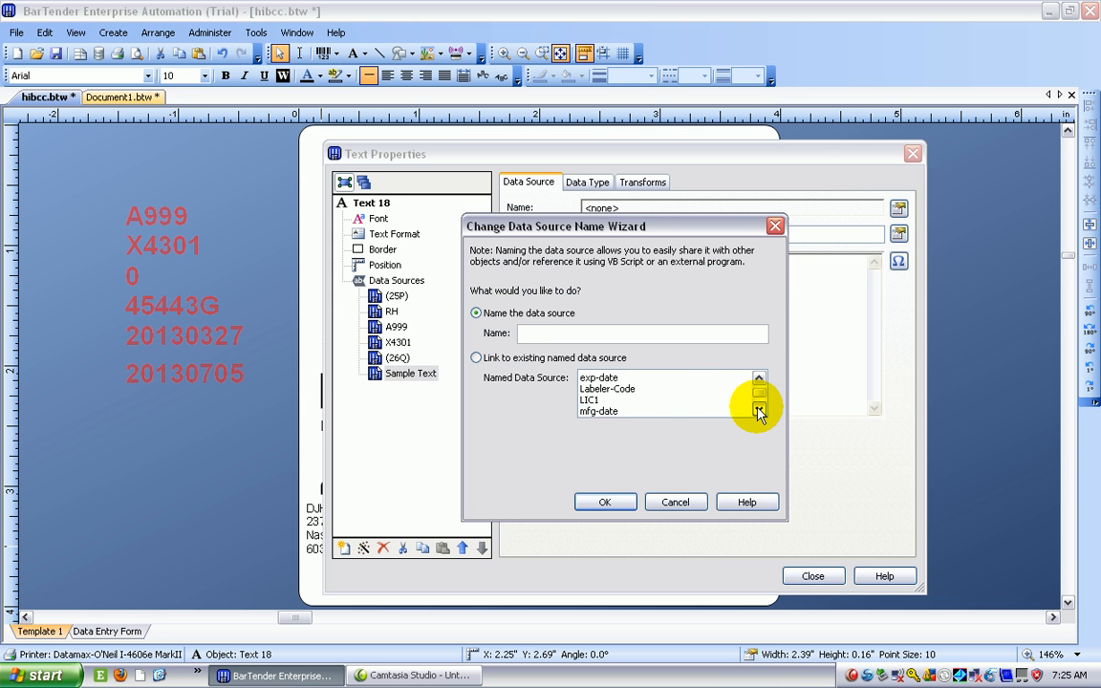
click(759, 408)
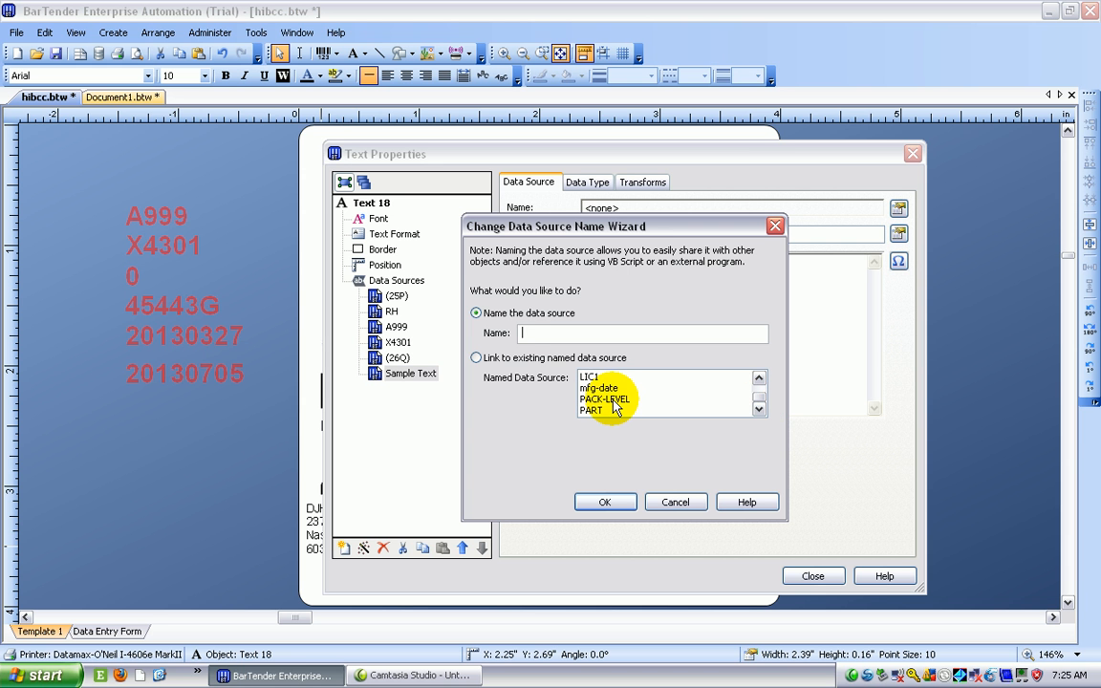
click(476, 357)
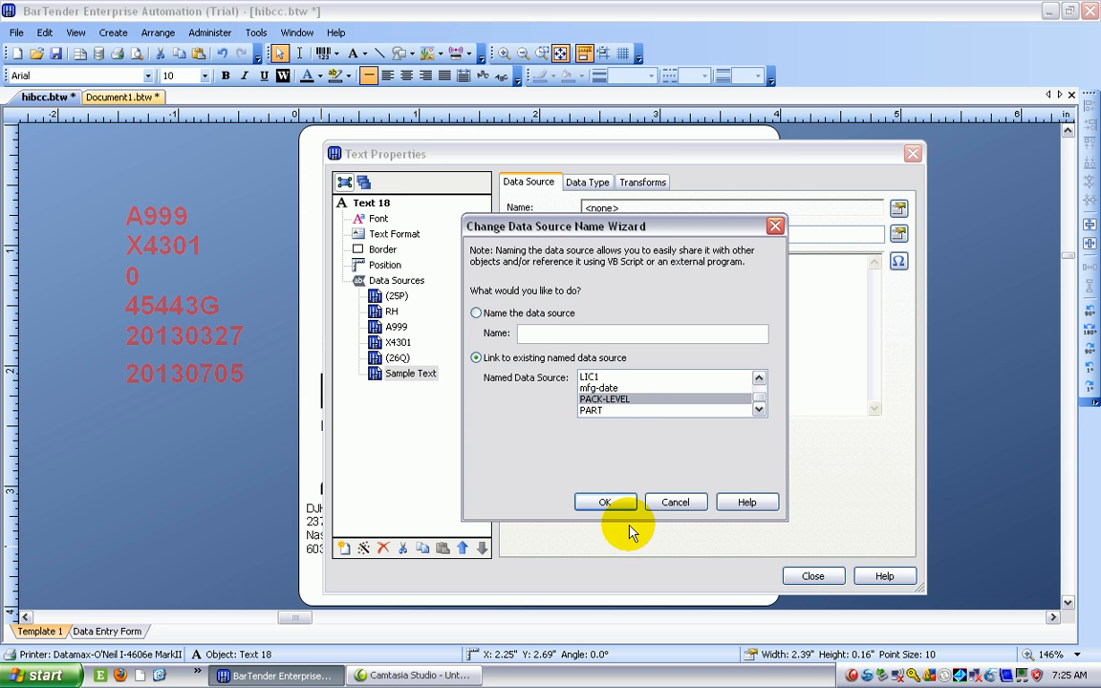
click(604, 501)
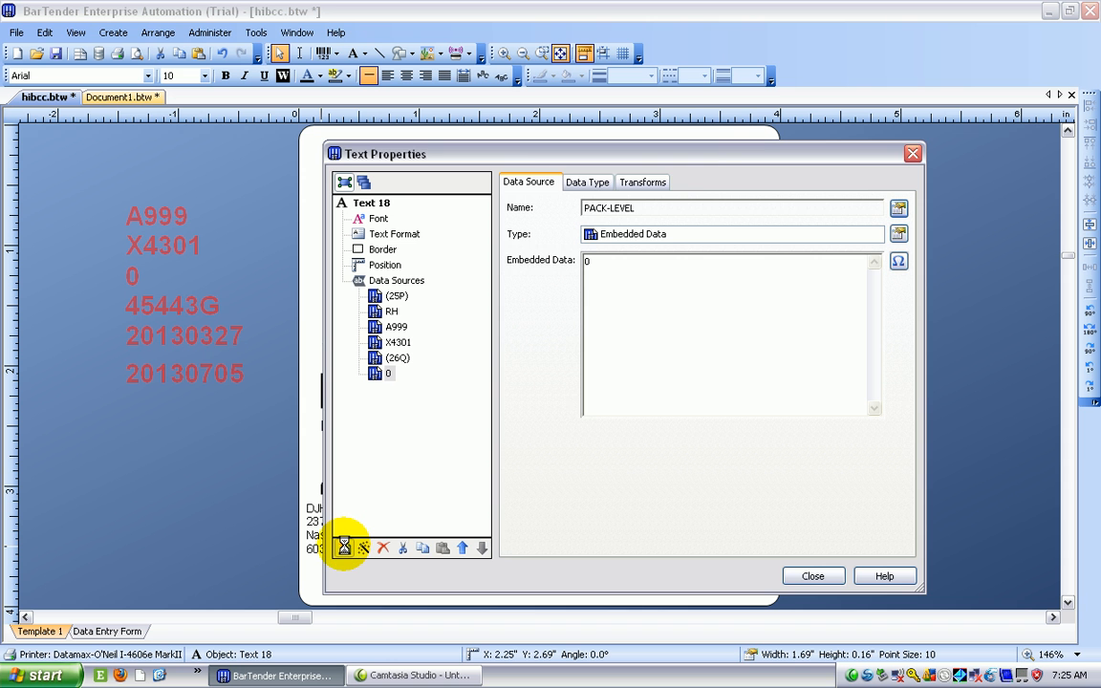
Add an embedded '1T' data source to the text
click(343, 547)
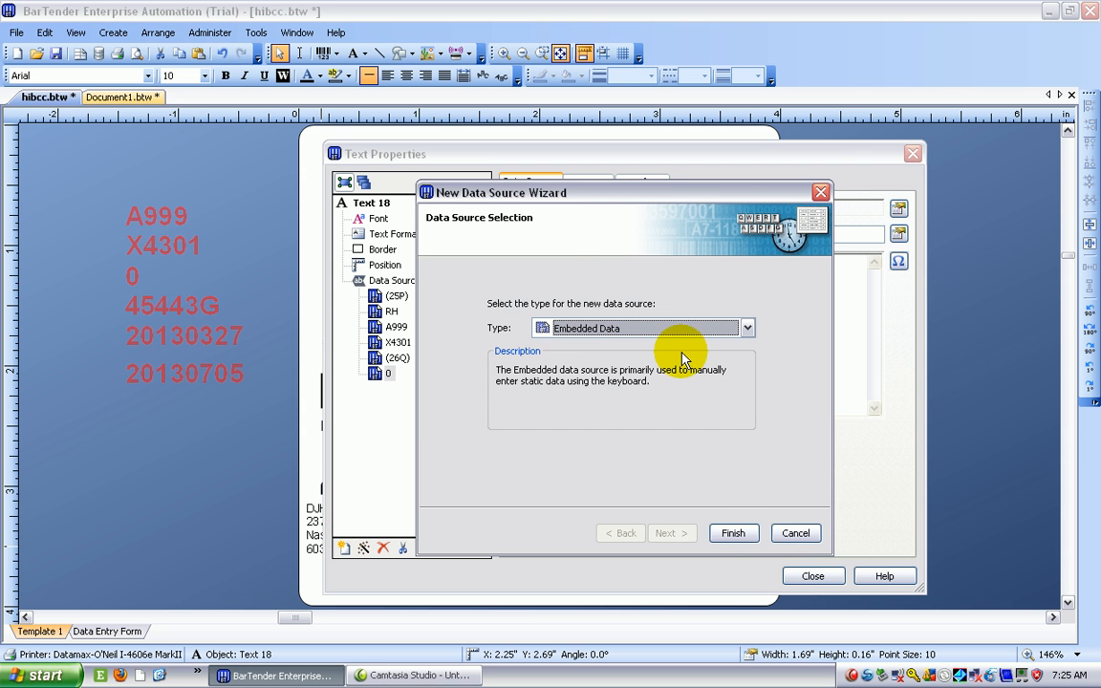
click(732, 532)
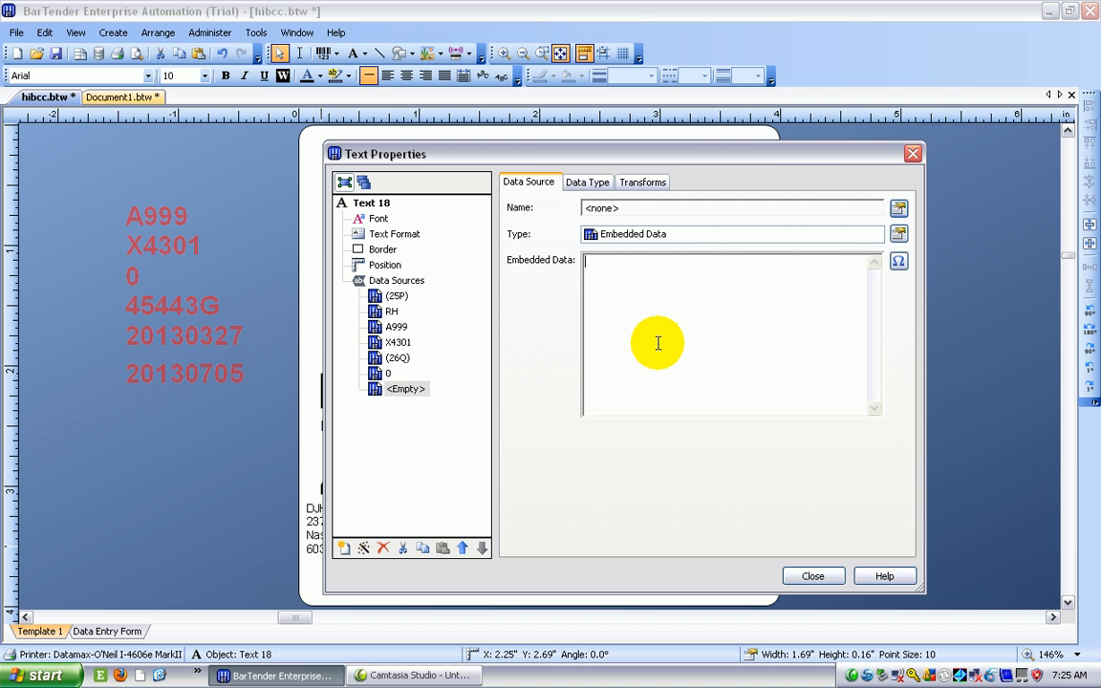
text(1T)
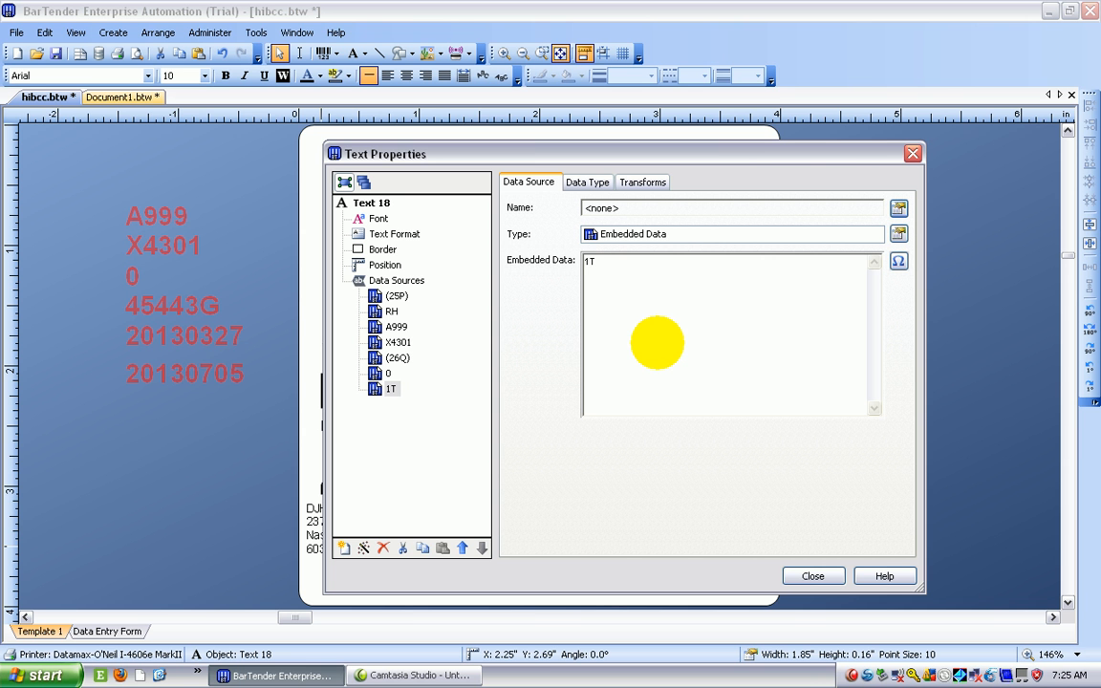
mouse_move(547, 371)
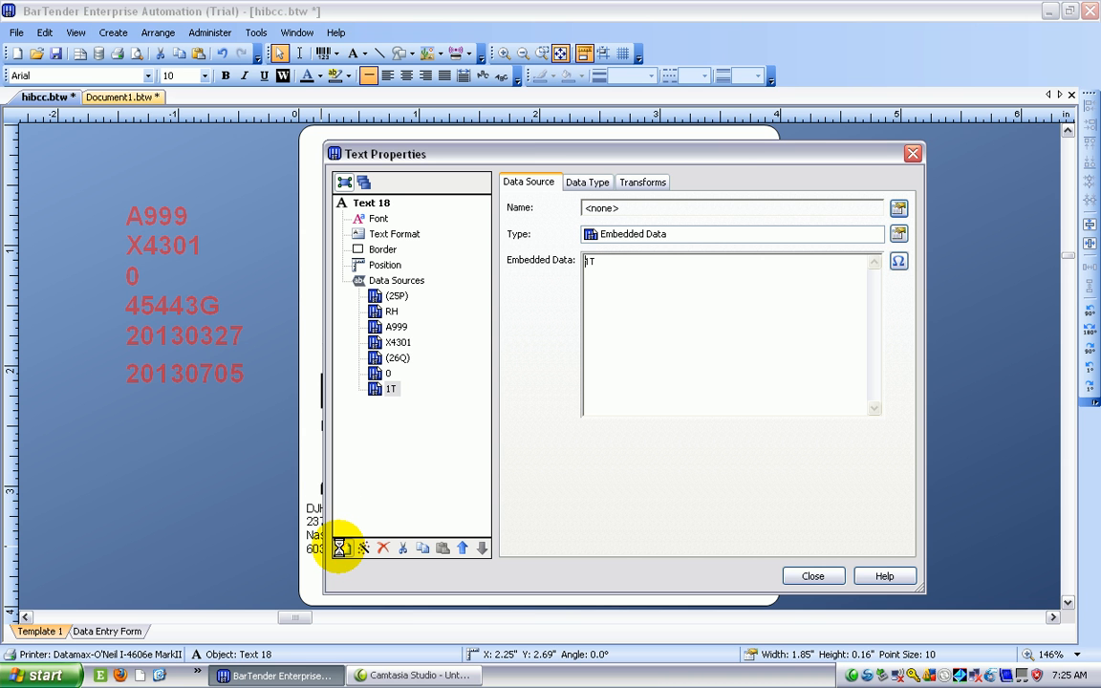
Add a source linked to the batch named source and close Text Properties
click(343, 547)
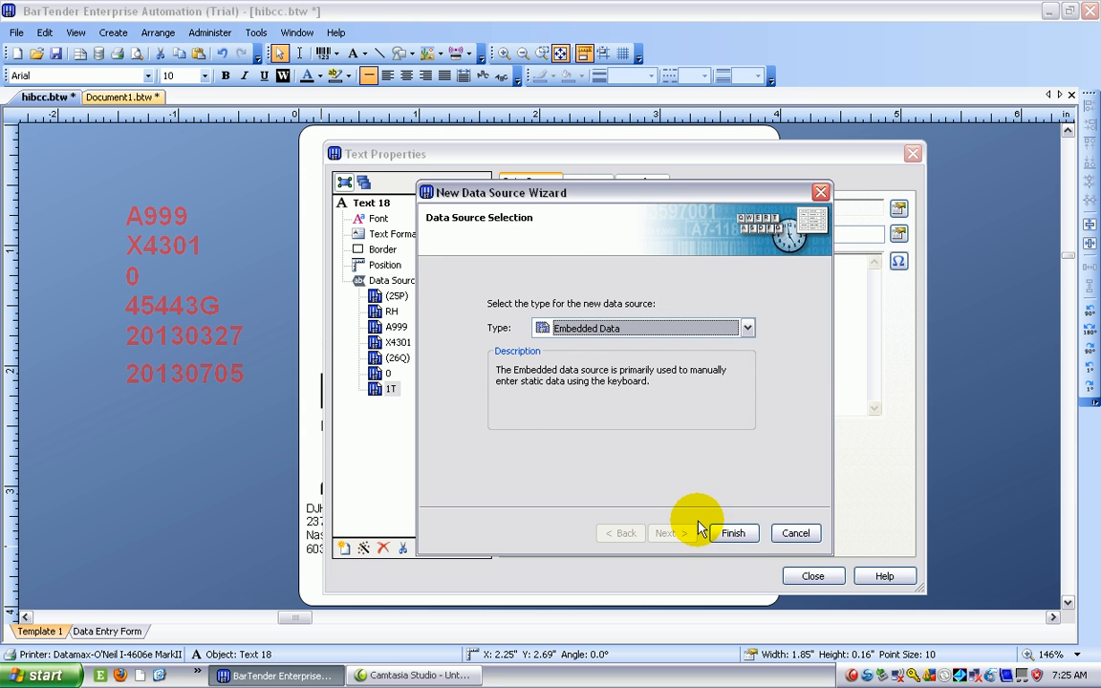
click(733, 533)
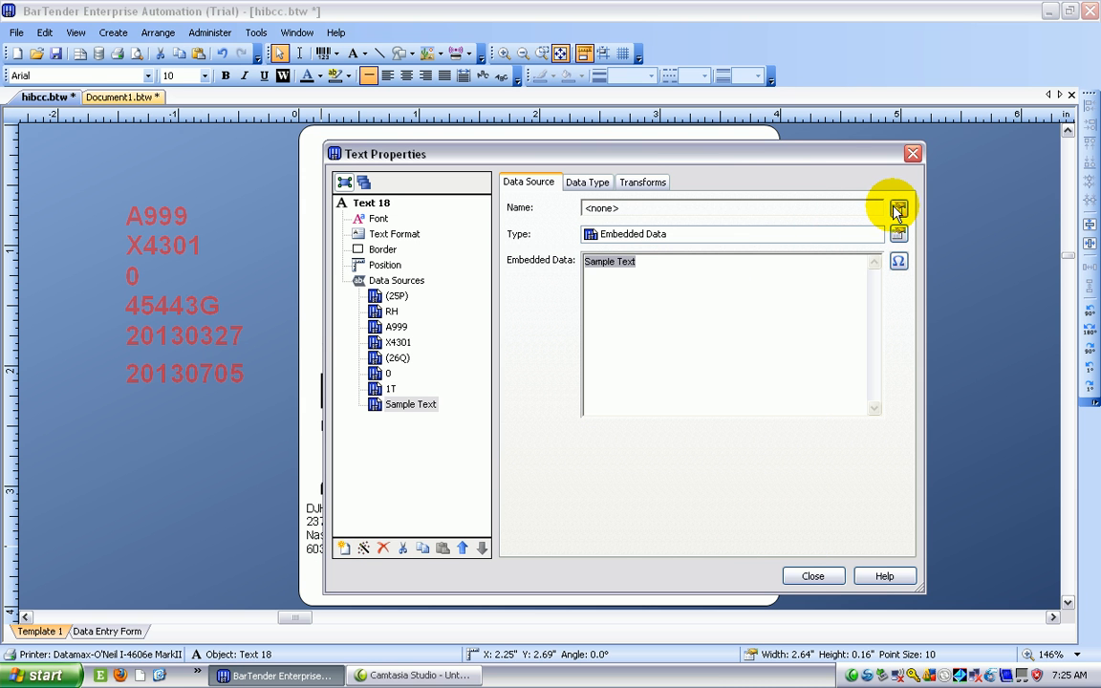
click(896, 209)
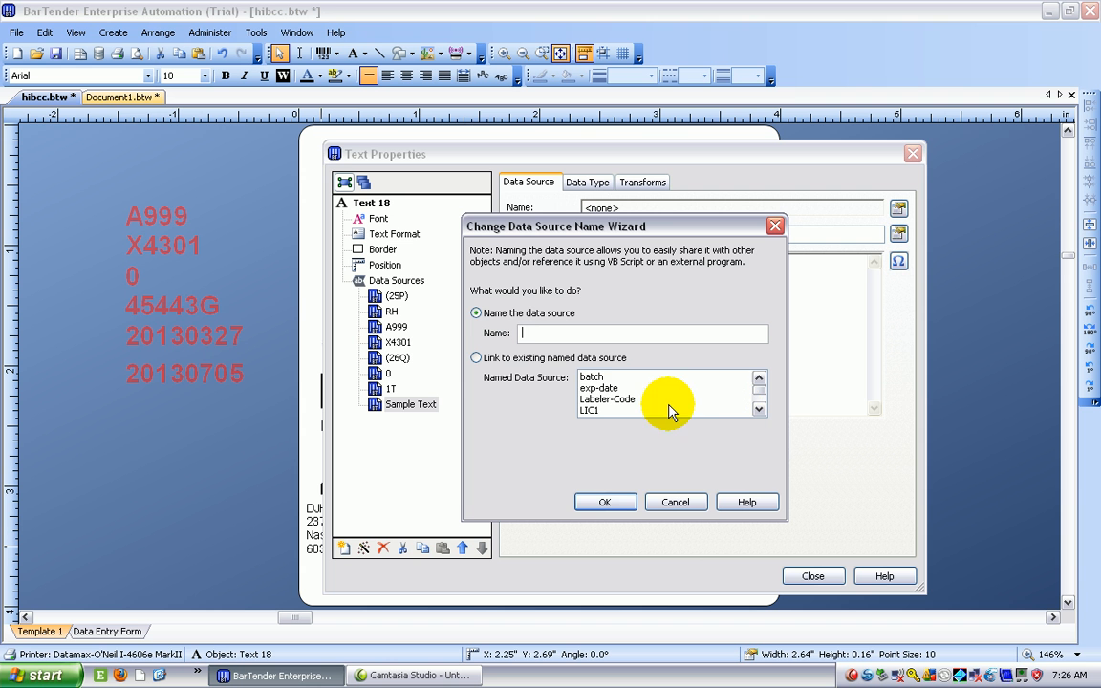
click(476, 357)
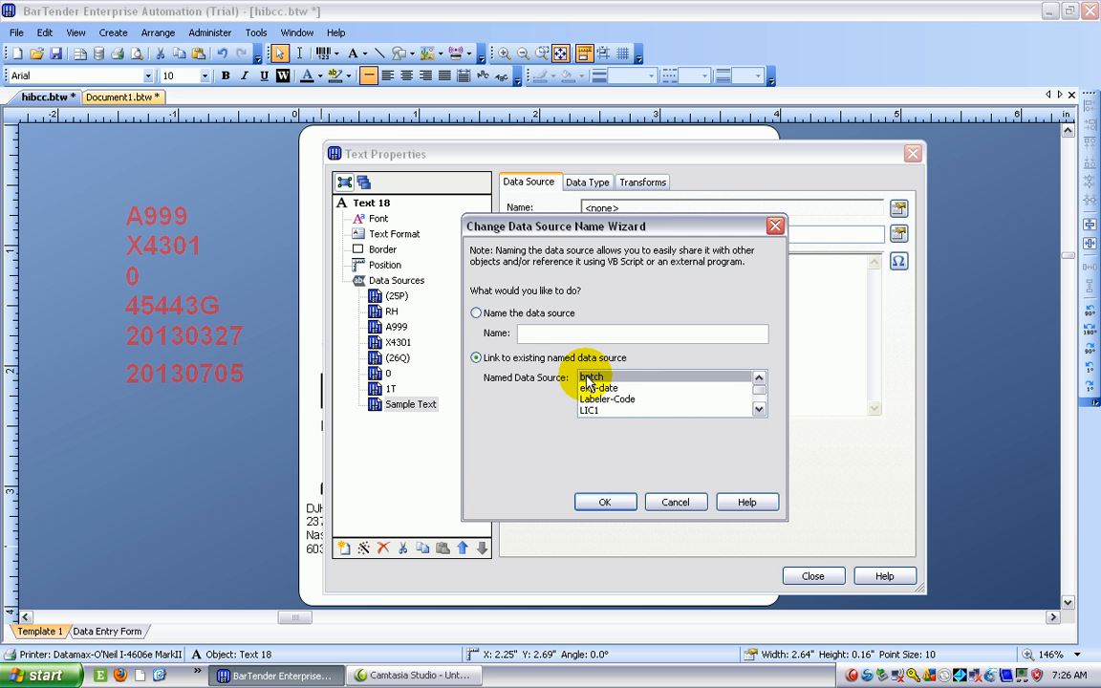
click(604, 501)
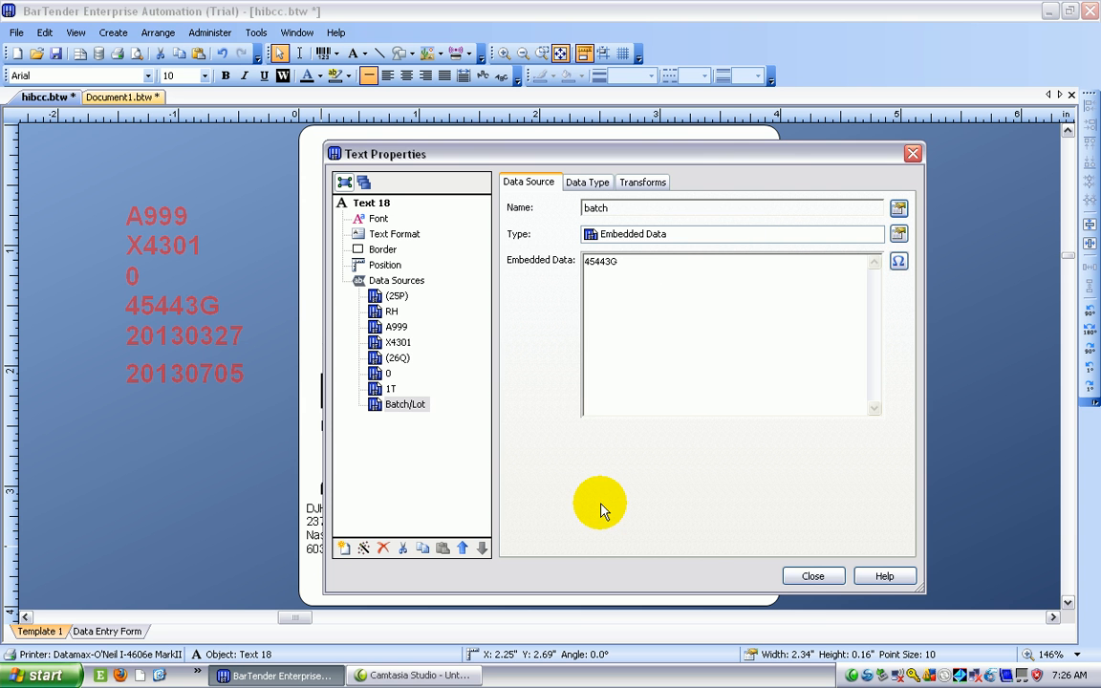
click(811, 575)
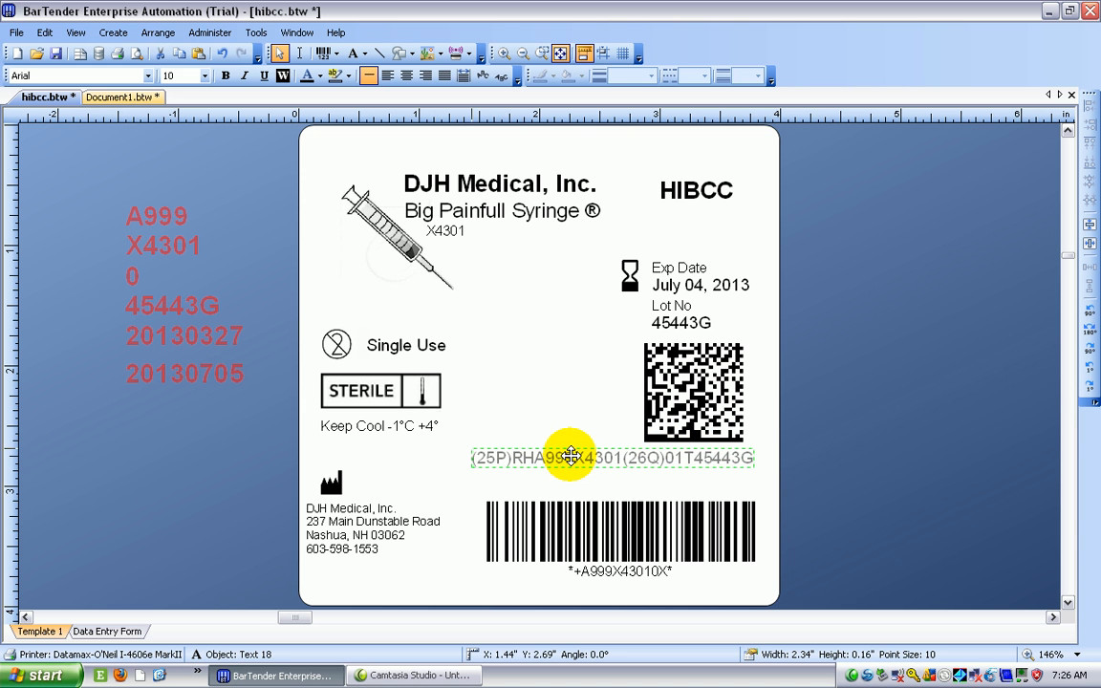
Place a single-line text below the (25P)RHA999X4301(26Q)01T45443G line
click(573, 344)
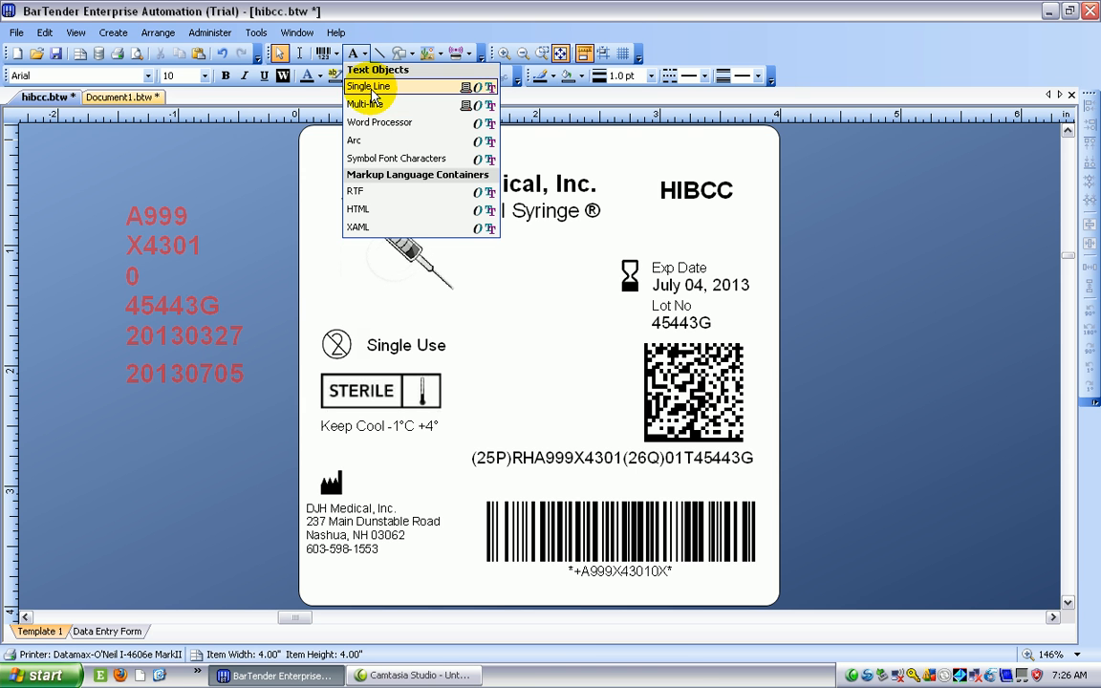
click(368, 86)
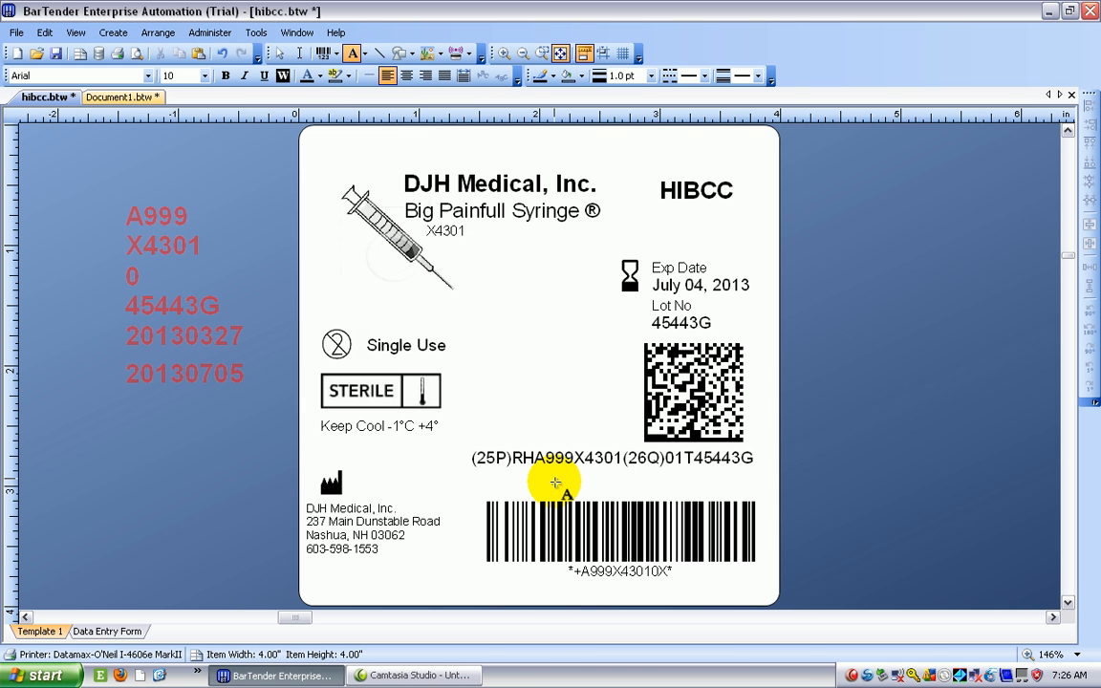
click(555, 479)
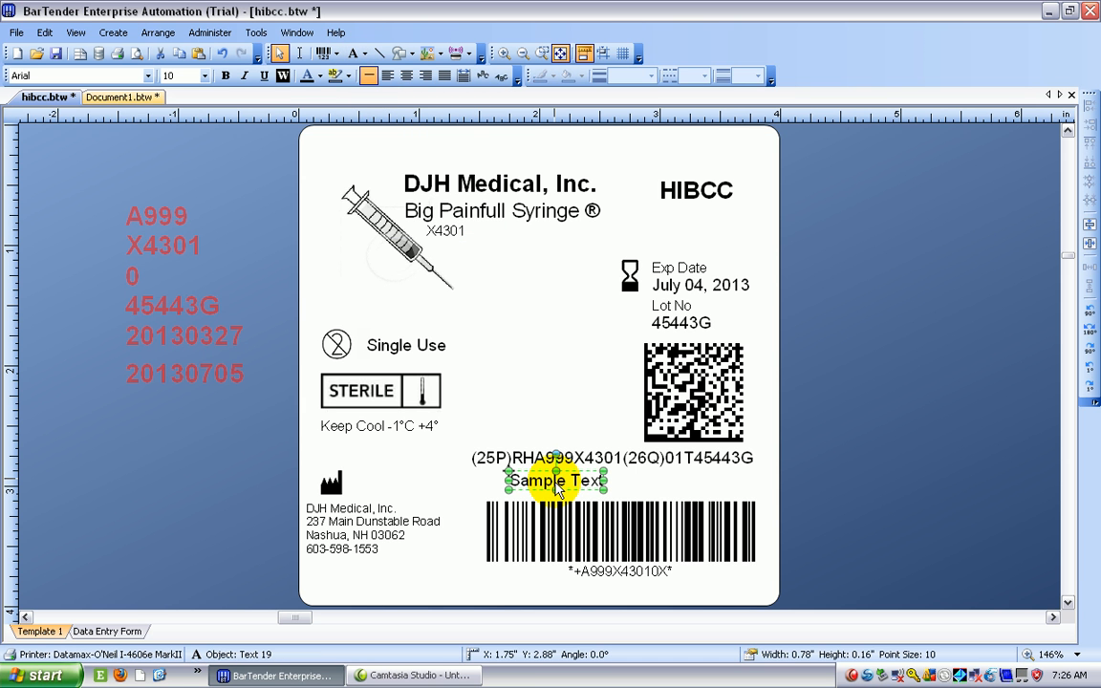
Replace the new text's sample content with (16D)
double_click(556, 480)
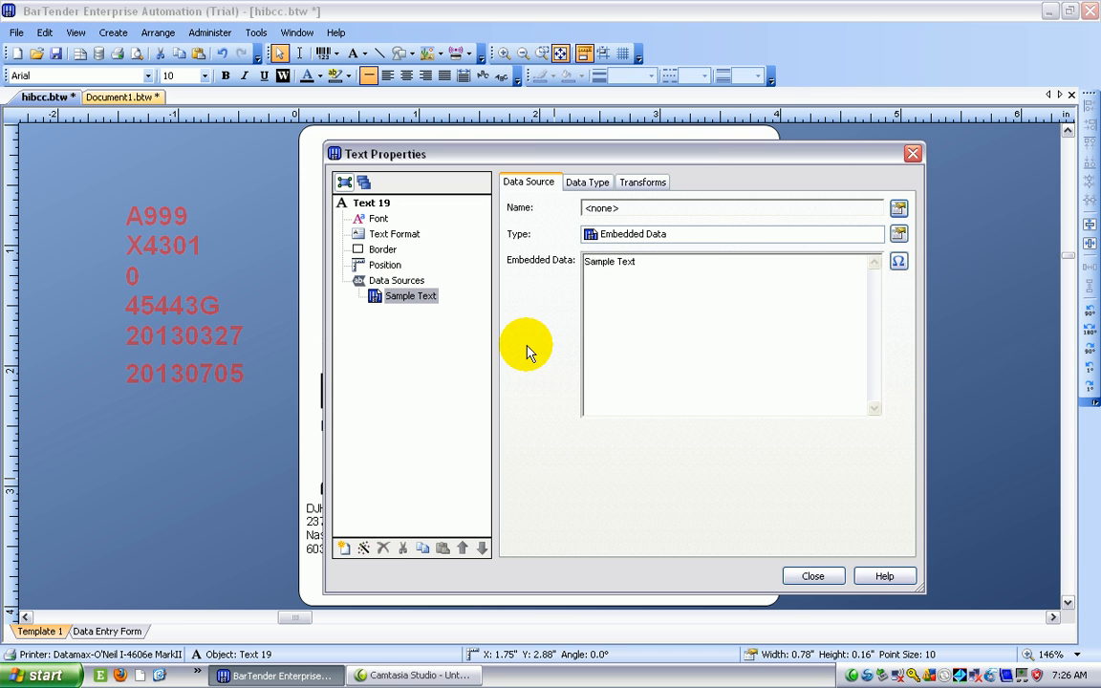
mouse_move(711, 273)
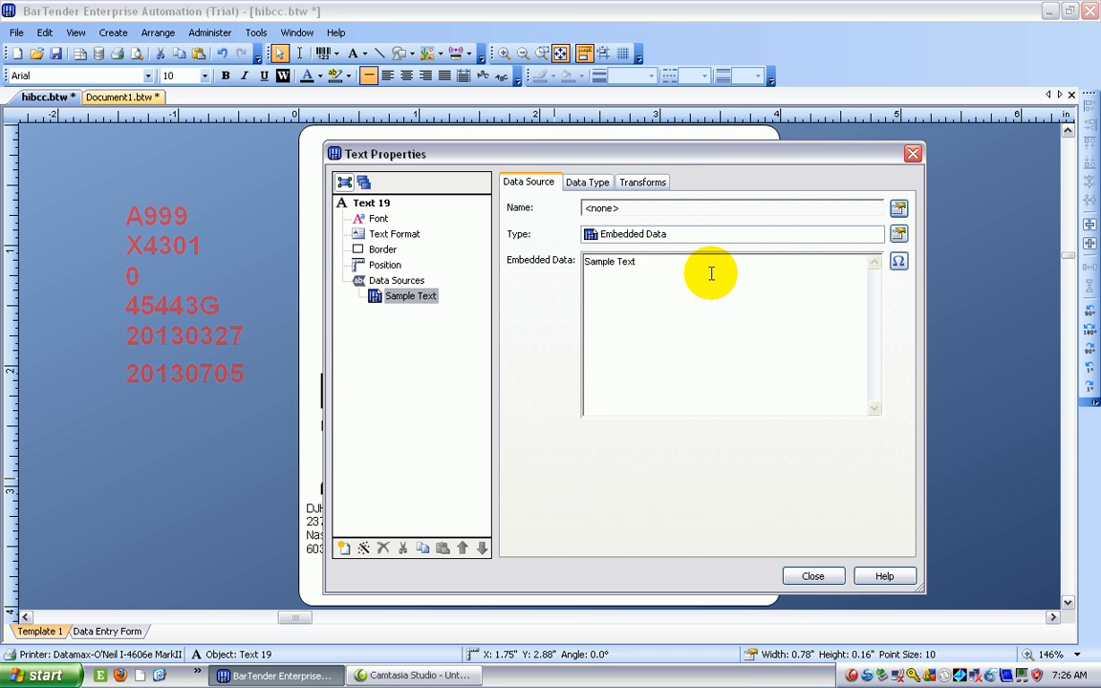
key(Backspace)
text(()
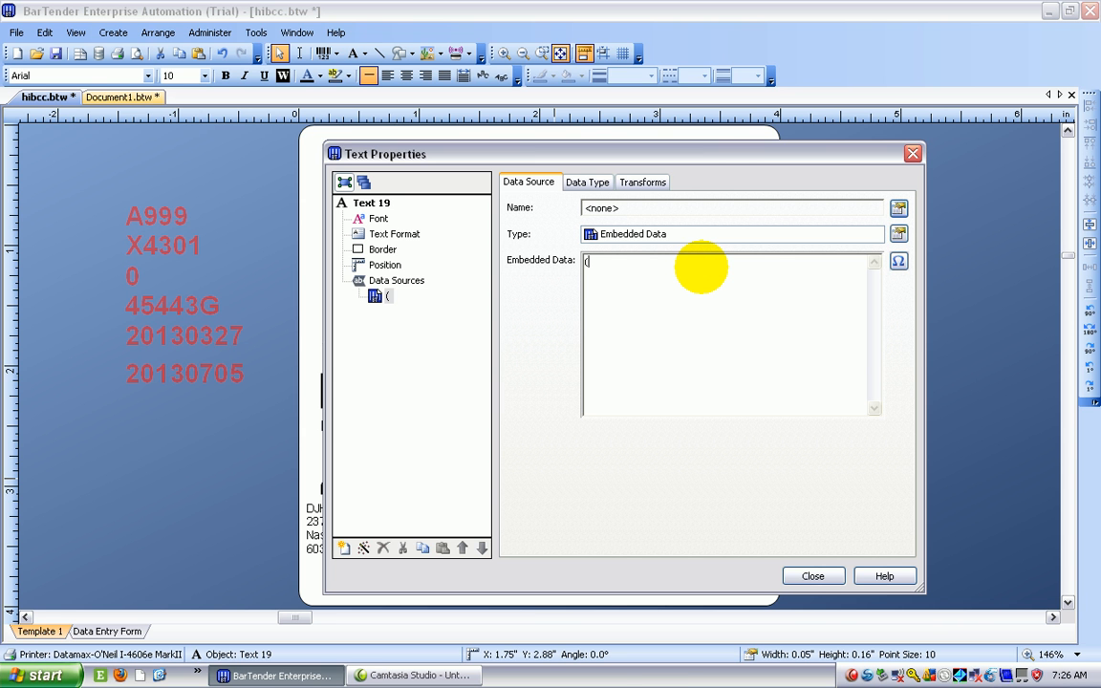
text(16D))
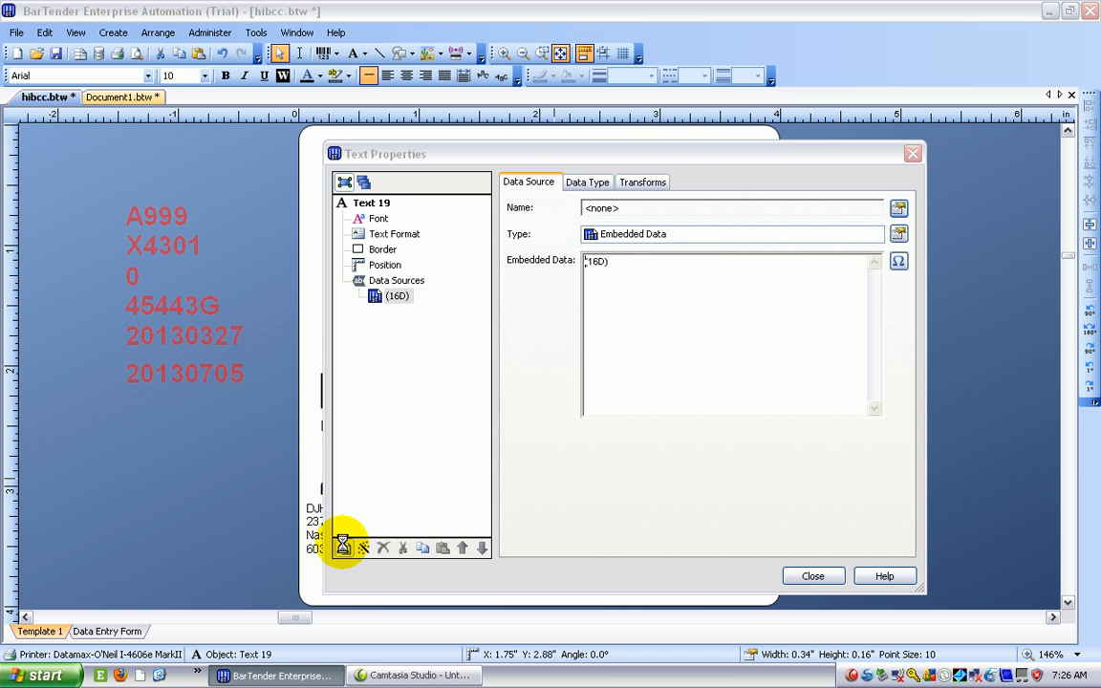
Add a data source linked to the named mfg-date source
click(342, 547)
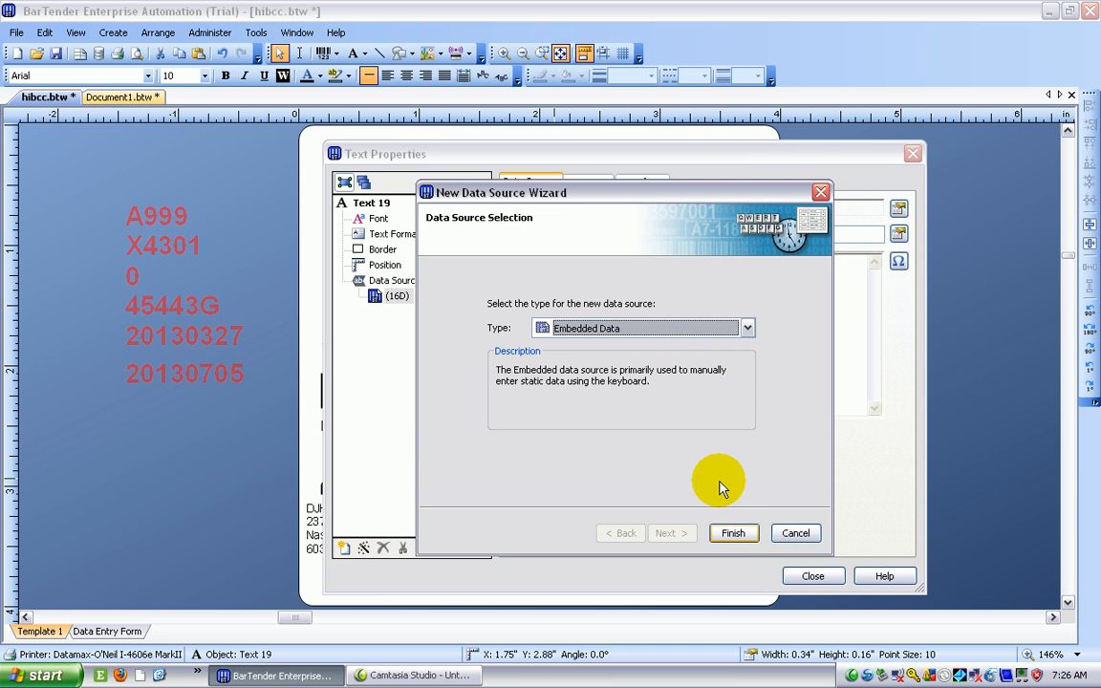
click(733, 533)
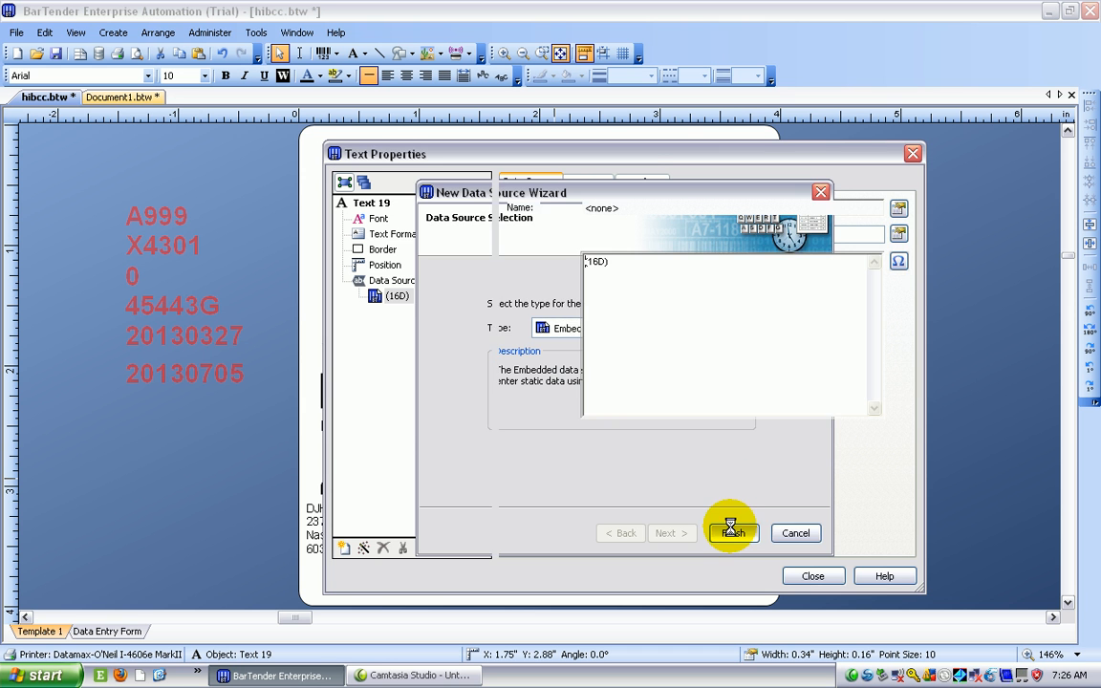
click(731, 532)
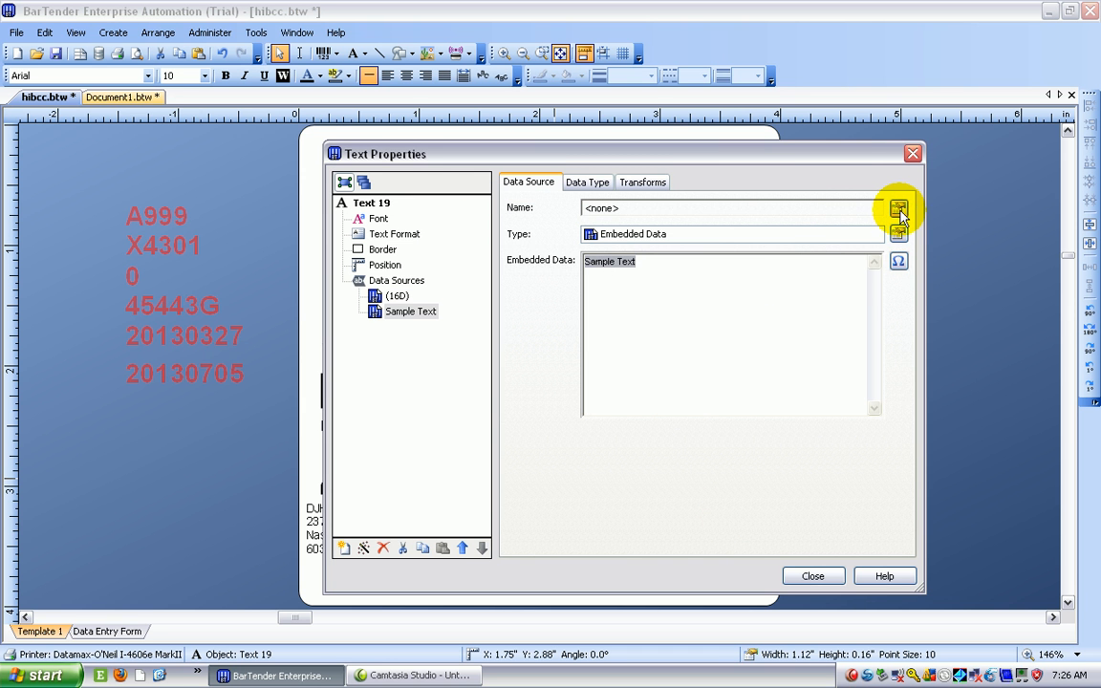
click(897, 208)
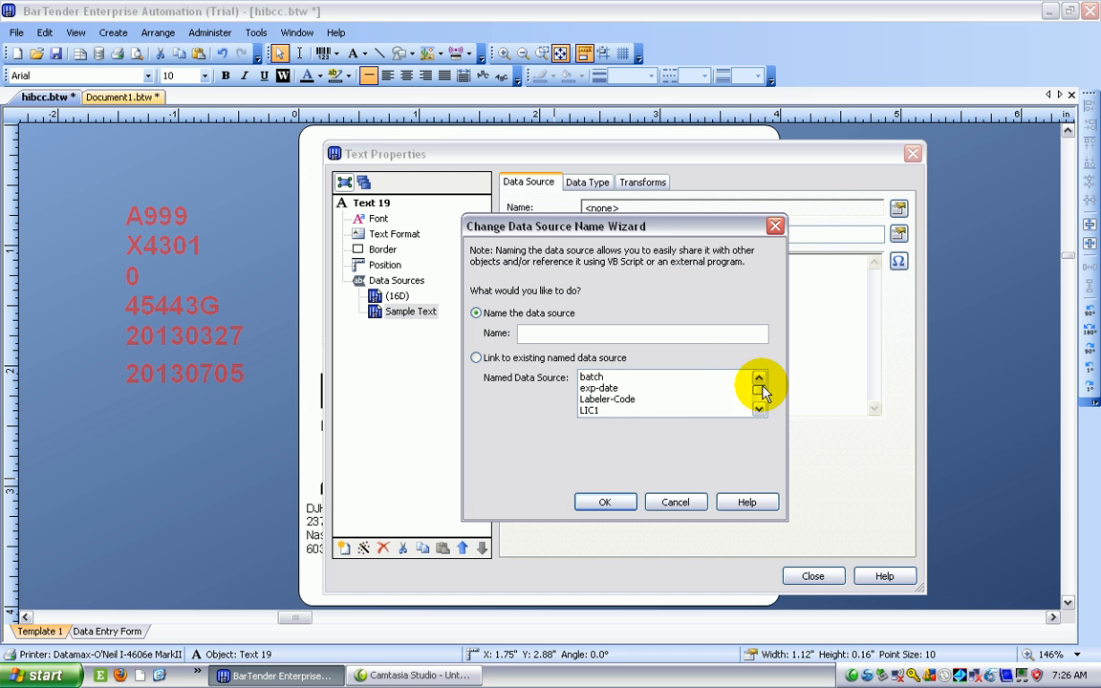
click(758, 411)
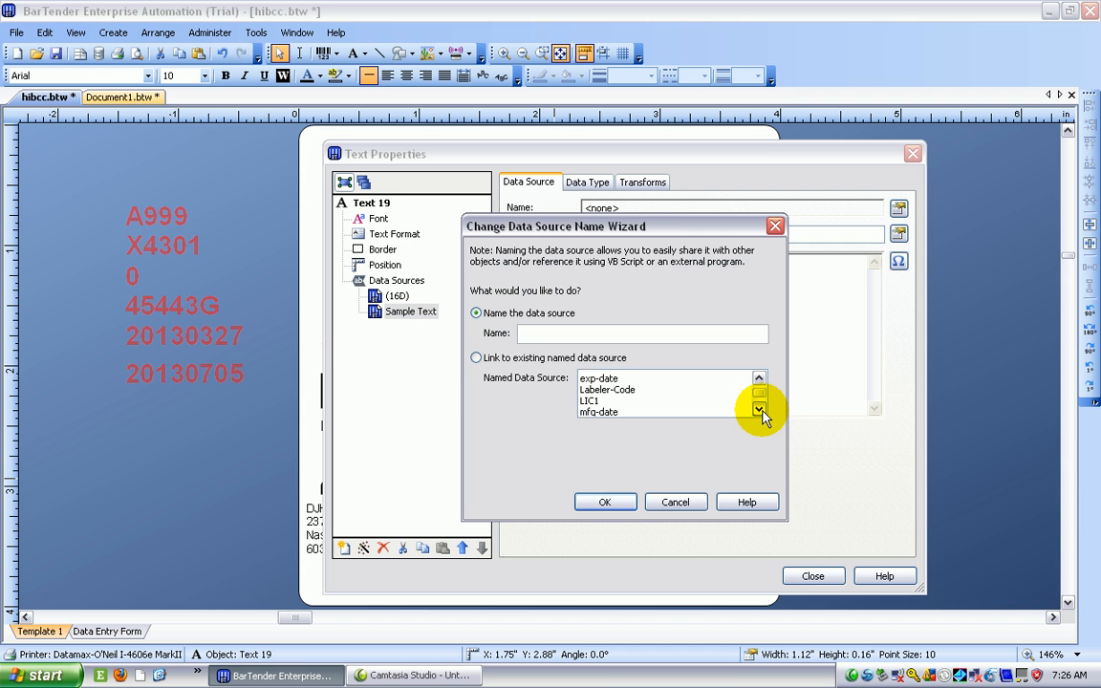
click(476, 357)
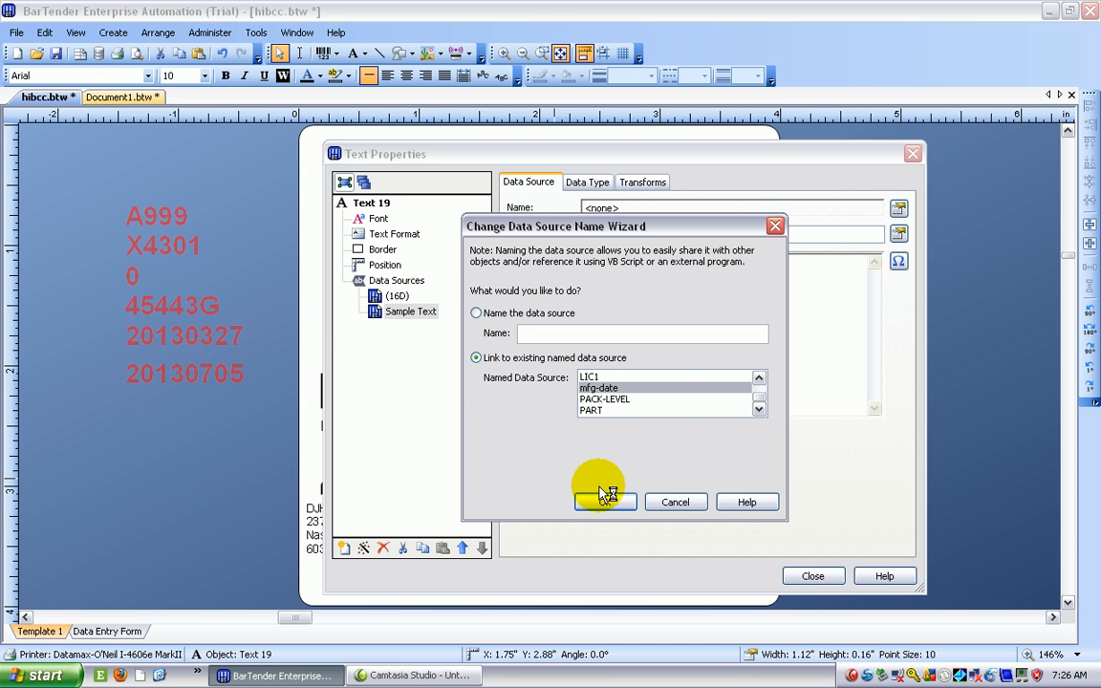
click(604, 502)
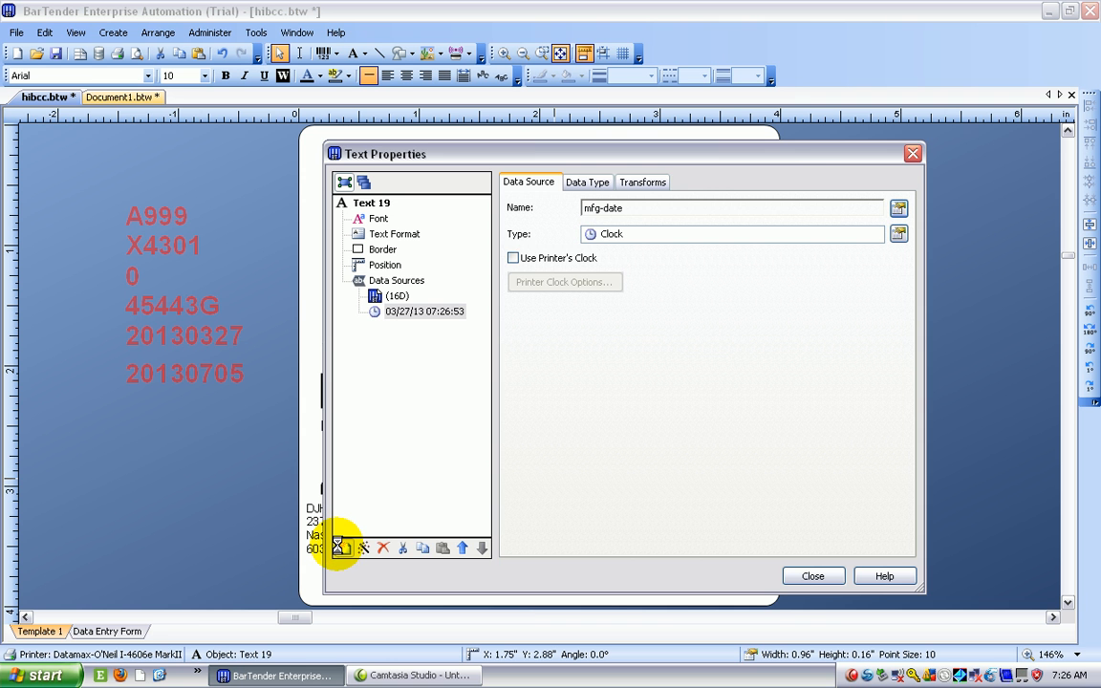
Add an embedded '(14D)' data source to the second text line
click(342, 547)
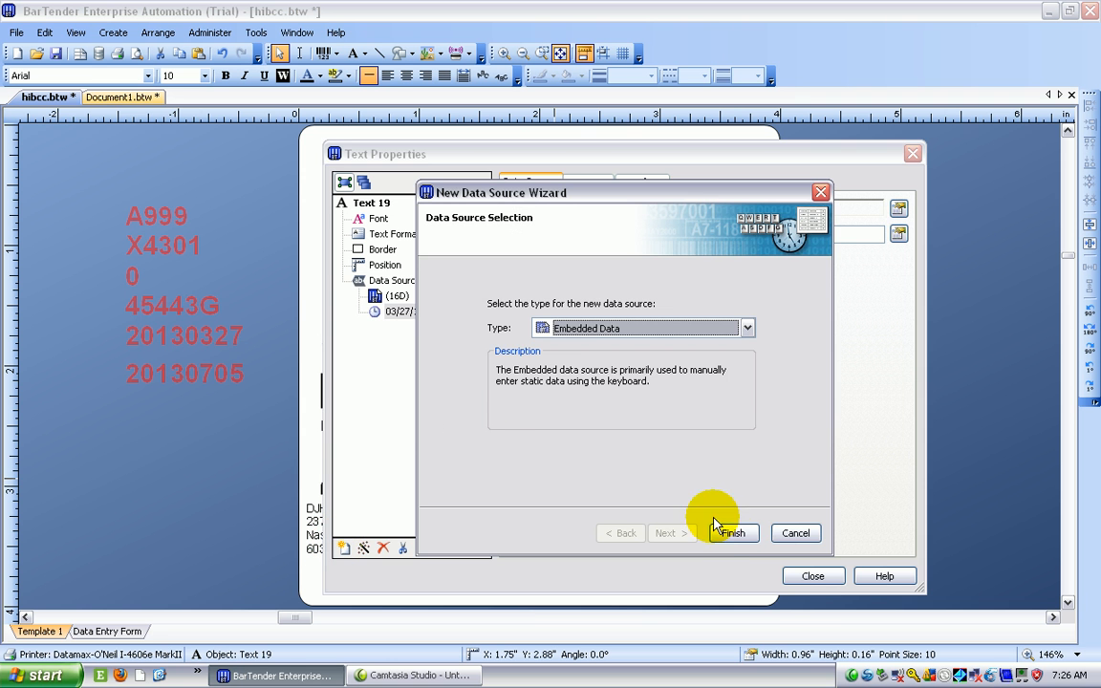
click(732, 533)
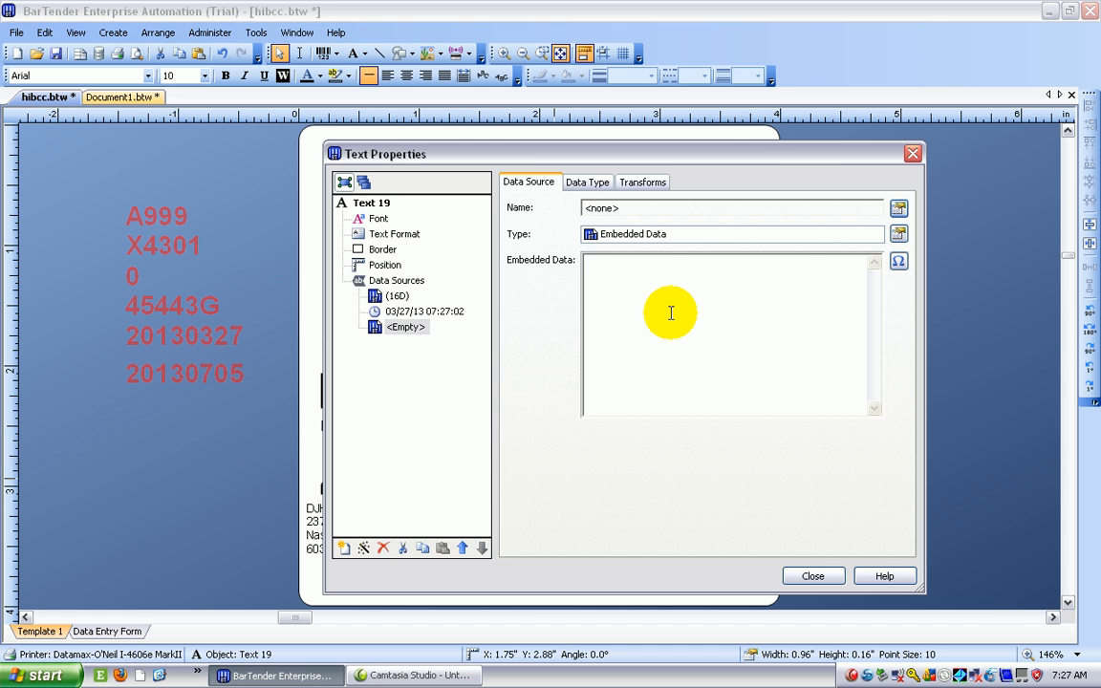
text(()
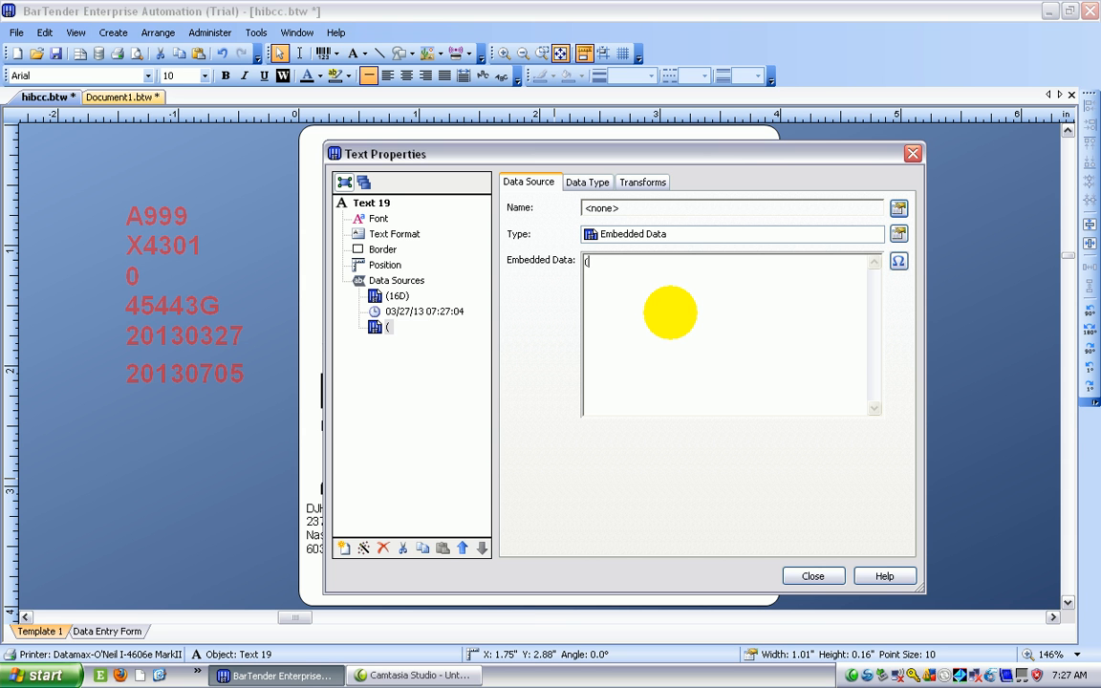
text(14D)
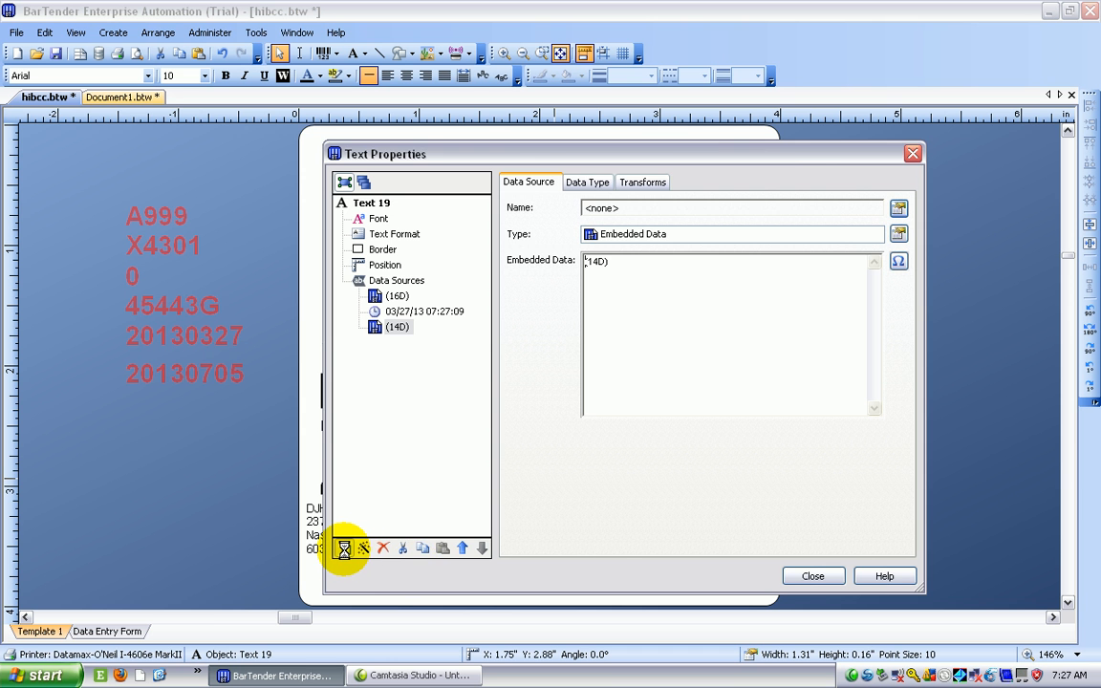
Add a source linked to exp-date and close Text Properties
click(344, 547)
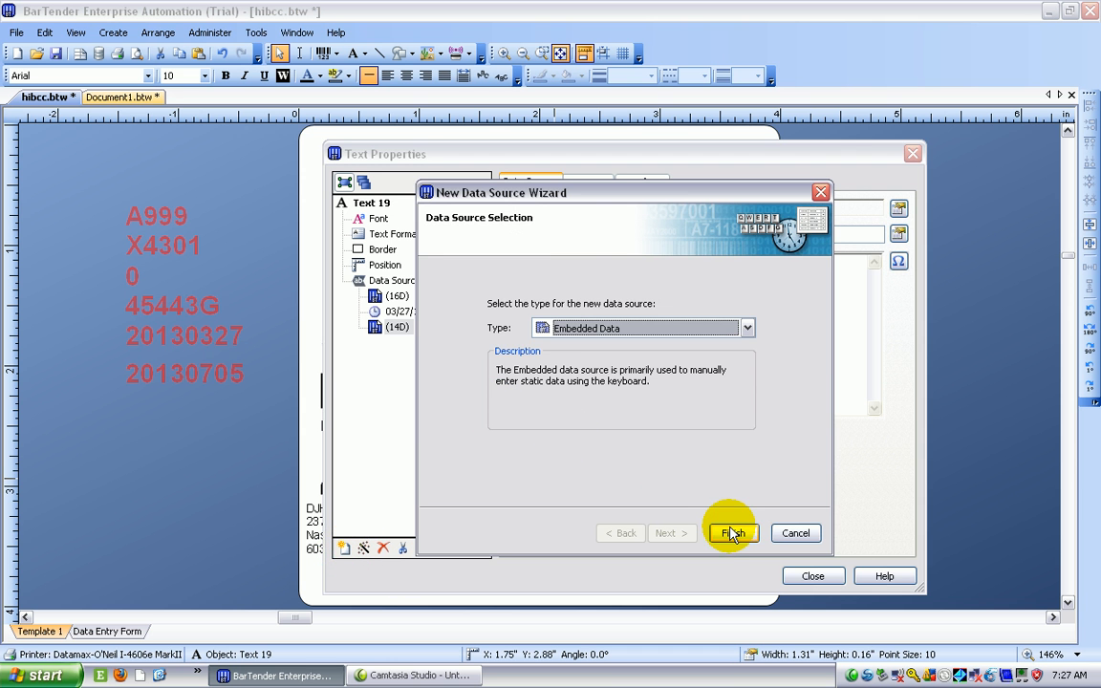
click(731, 532)
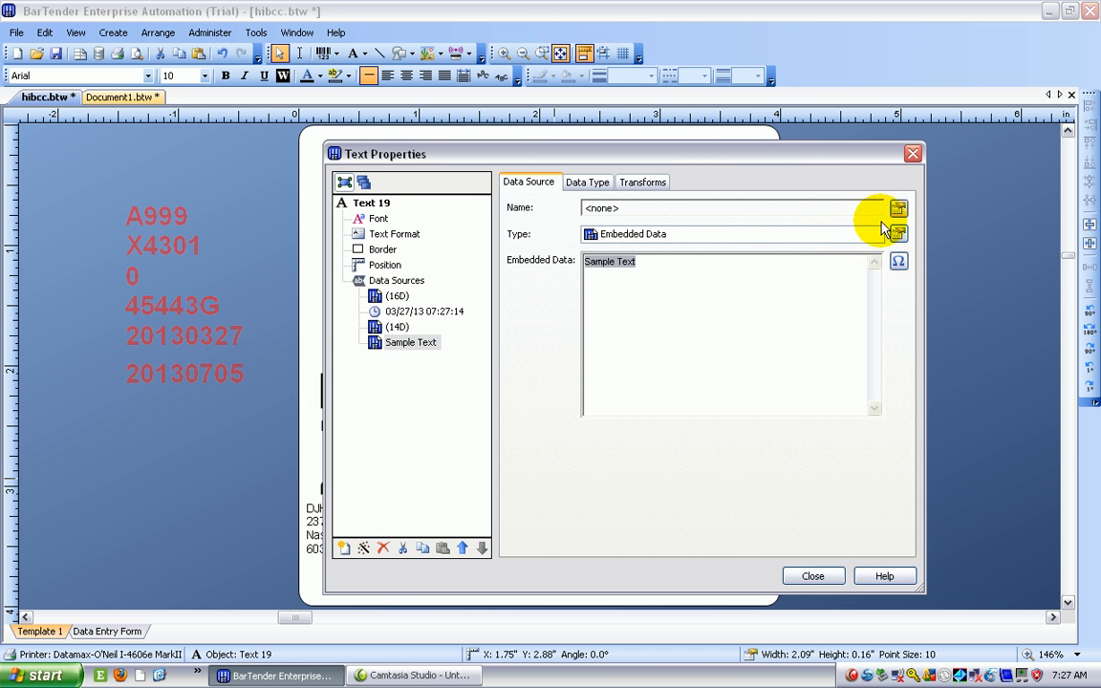
click(896, 208)
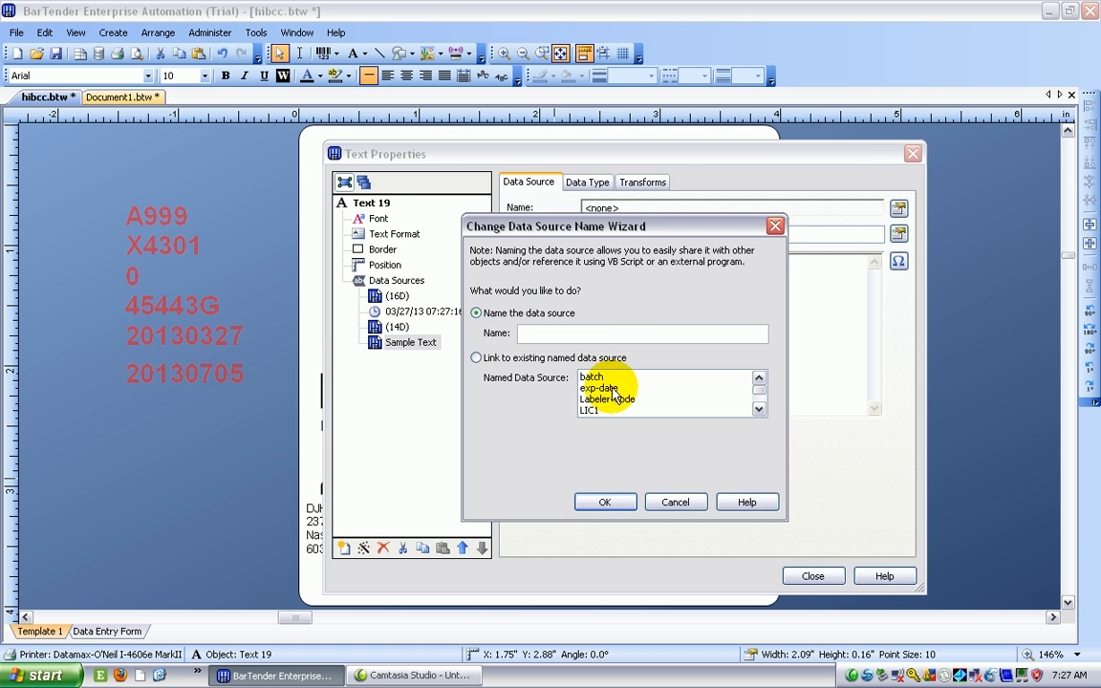
click(476, 357)
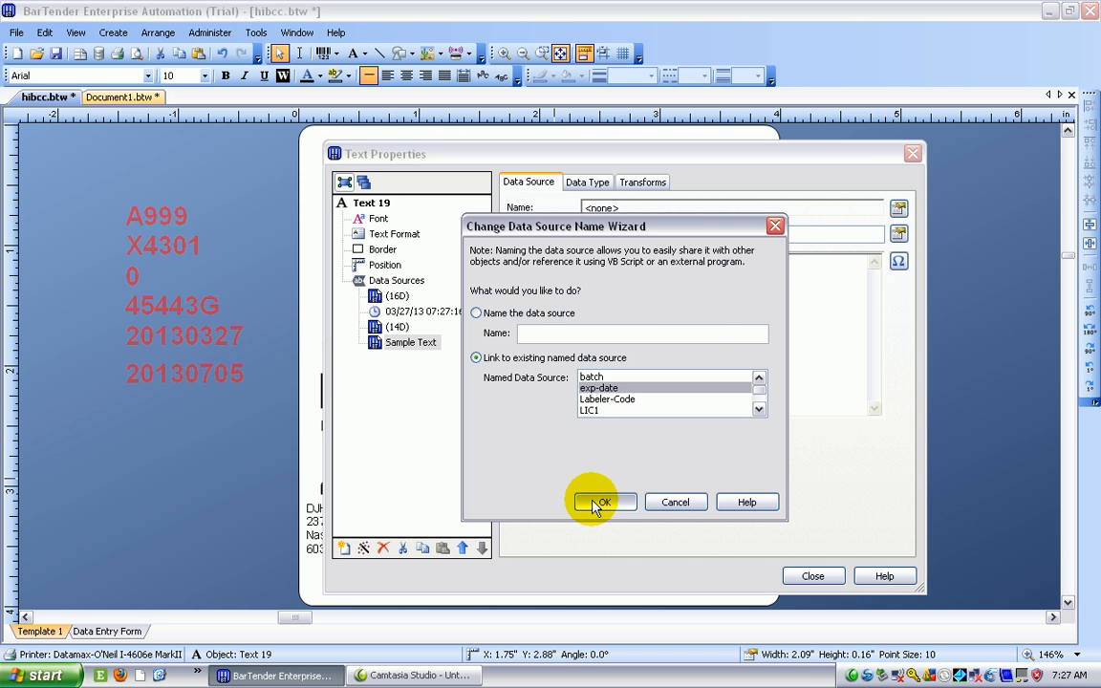
click(595, 501)
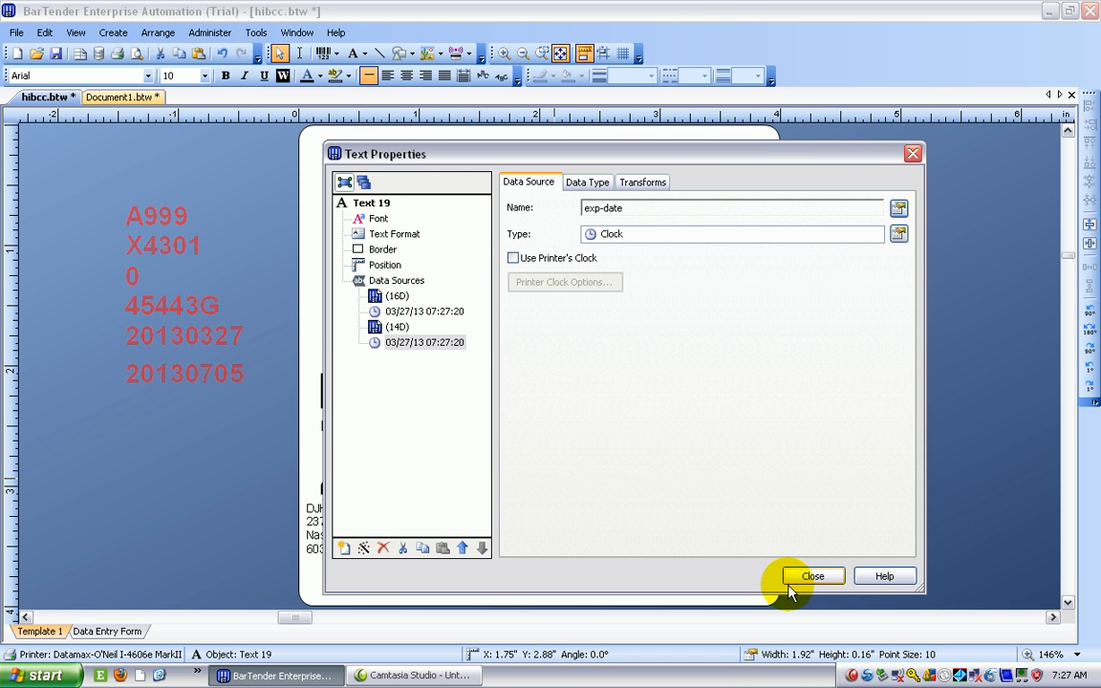
click(812, 575)
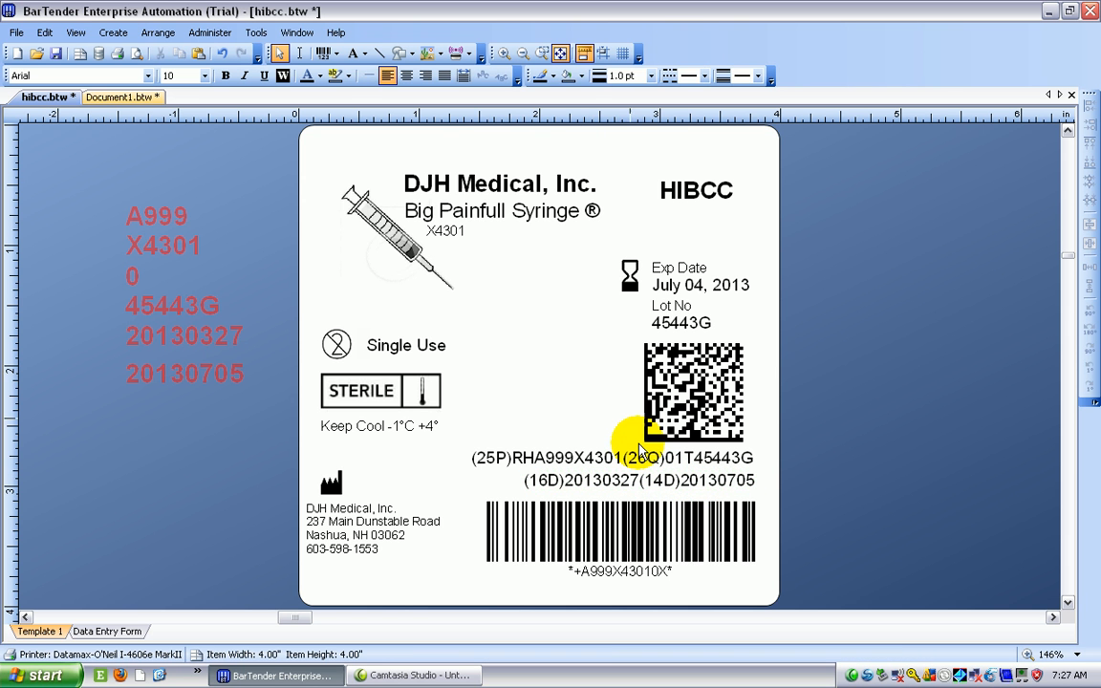
Bracket the 1T data source so the first line reads (25P)RHA999X4301(26Q)0(1T)45443G
double_click(640, 454)
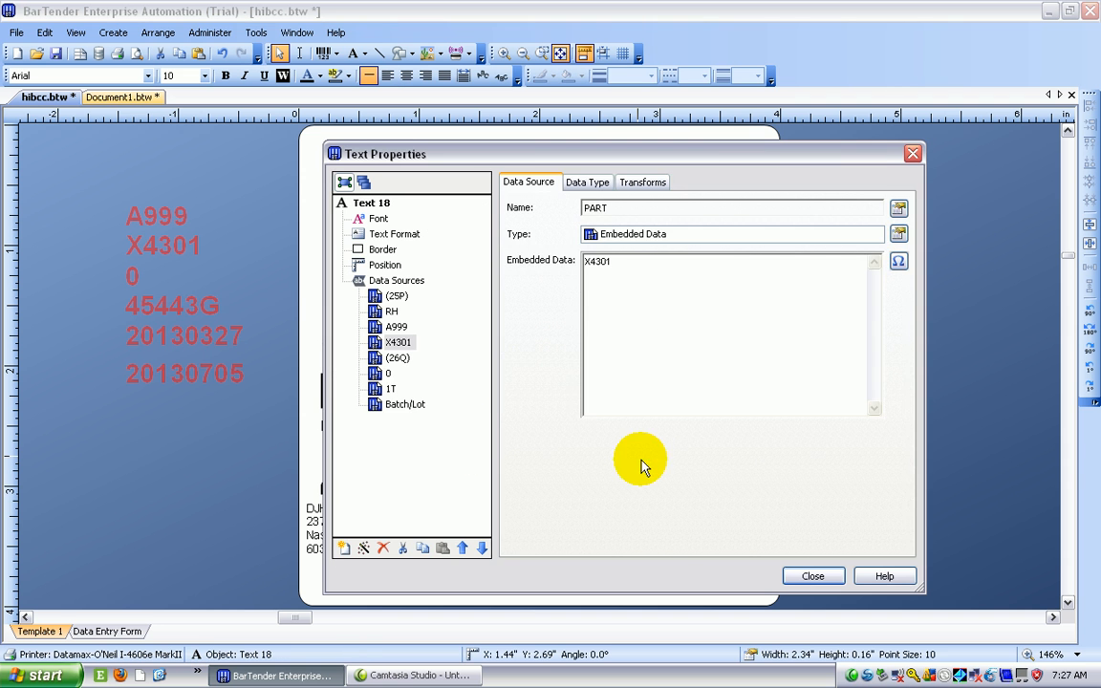
click(390, 387)
text((1T))
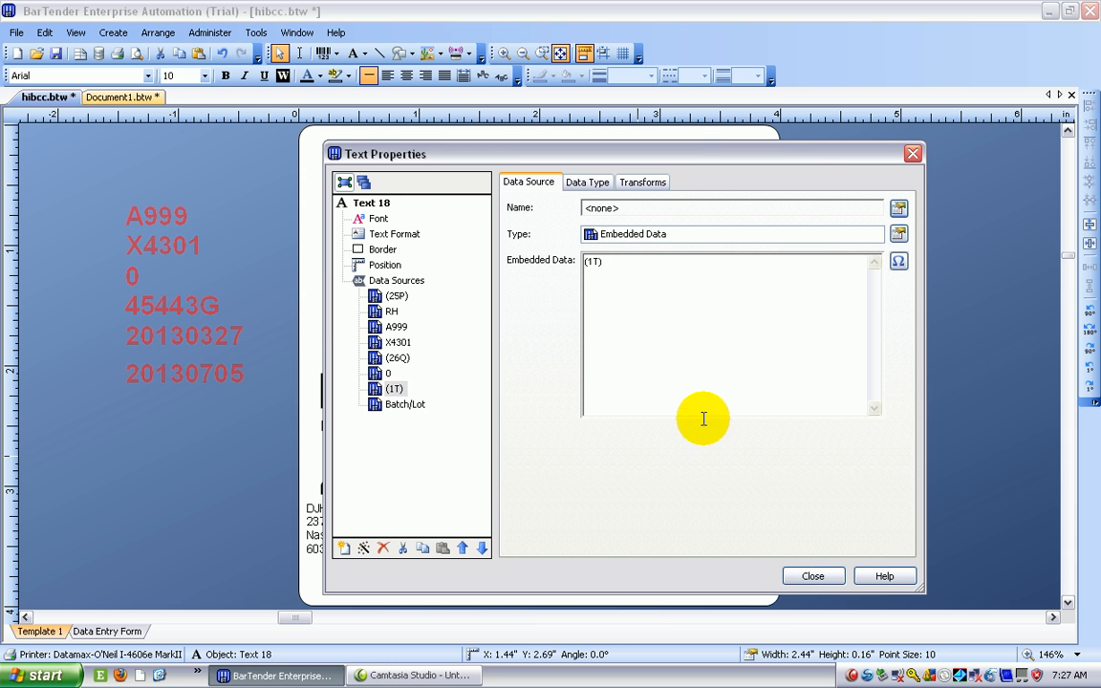
click(813, 575)
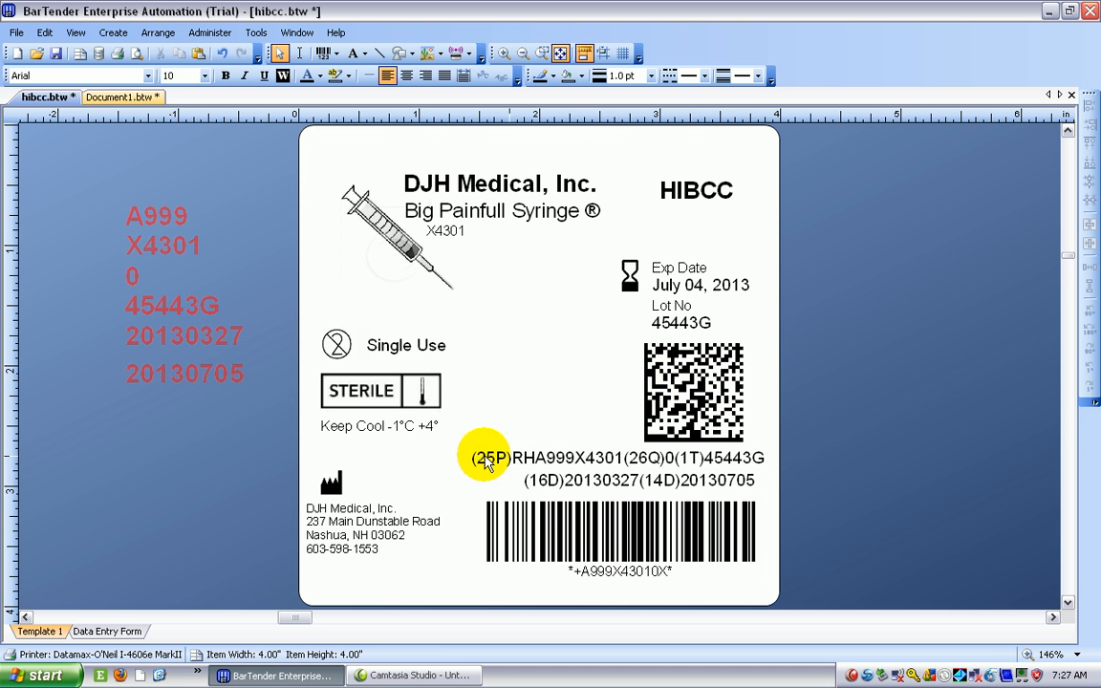
mouse_move(654, 466)
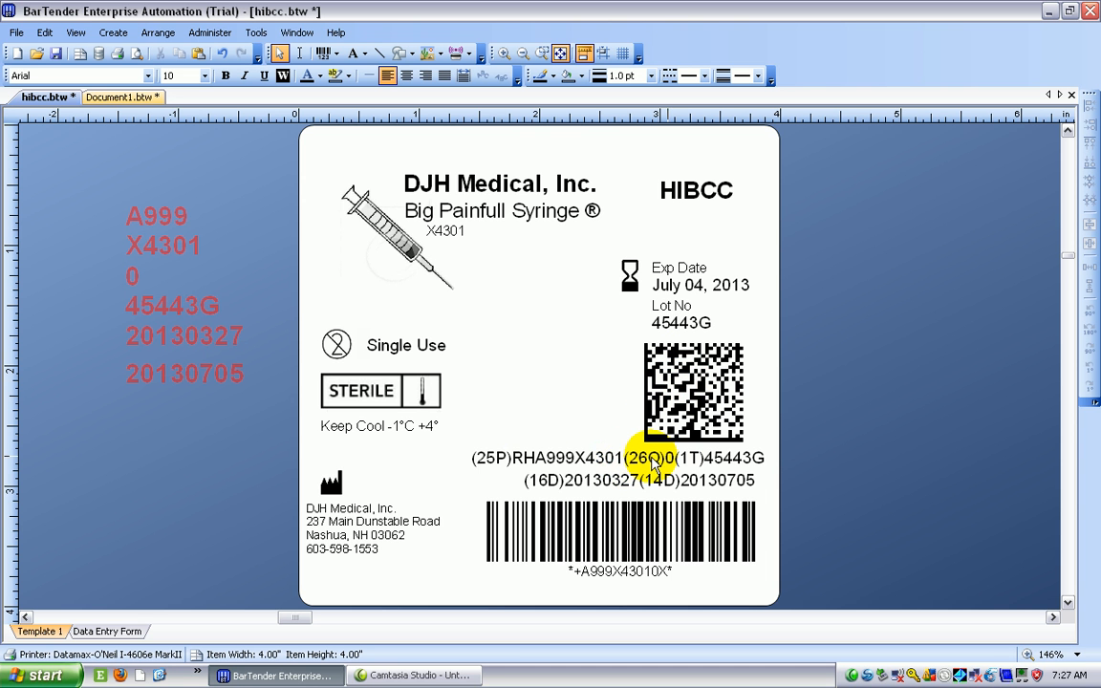
mouse_move(751, 490)
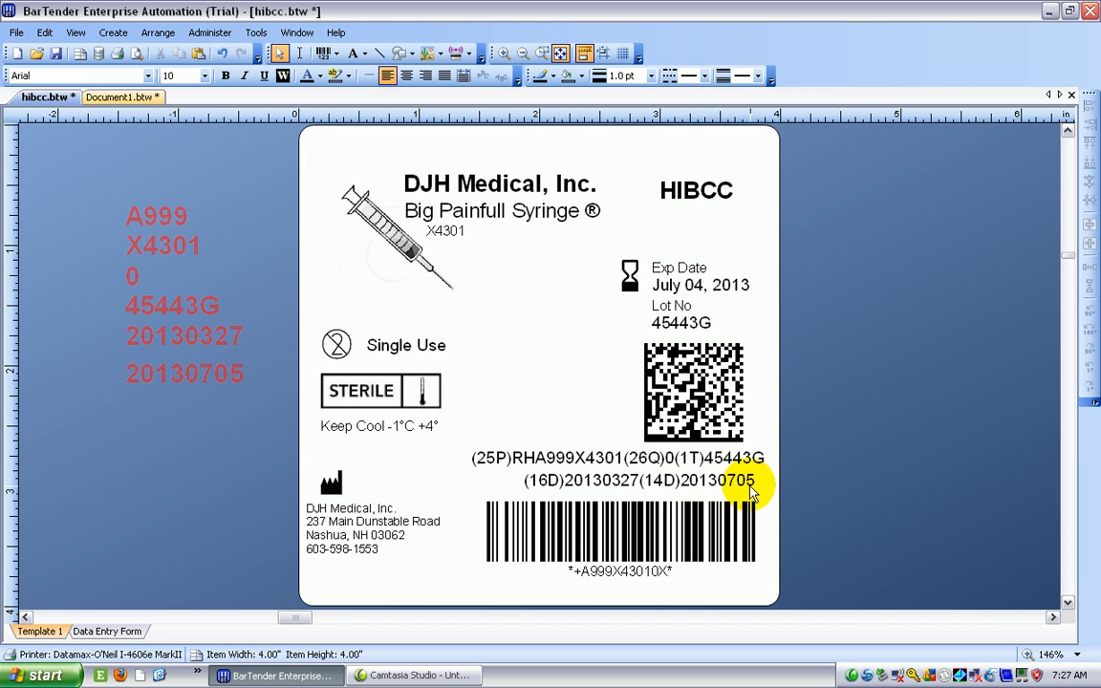